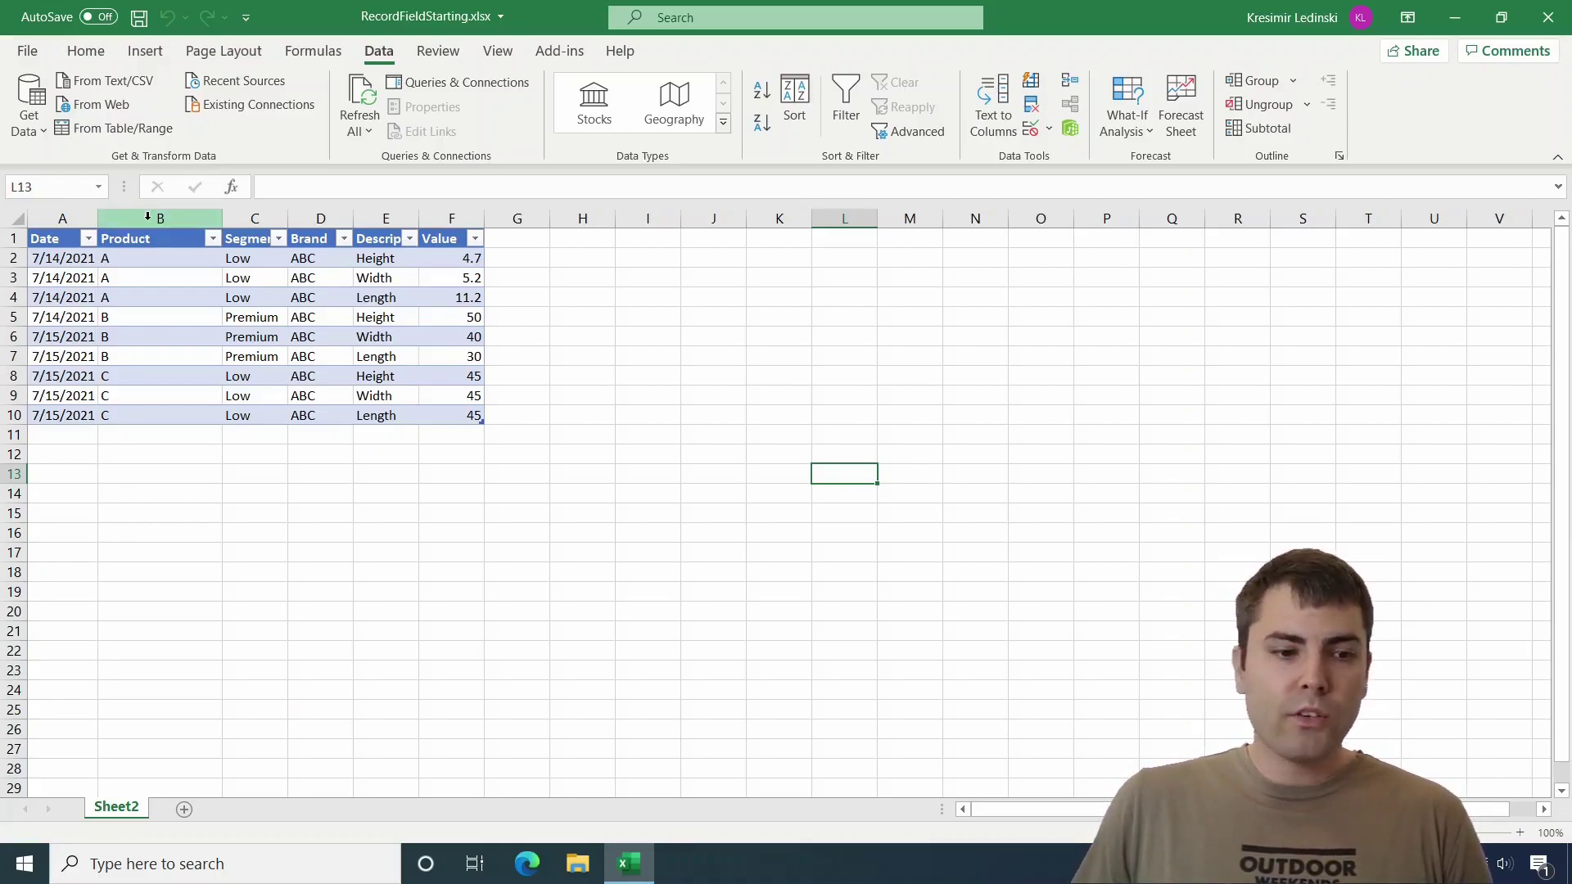
- Select the product measurements table and send it to the Power Query Editor via From Table/Range
click(157, 218)
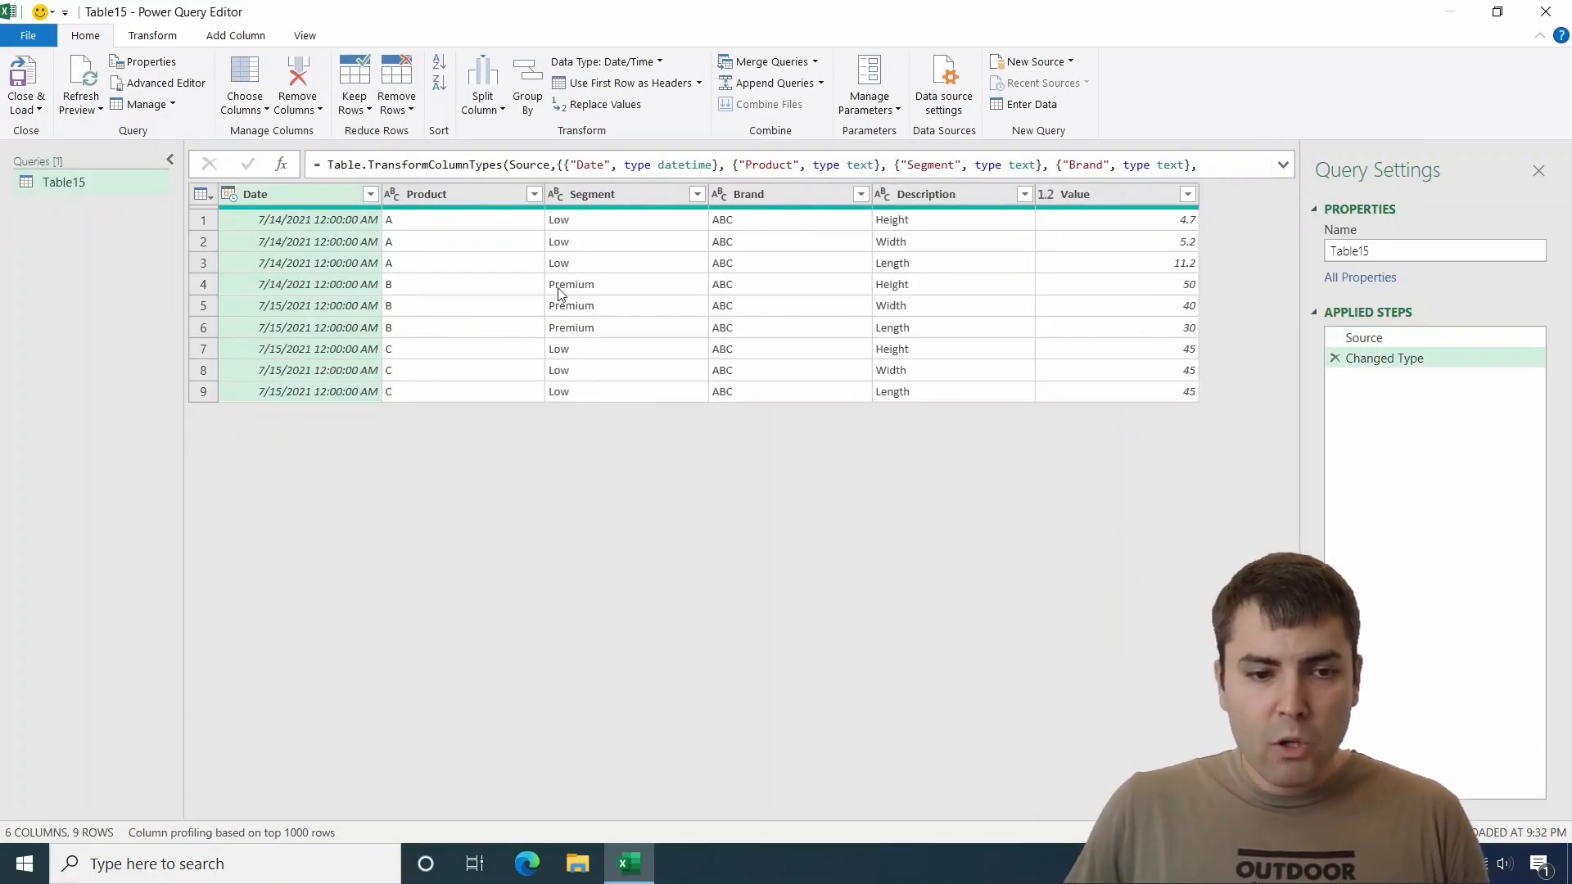
- Delete the Changed Type step and filter the Product column to keep only A, leaving three rows
click(462, 193)
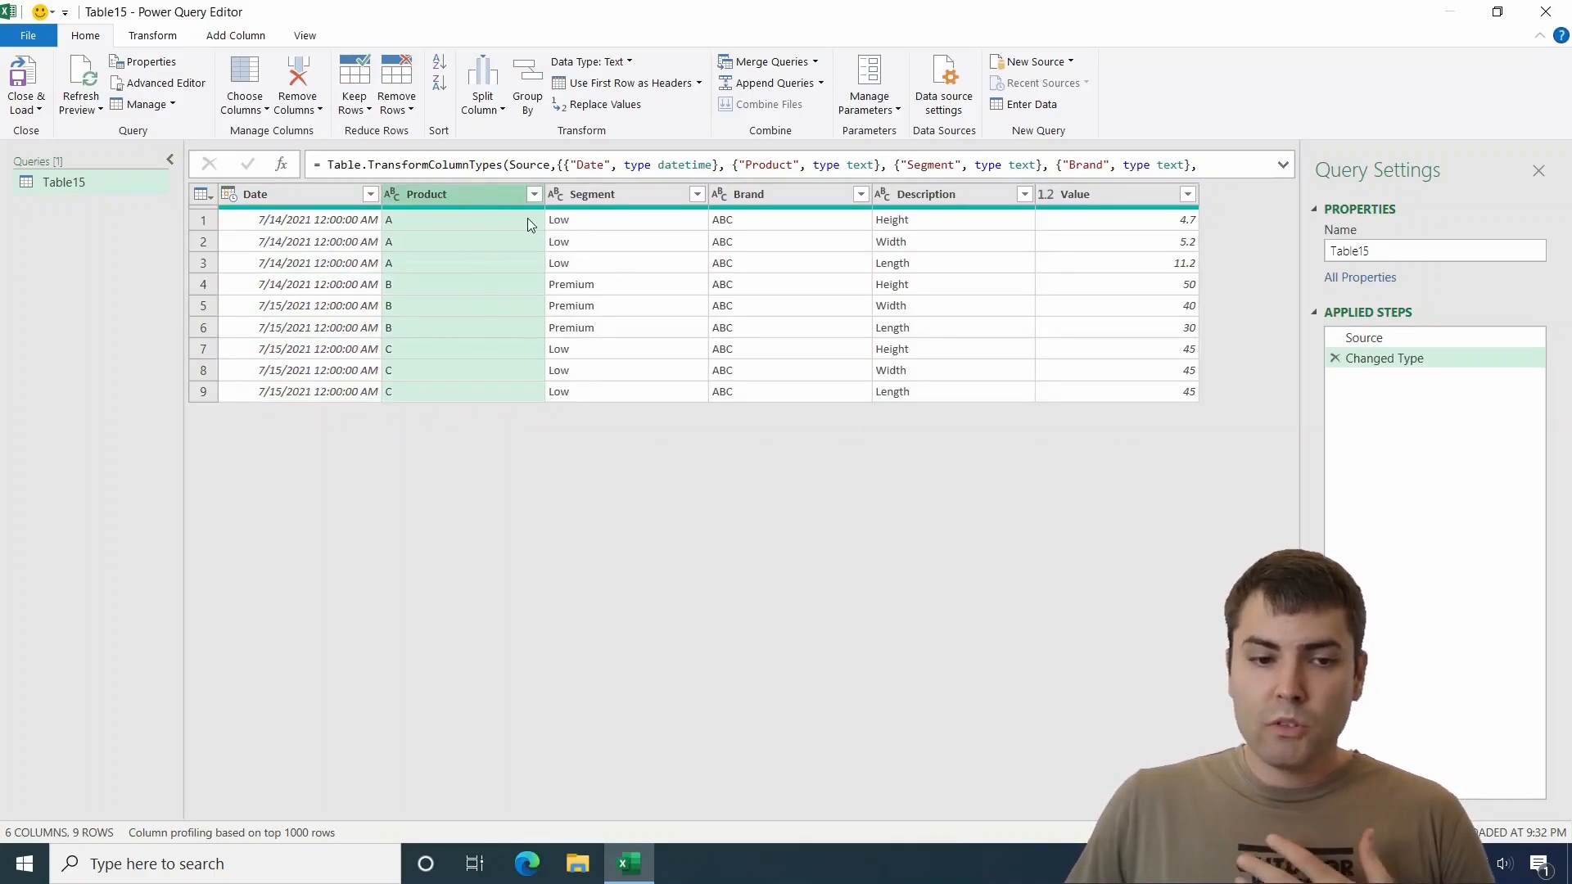
click(1337, 358)
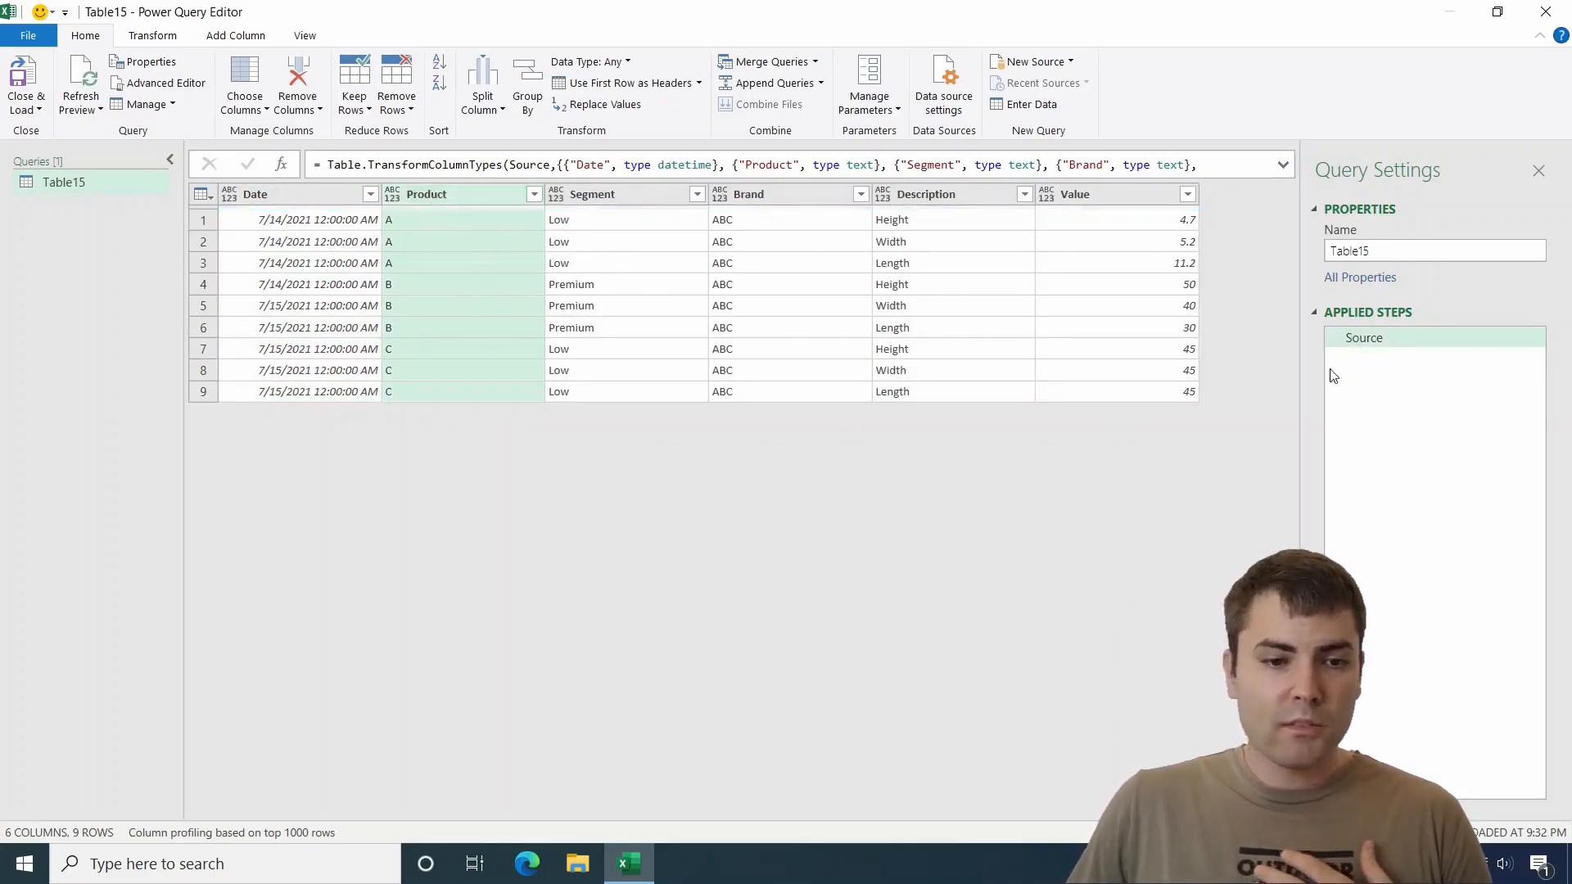
click(1363, 337)
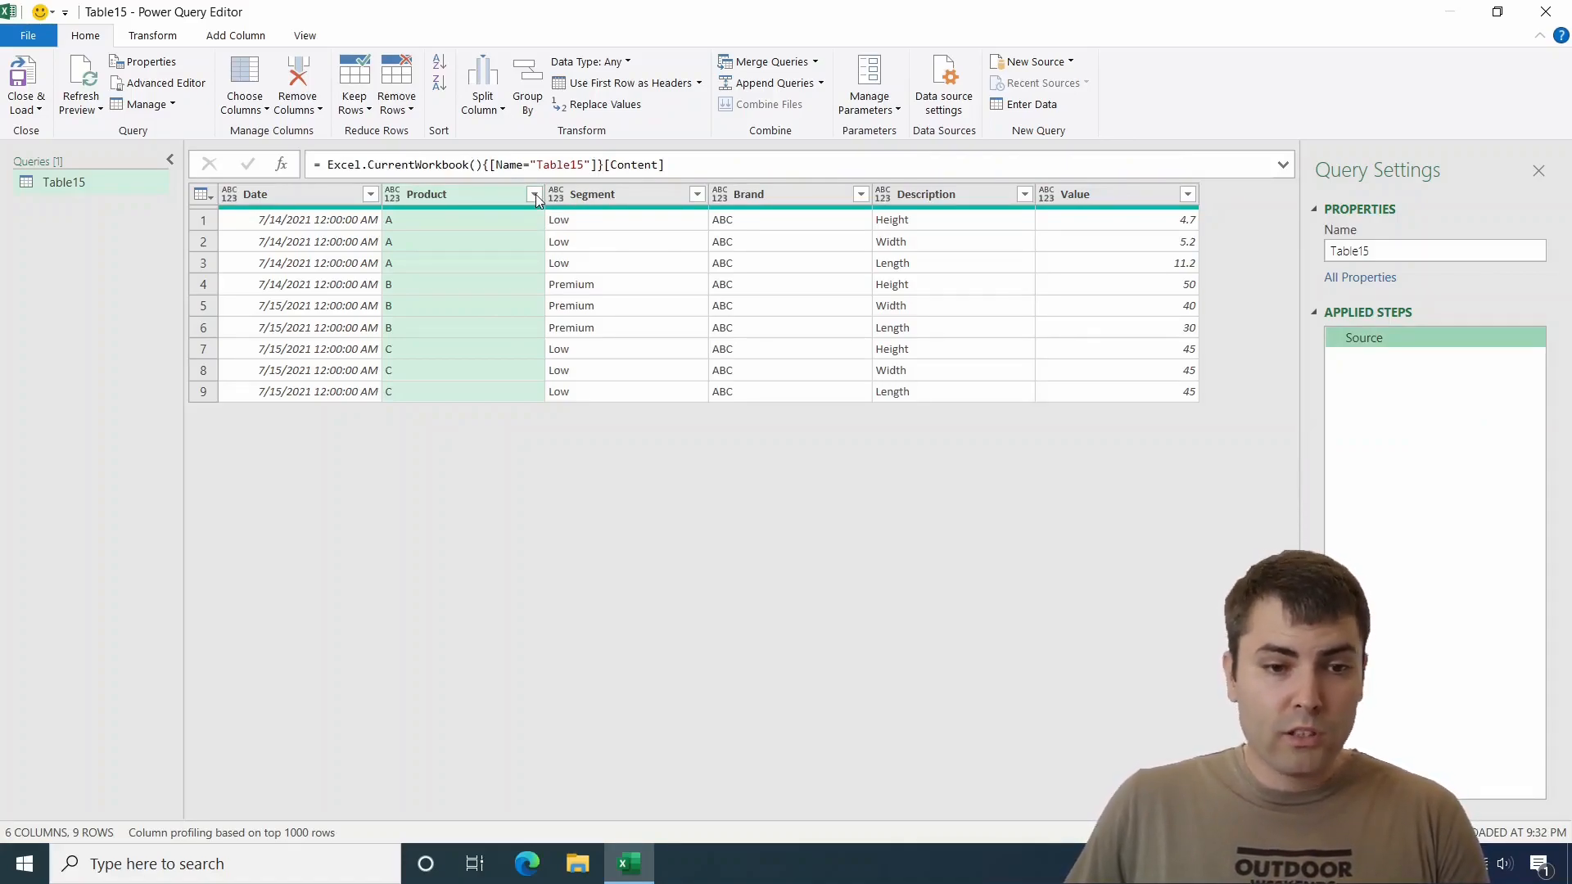
click(534, 193)
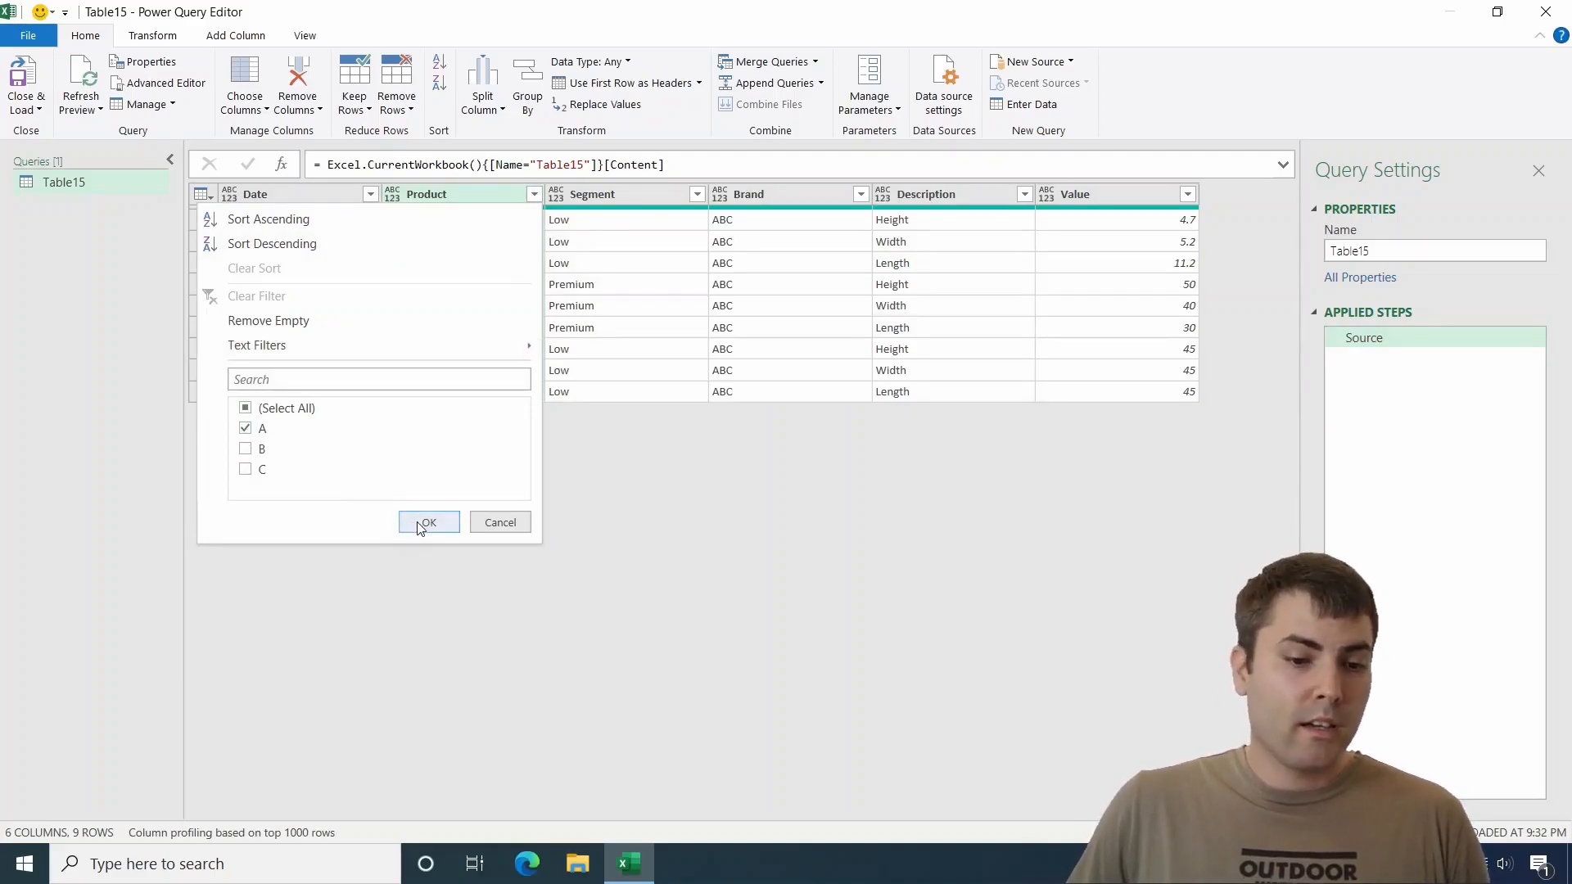
click(430, 522)
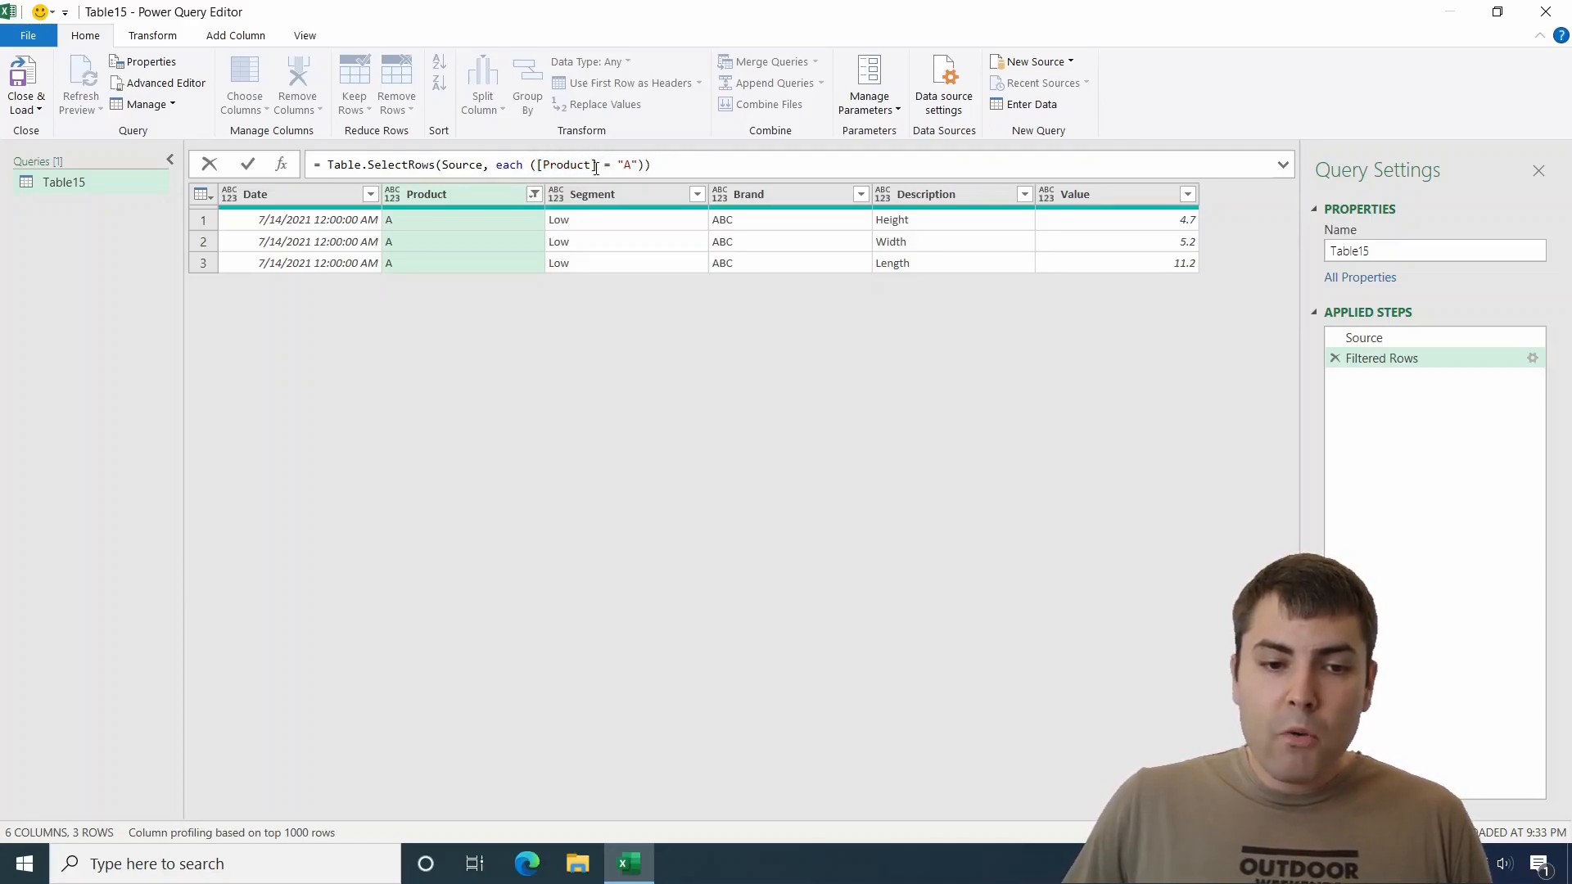
- Edit the Filtered Rows formula to use _ with "Product" in quotes and commit it, triggering a syntax error
double_click(570, 163)
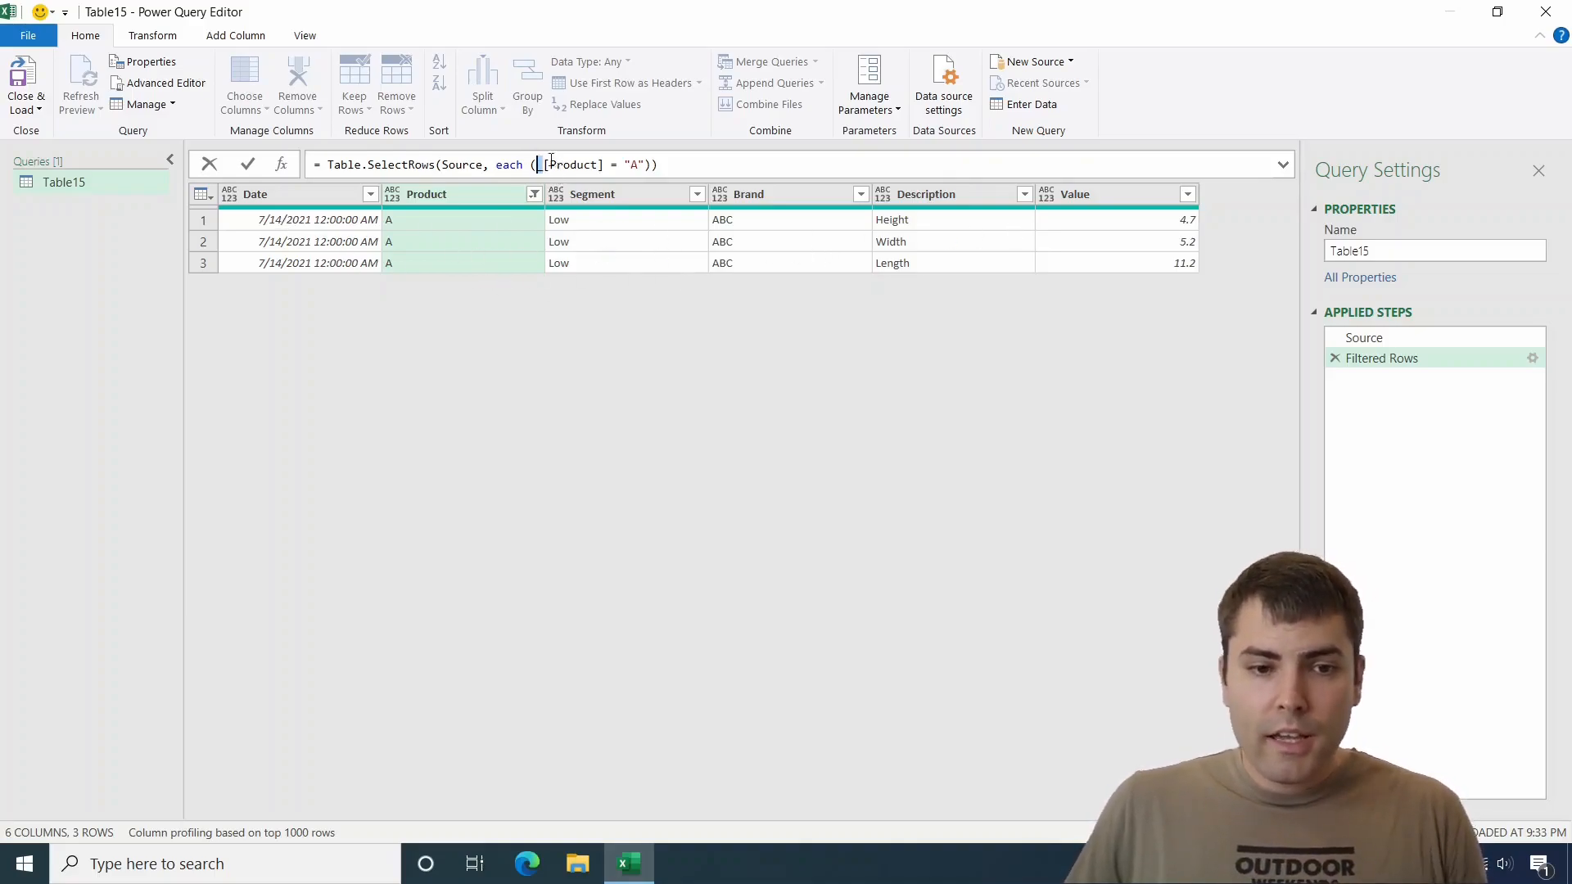
double_click(573, 164)
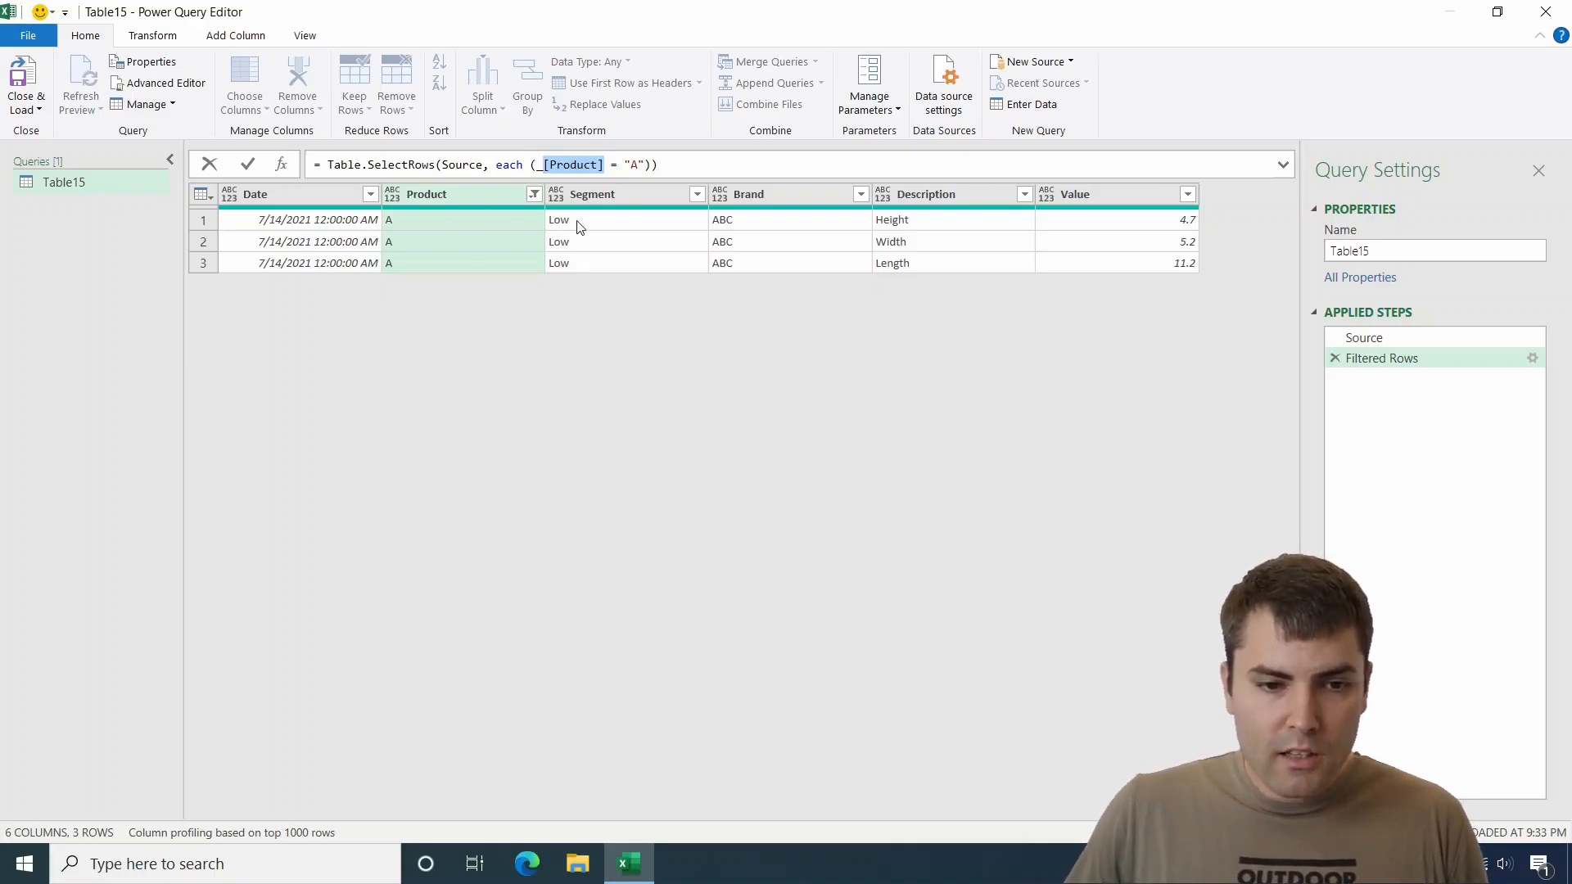
mouse_move(514, 216)
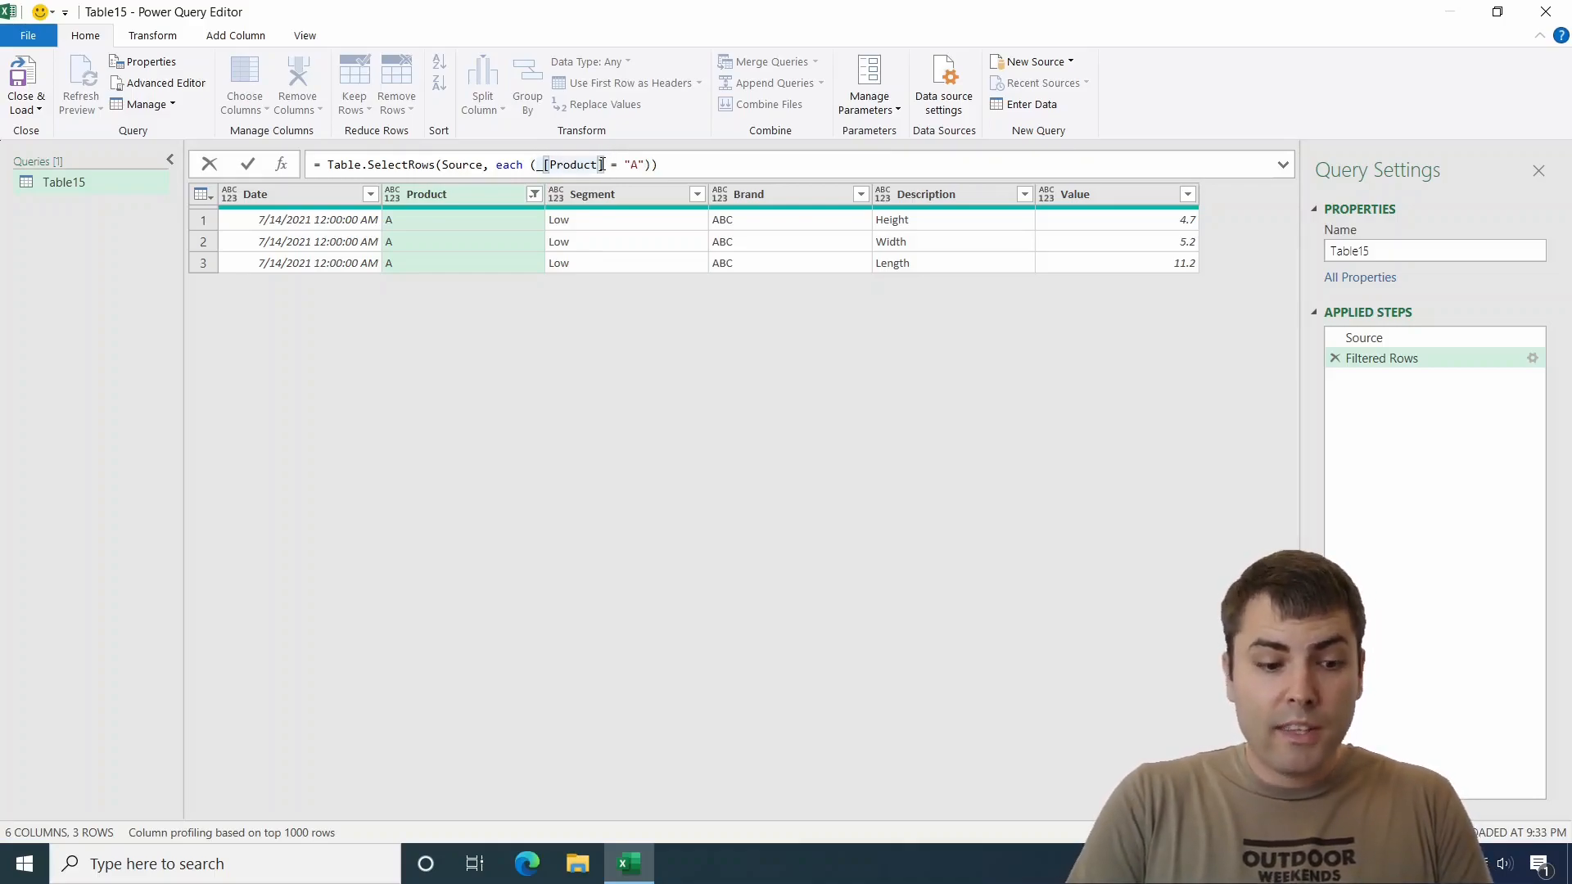
click(542, 163)
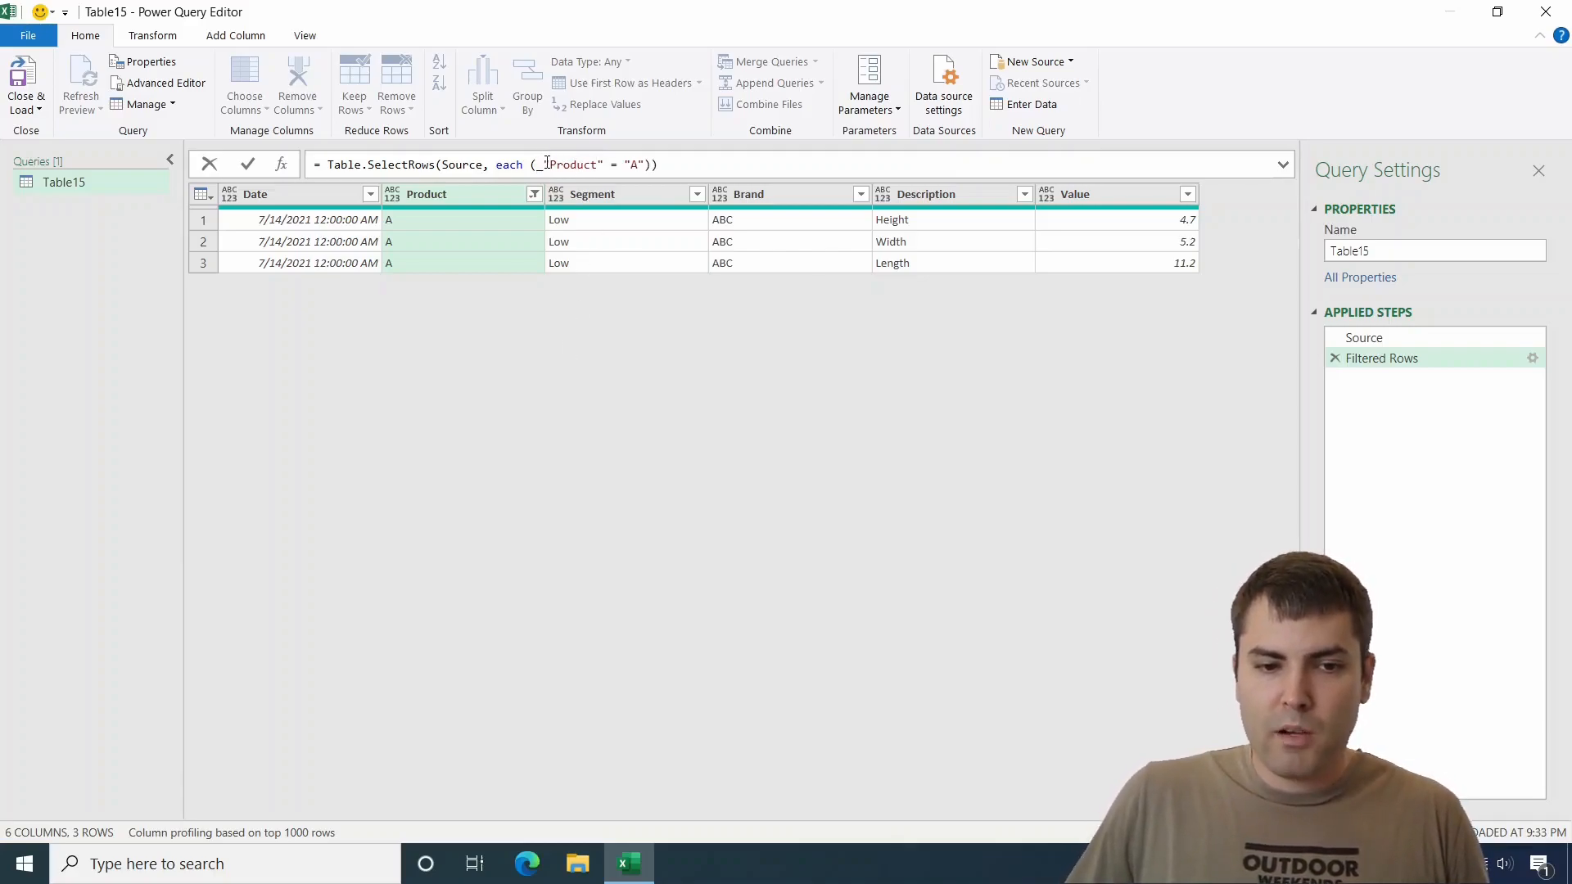
key(Enter)
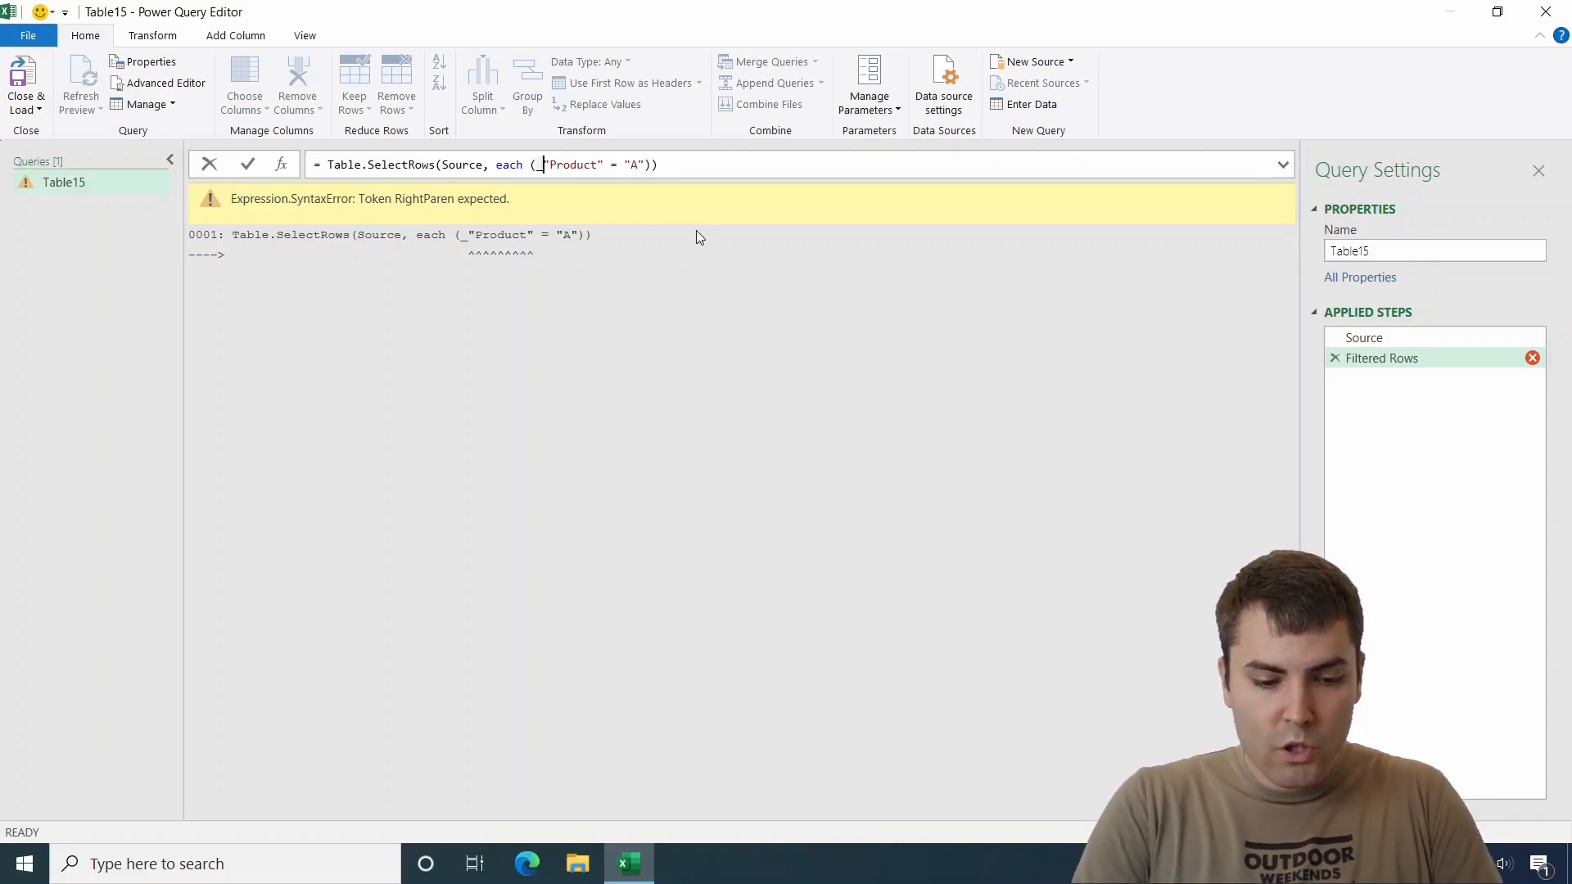
- Rewrite the field access as Record.Field(_, "Product") so the filter returns the three A rows again
text(Record.)
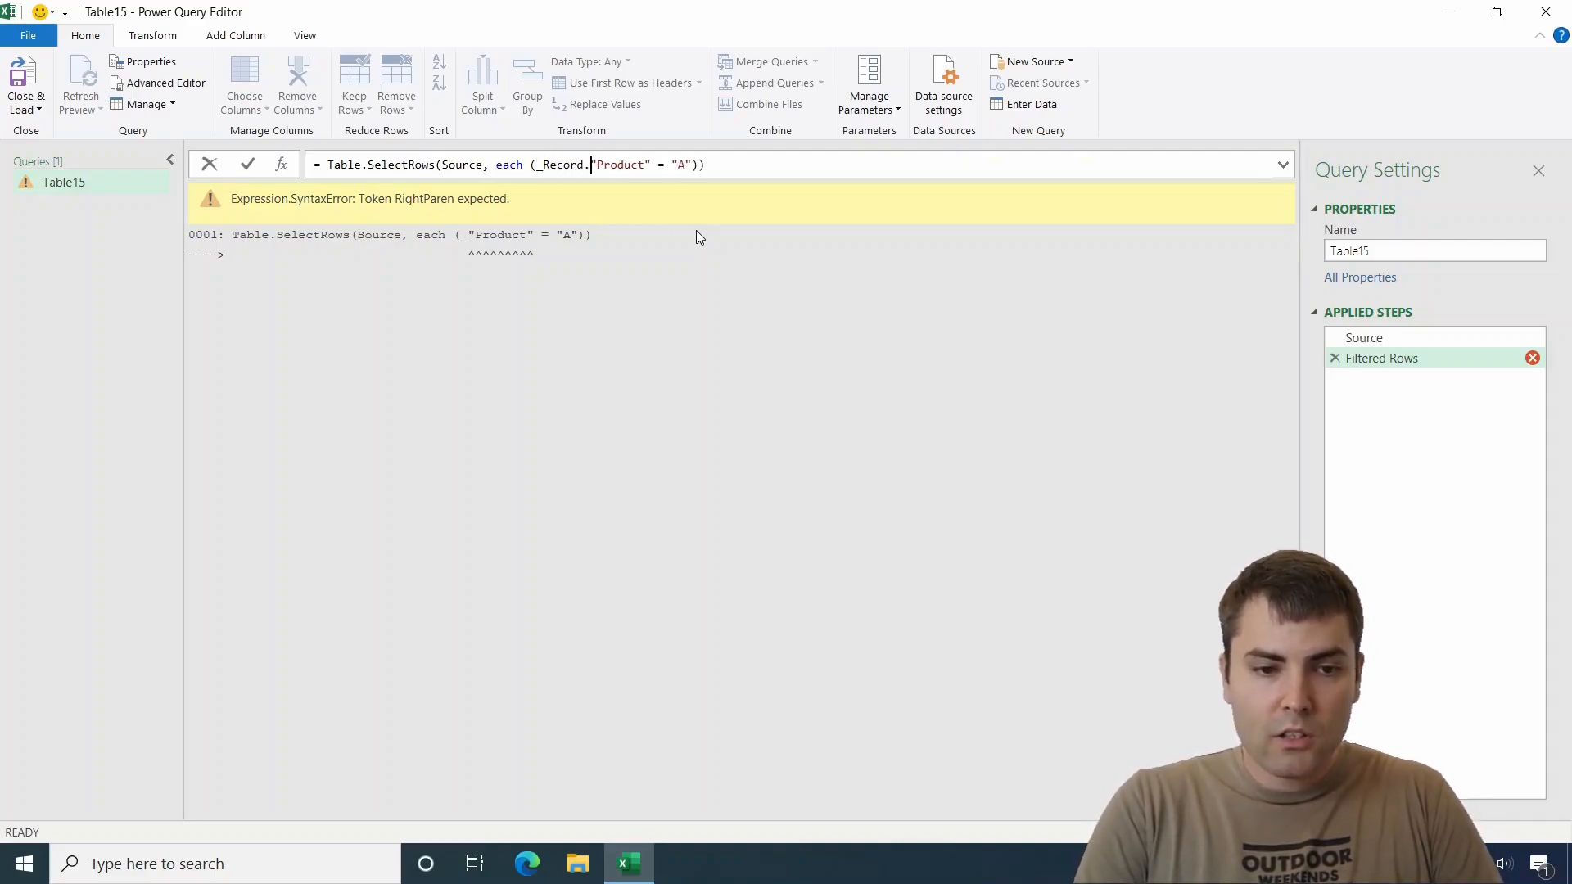
text(Field)
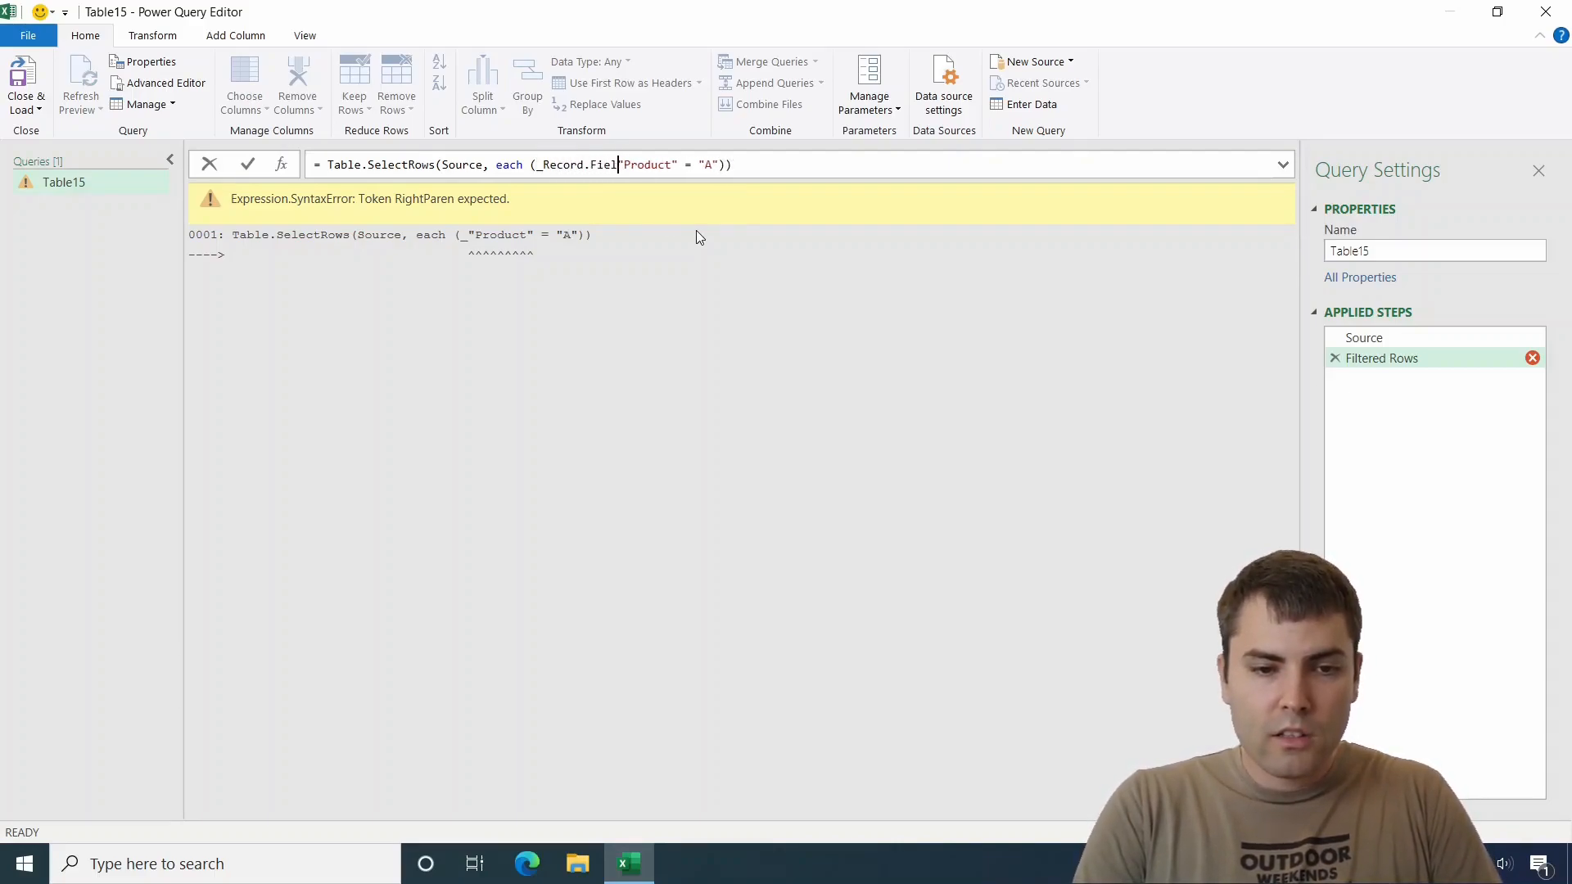
text((_)
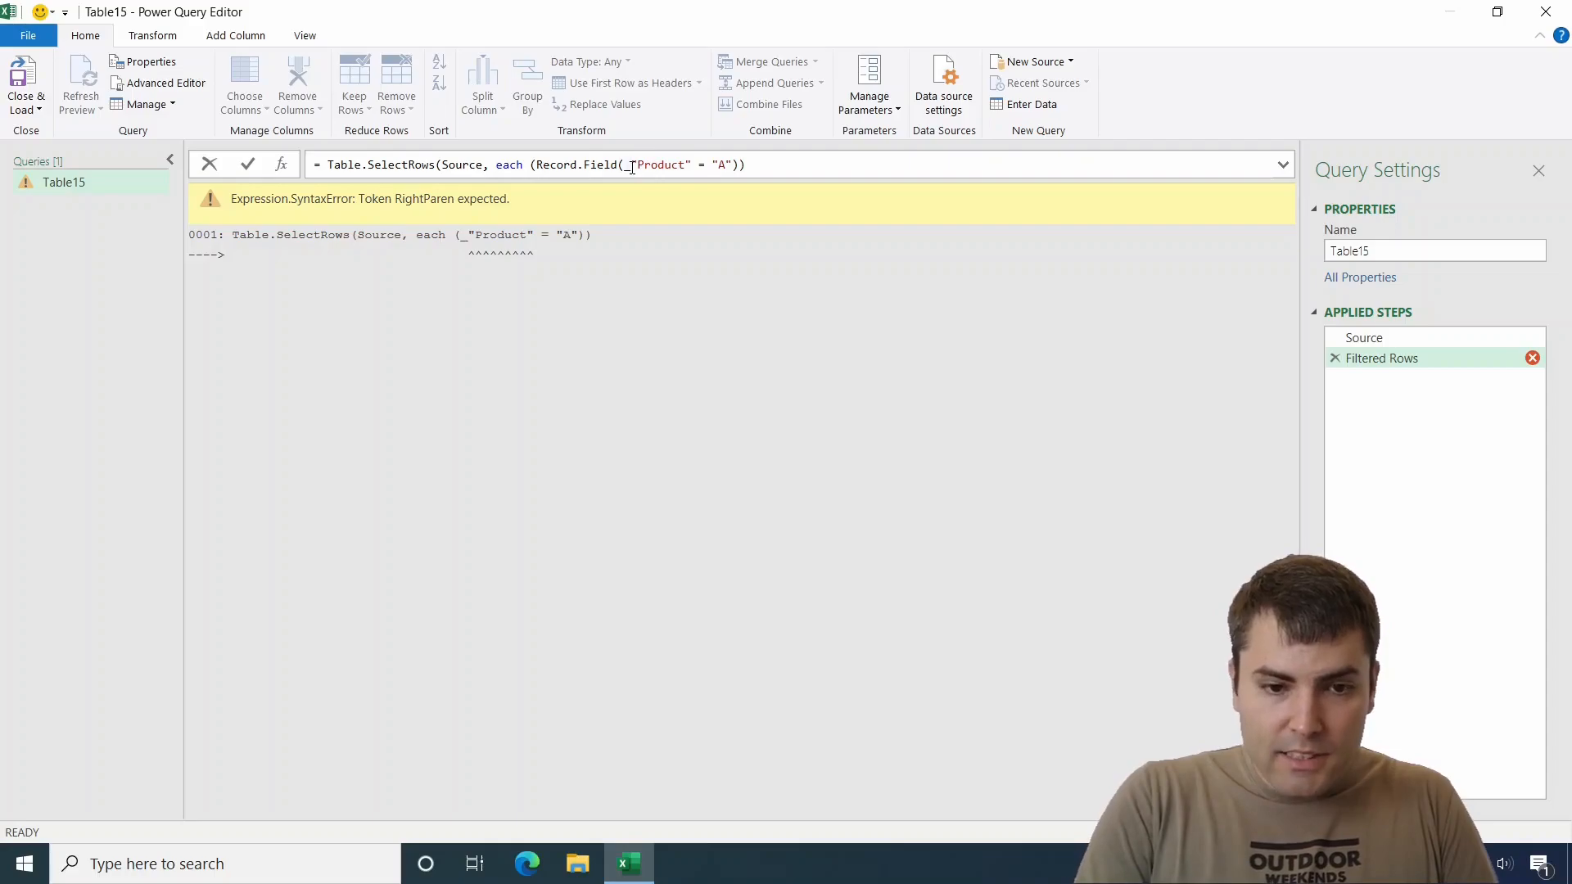
text(,)
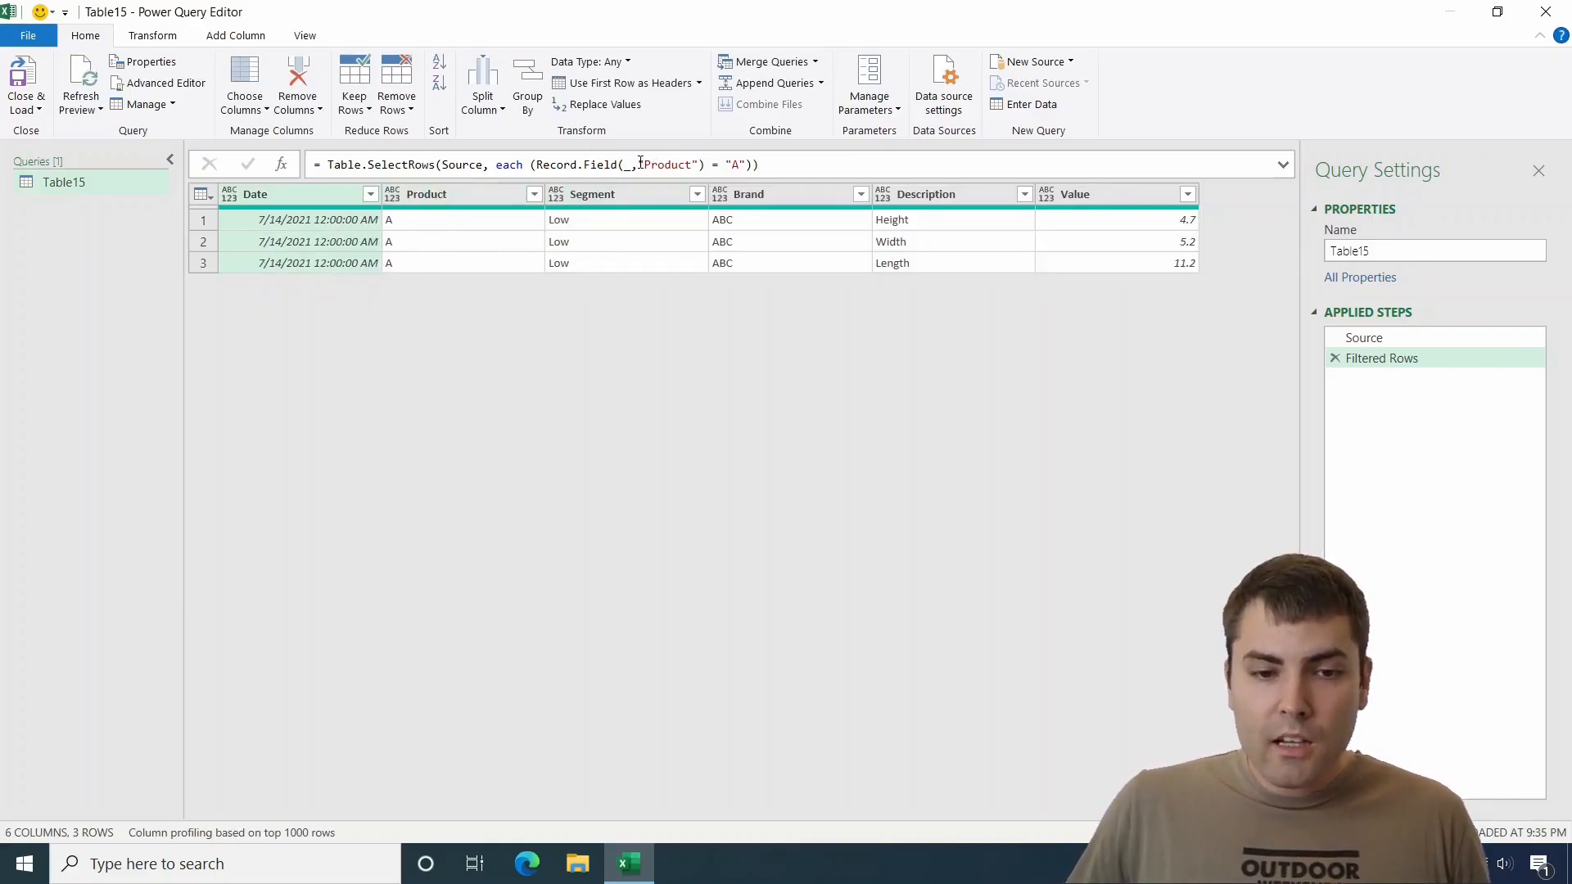
double_click(667, 164)
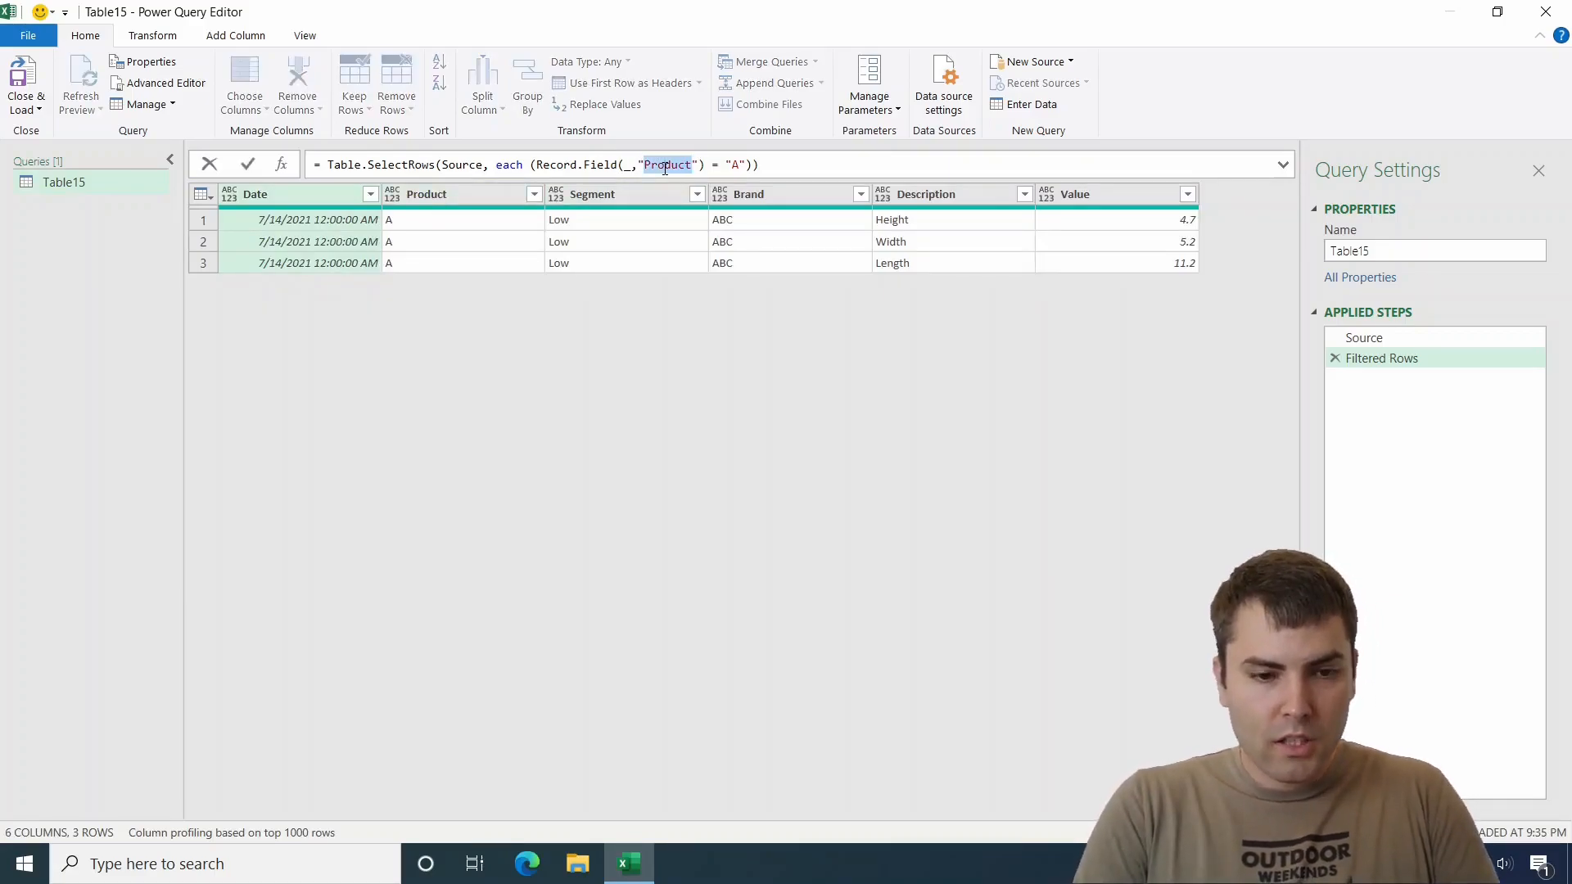
text(Segment)
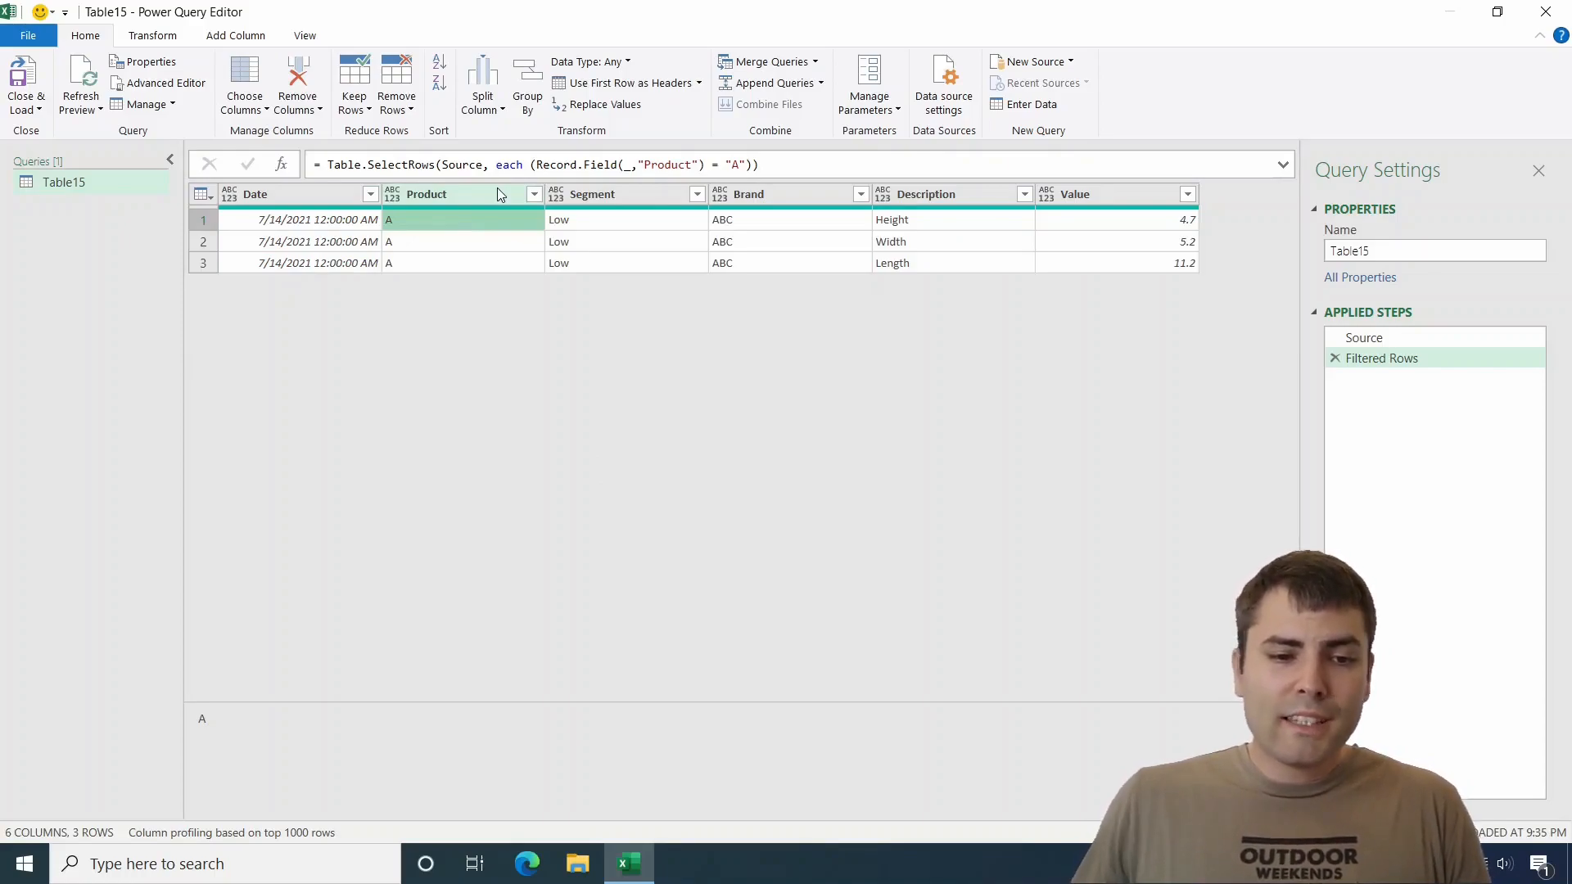
mouse_move(465, 193)
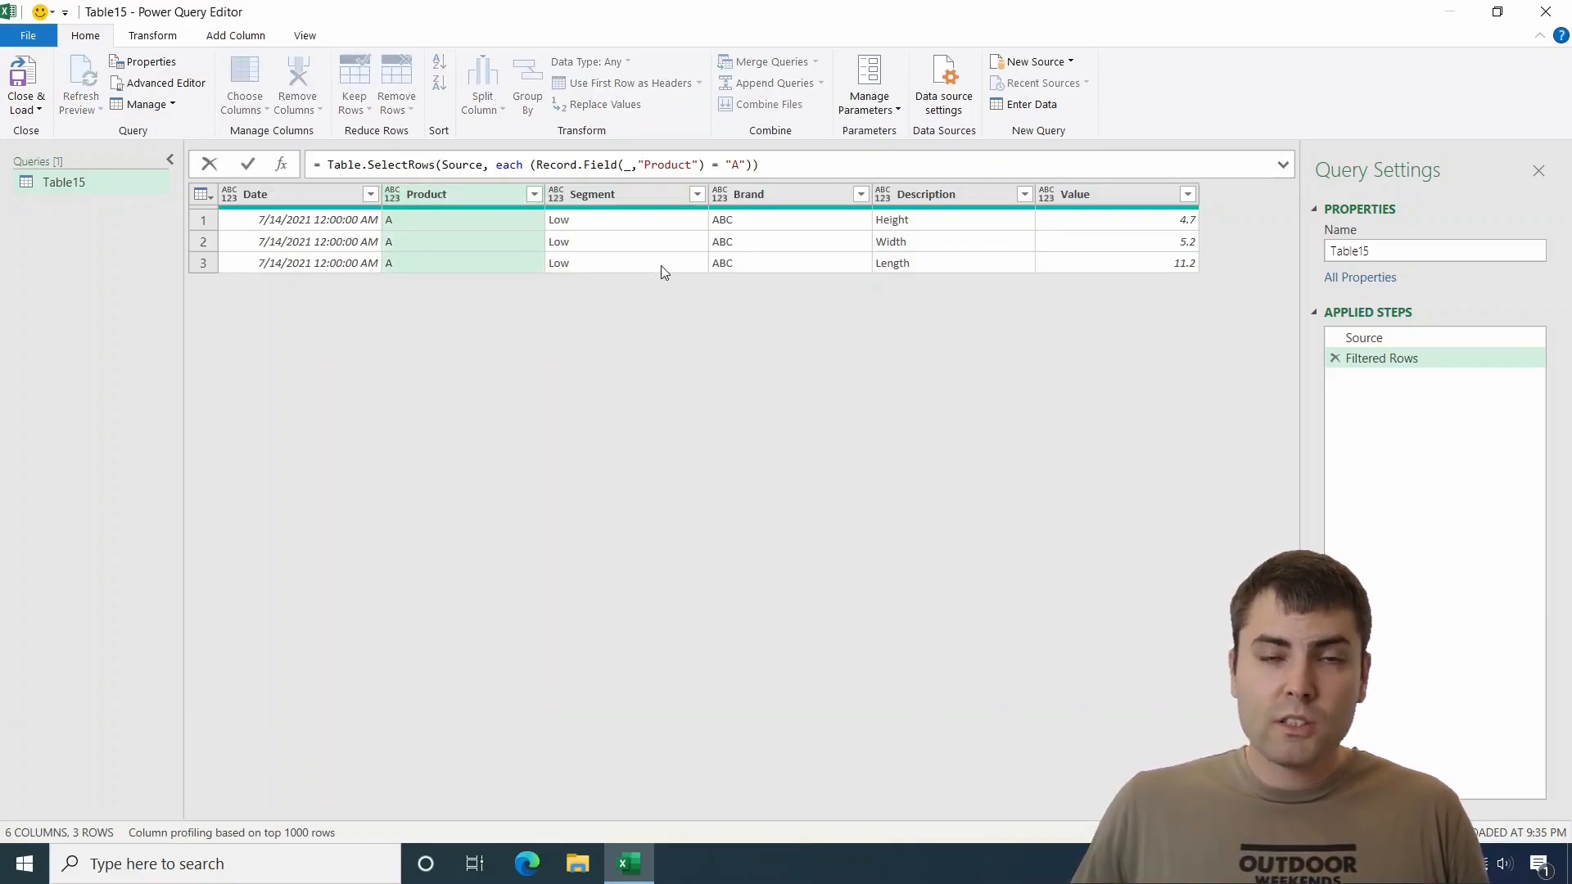
- Replace the quoted "Product" name with Table.ColumnNames(Source) in the filter formula
text(T)
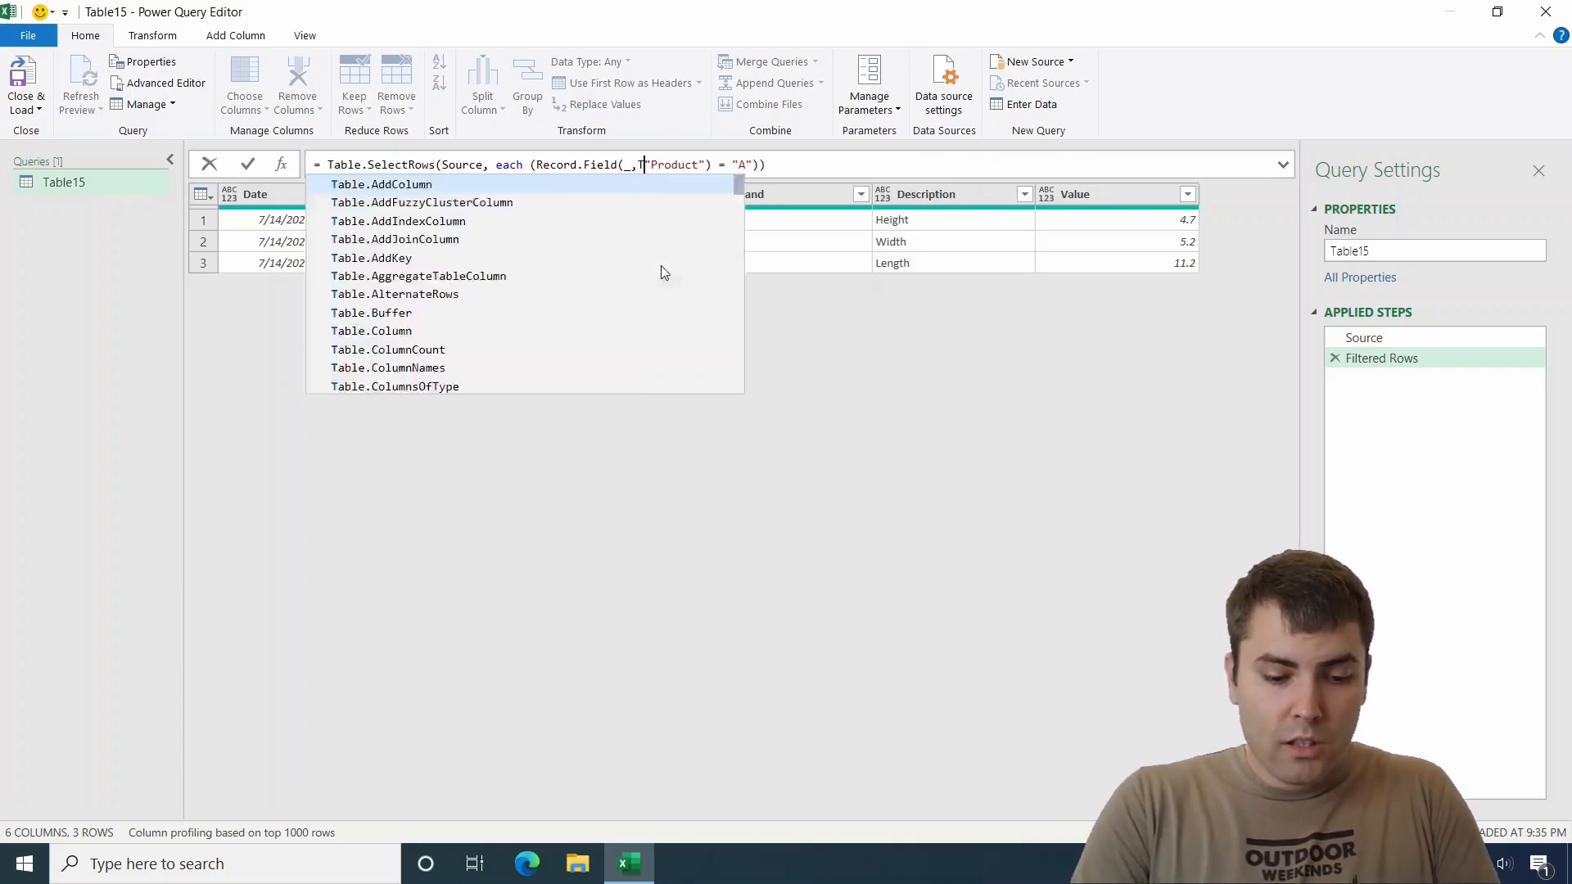
text(able.ColumnName()
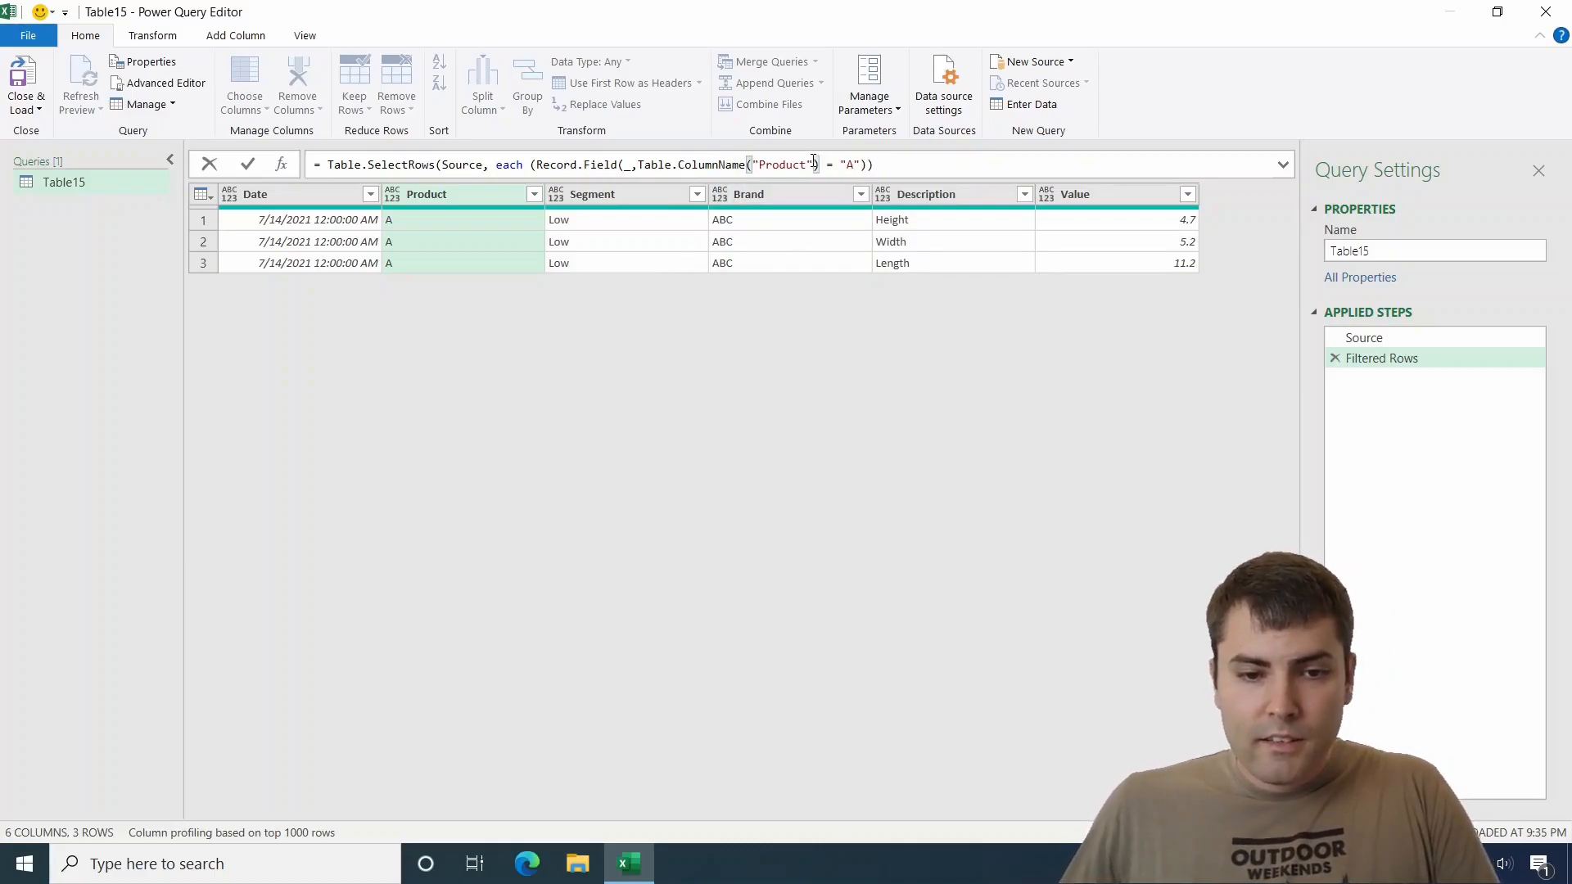
double_click(783, 164)
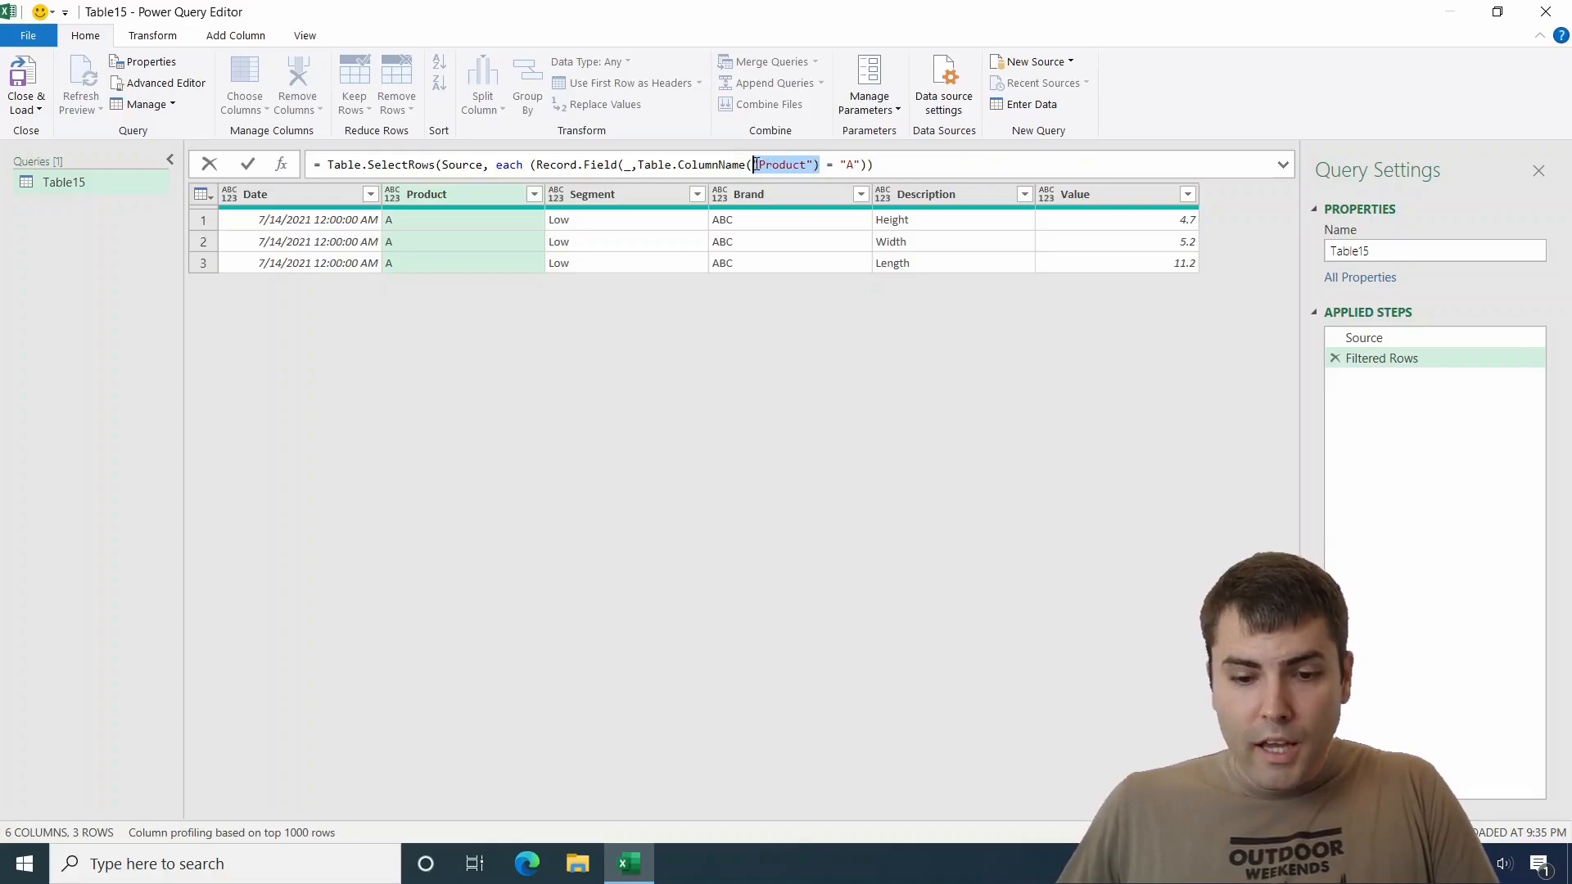
key(Delete)
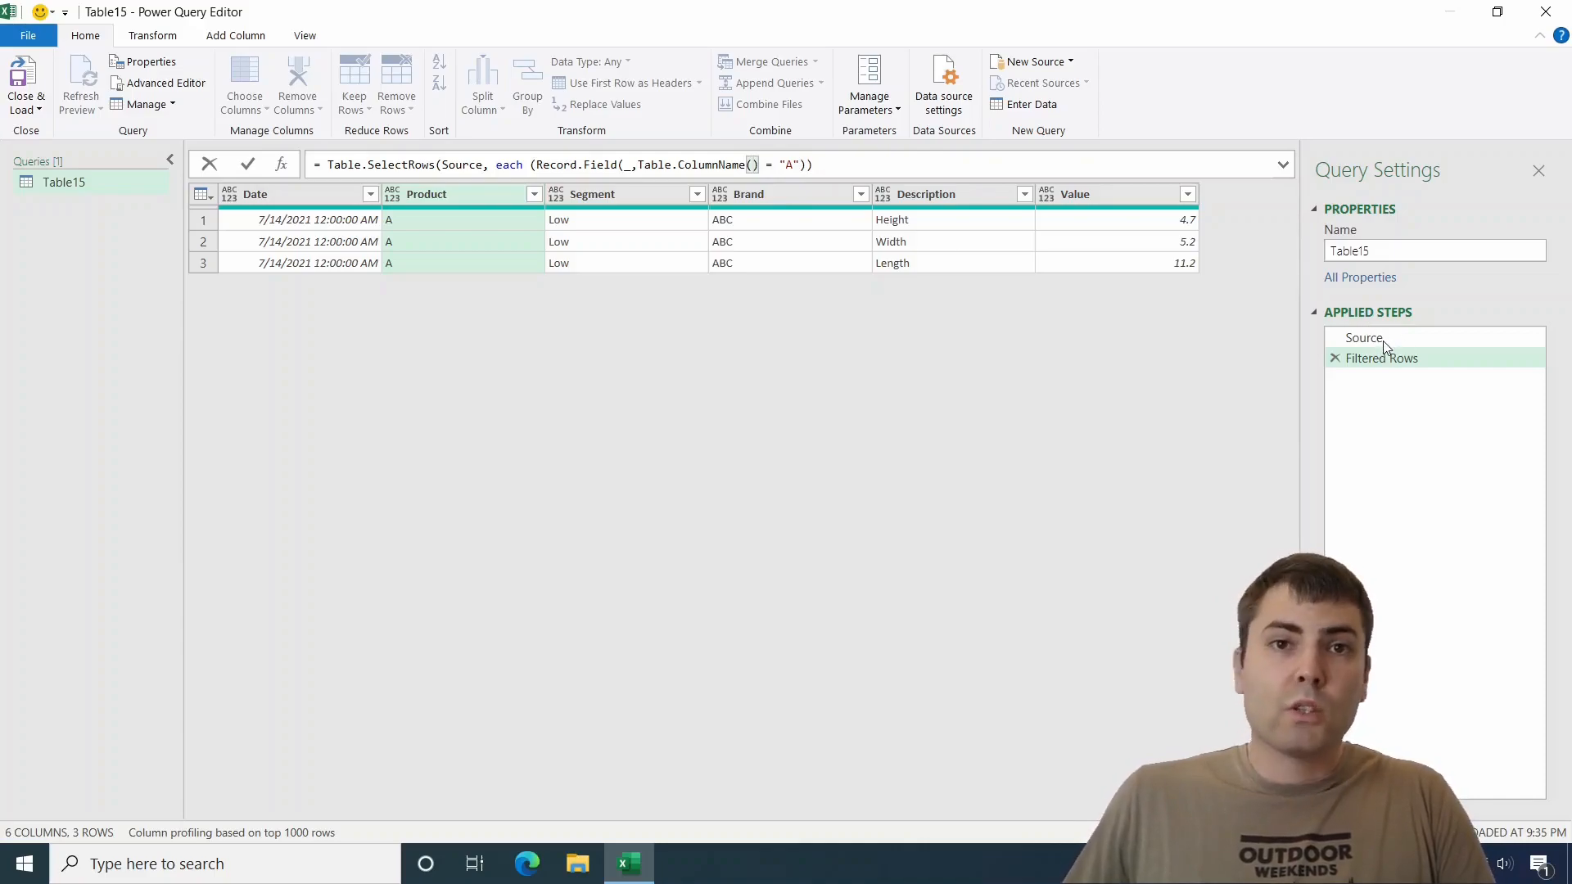
text(Source)
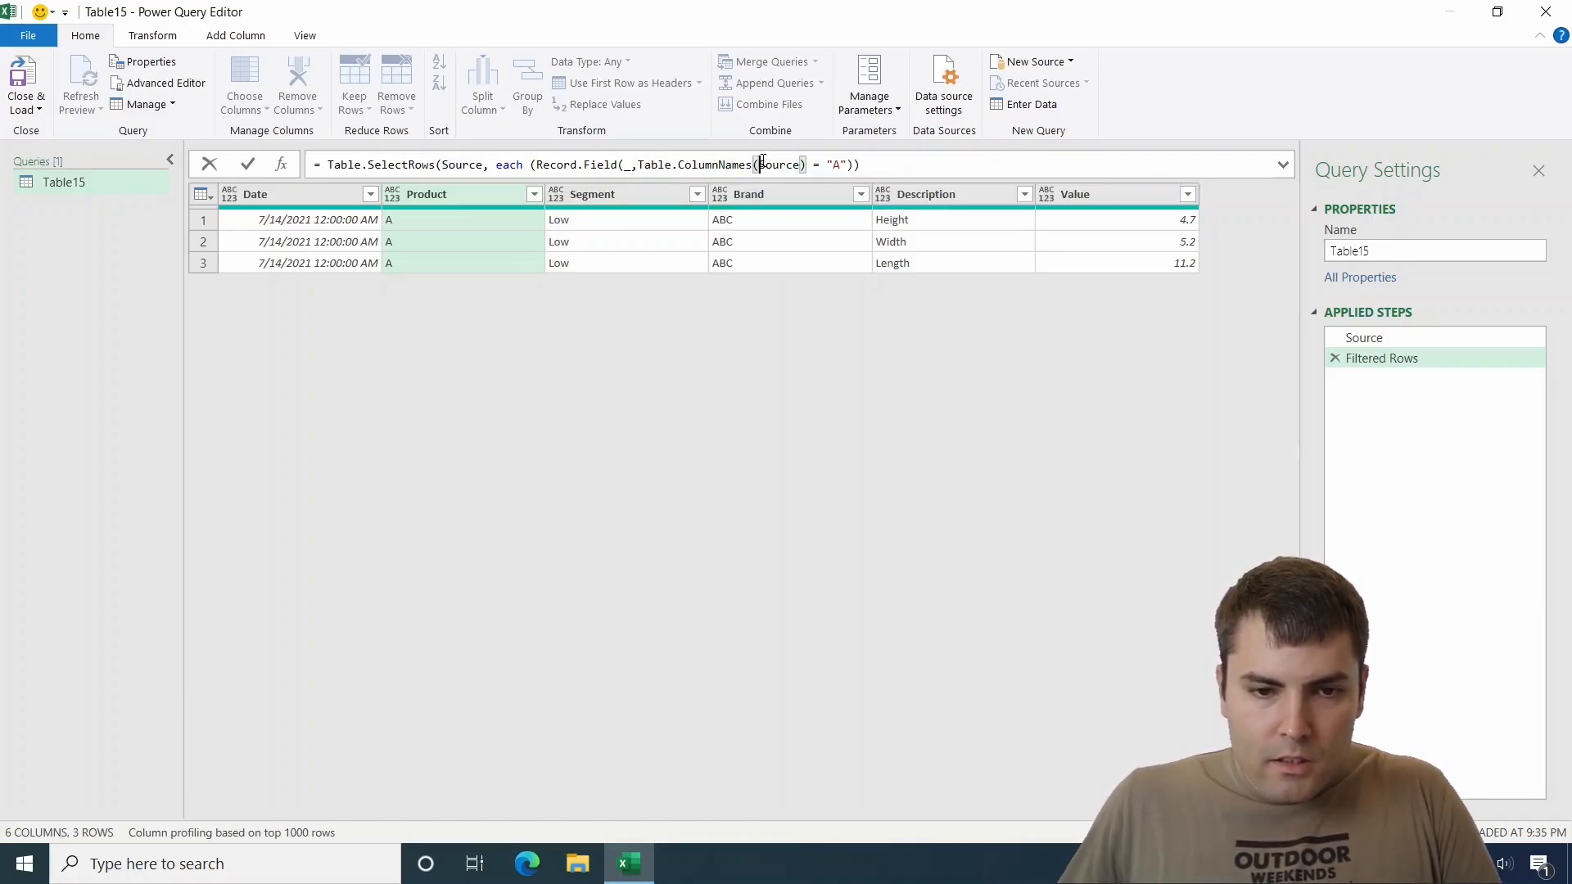
- Index the column names with {1} so the filter uses Table.ColumnNames(Source){1}, and commit it
click(778, 164)
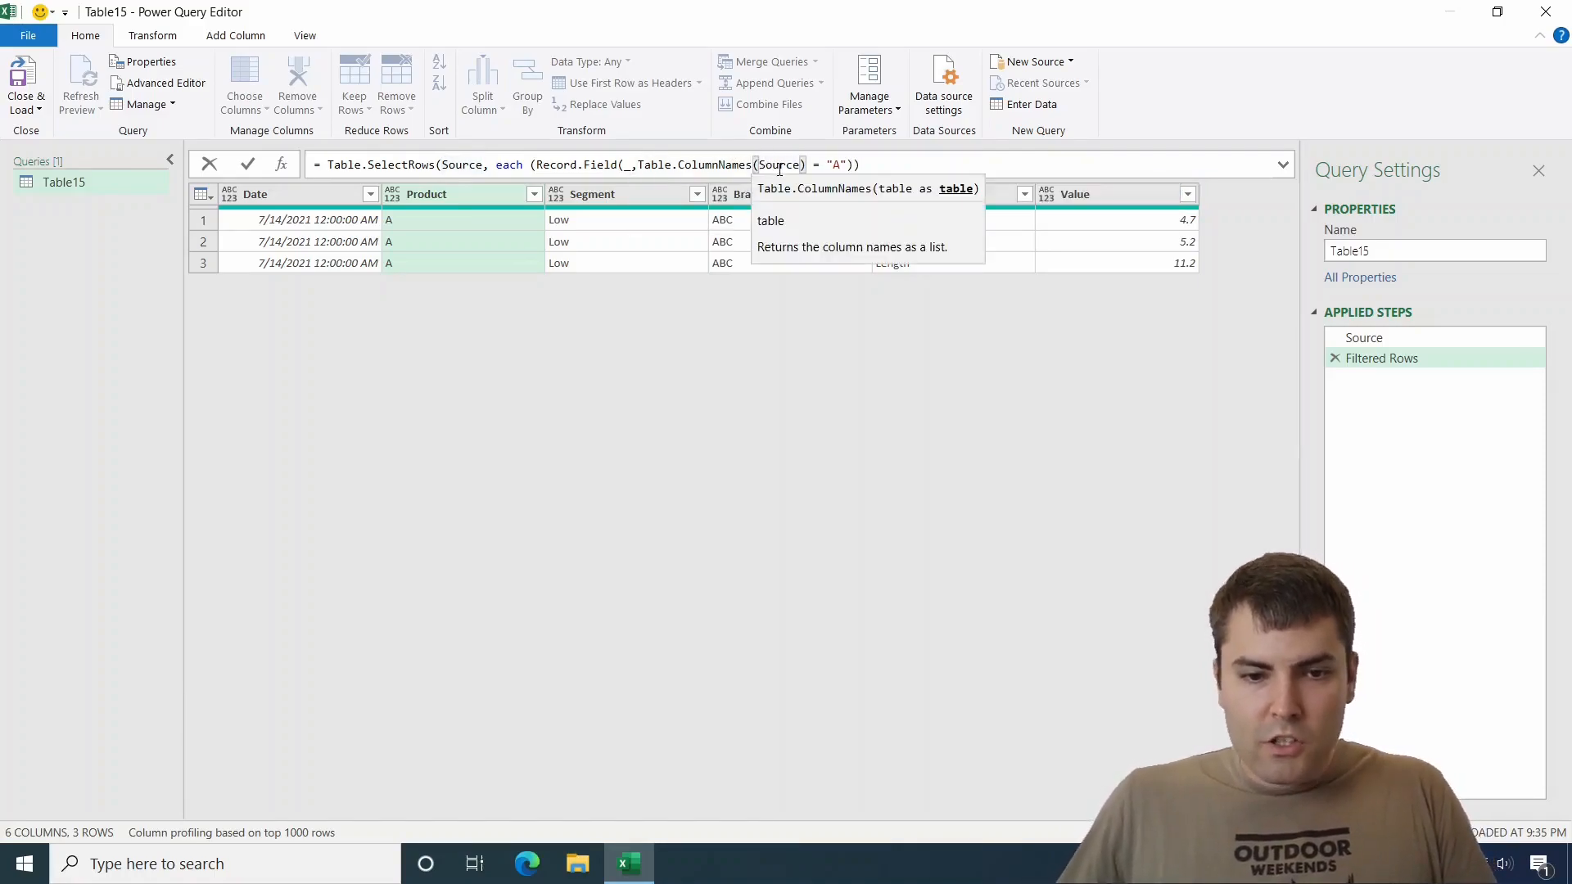
mouse_move(837, 203)
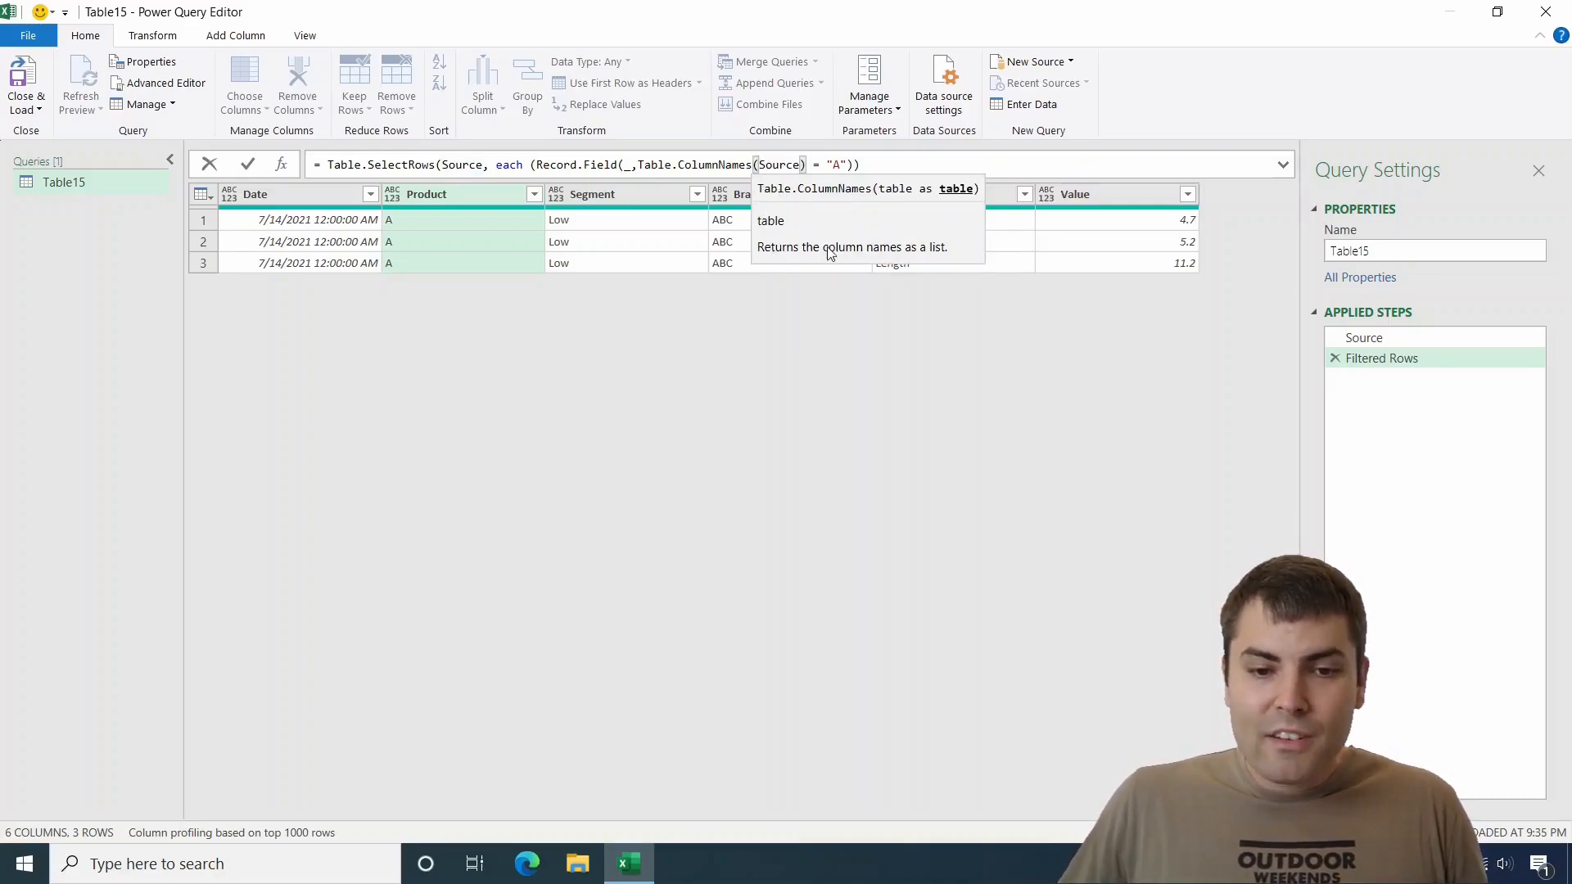
mouse_move(942, 255)
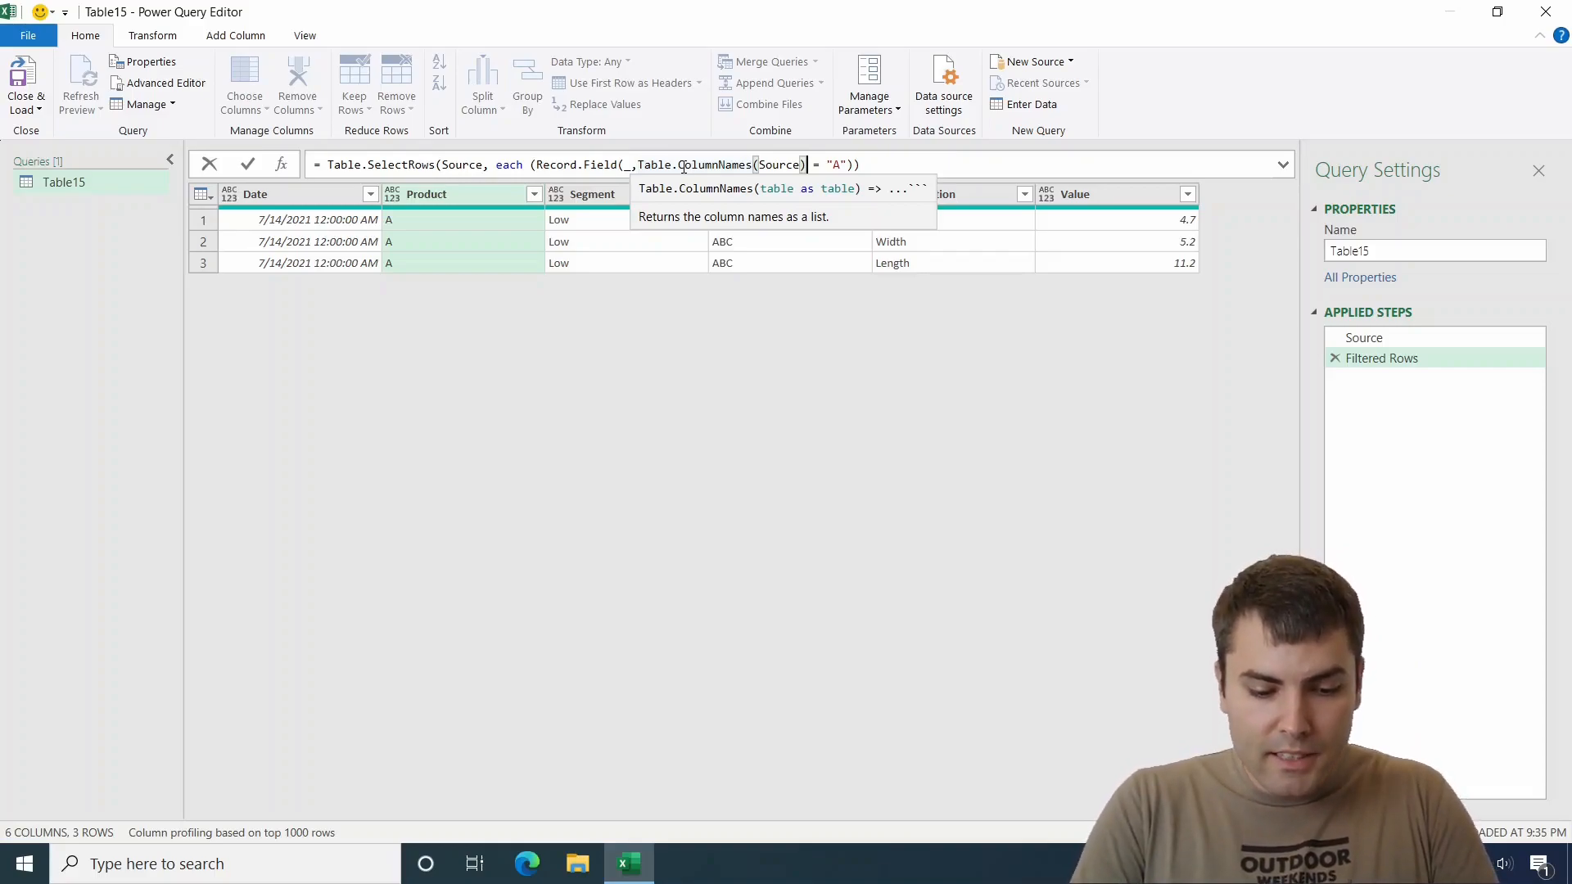
text({1})
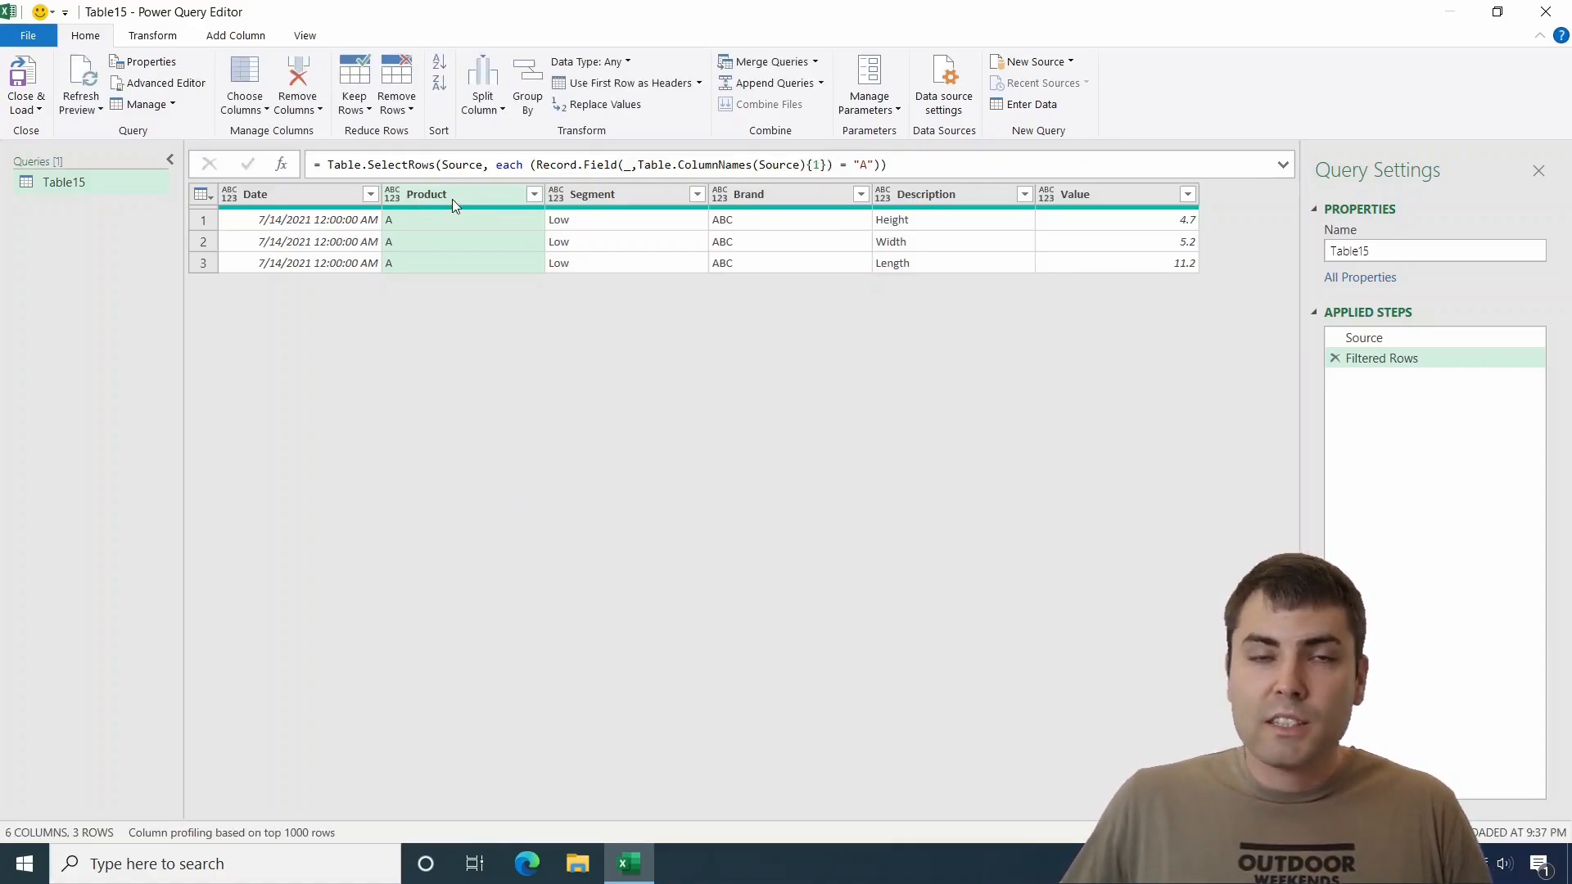
- Close & Load the query as a table to cell I1 on the existing worksheet, showing the three A rows
click(24, 82)
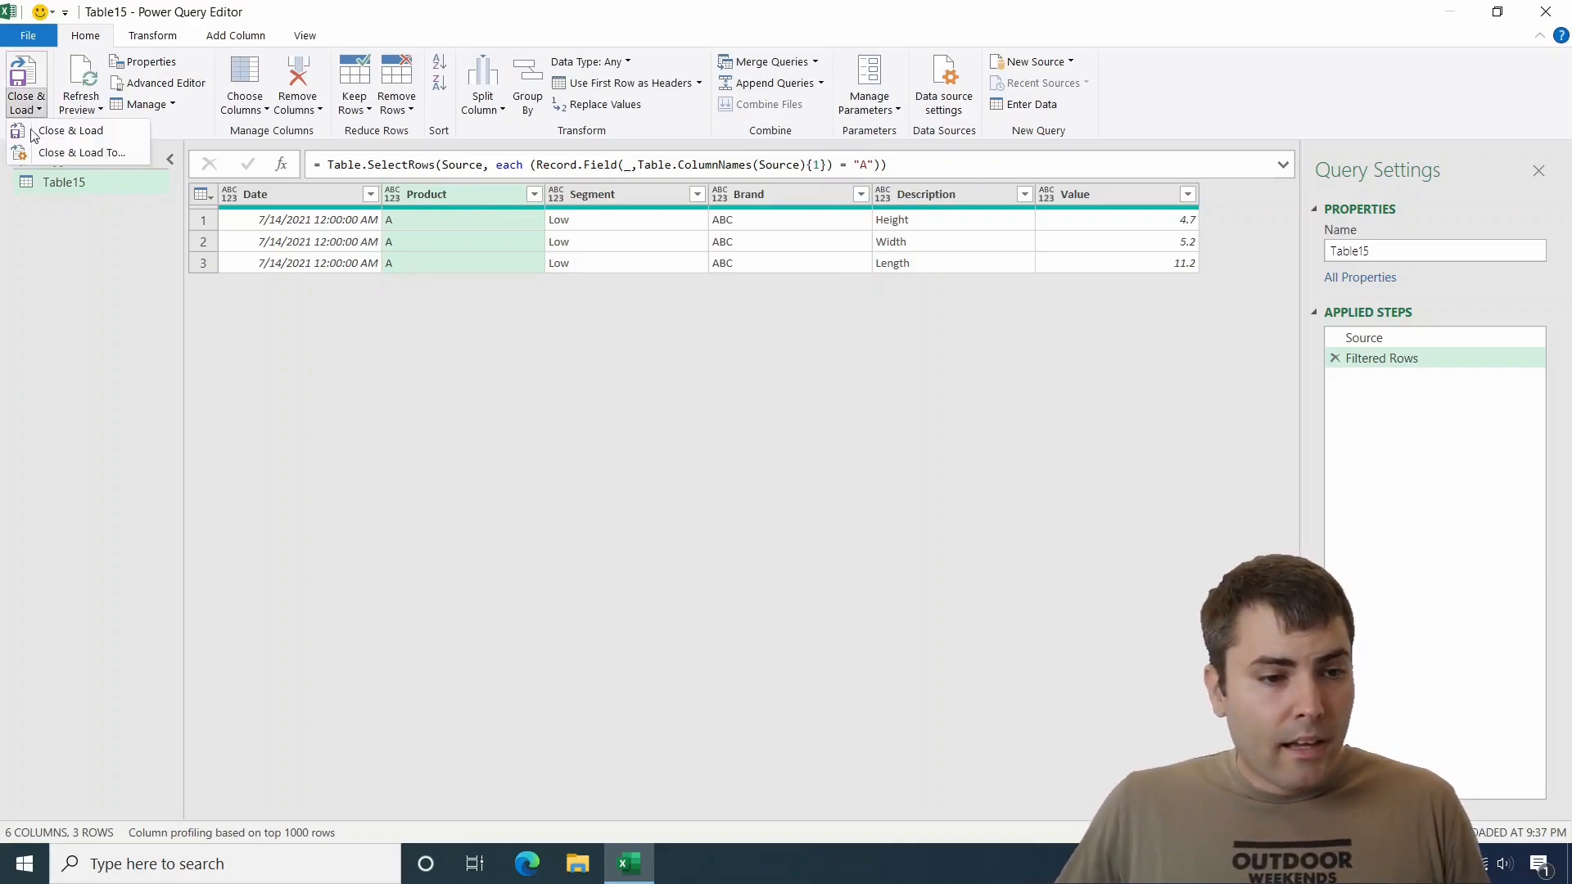
click(69, 131)
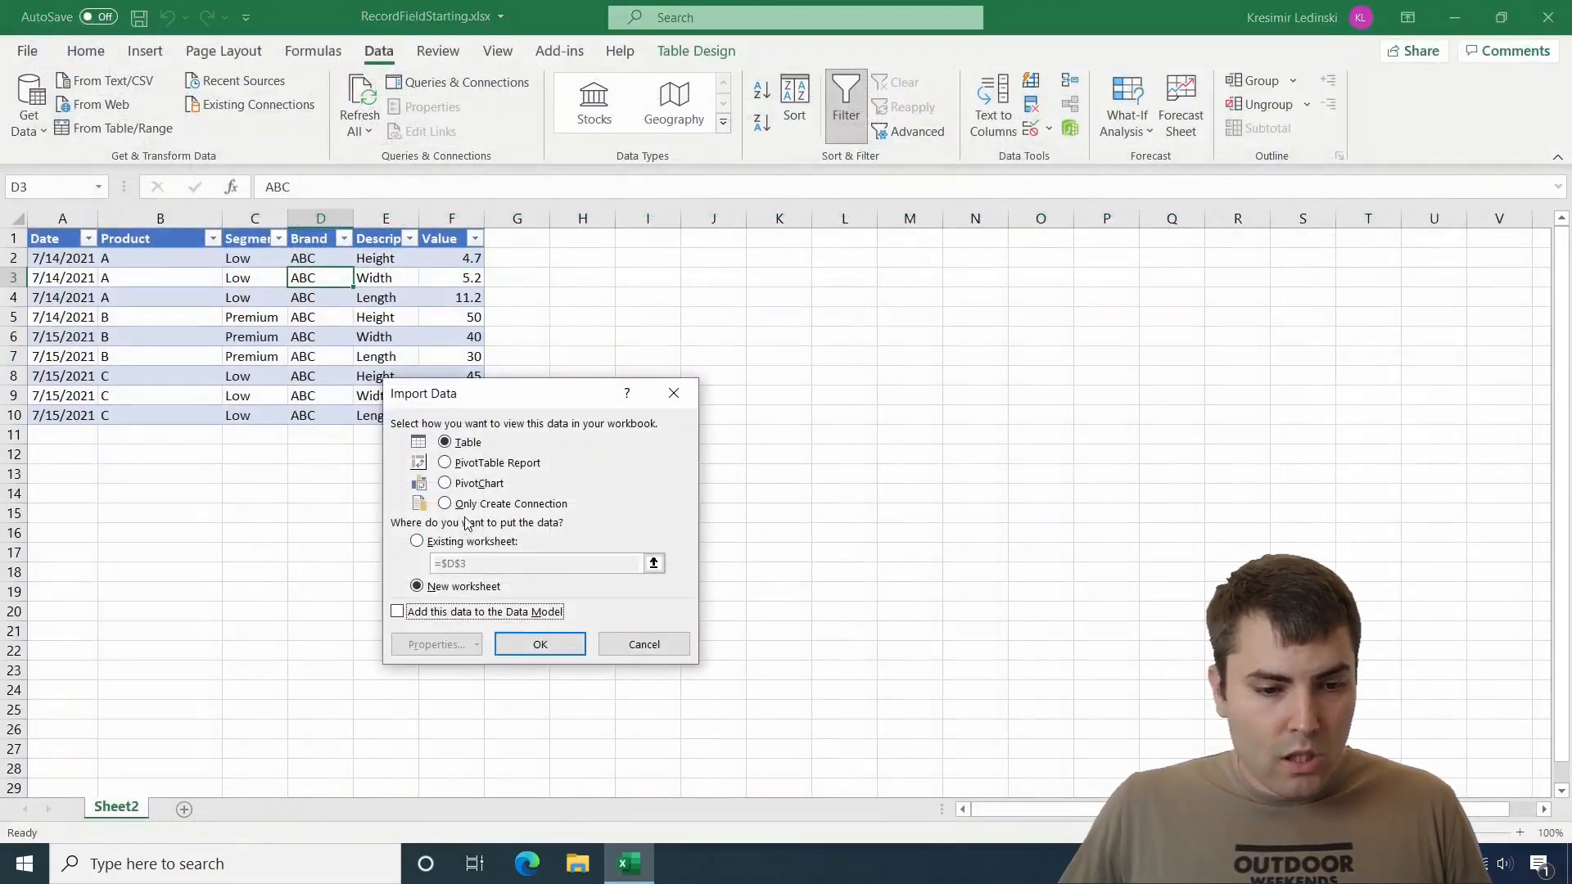
click(418, 541)
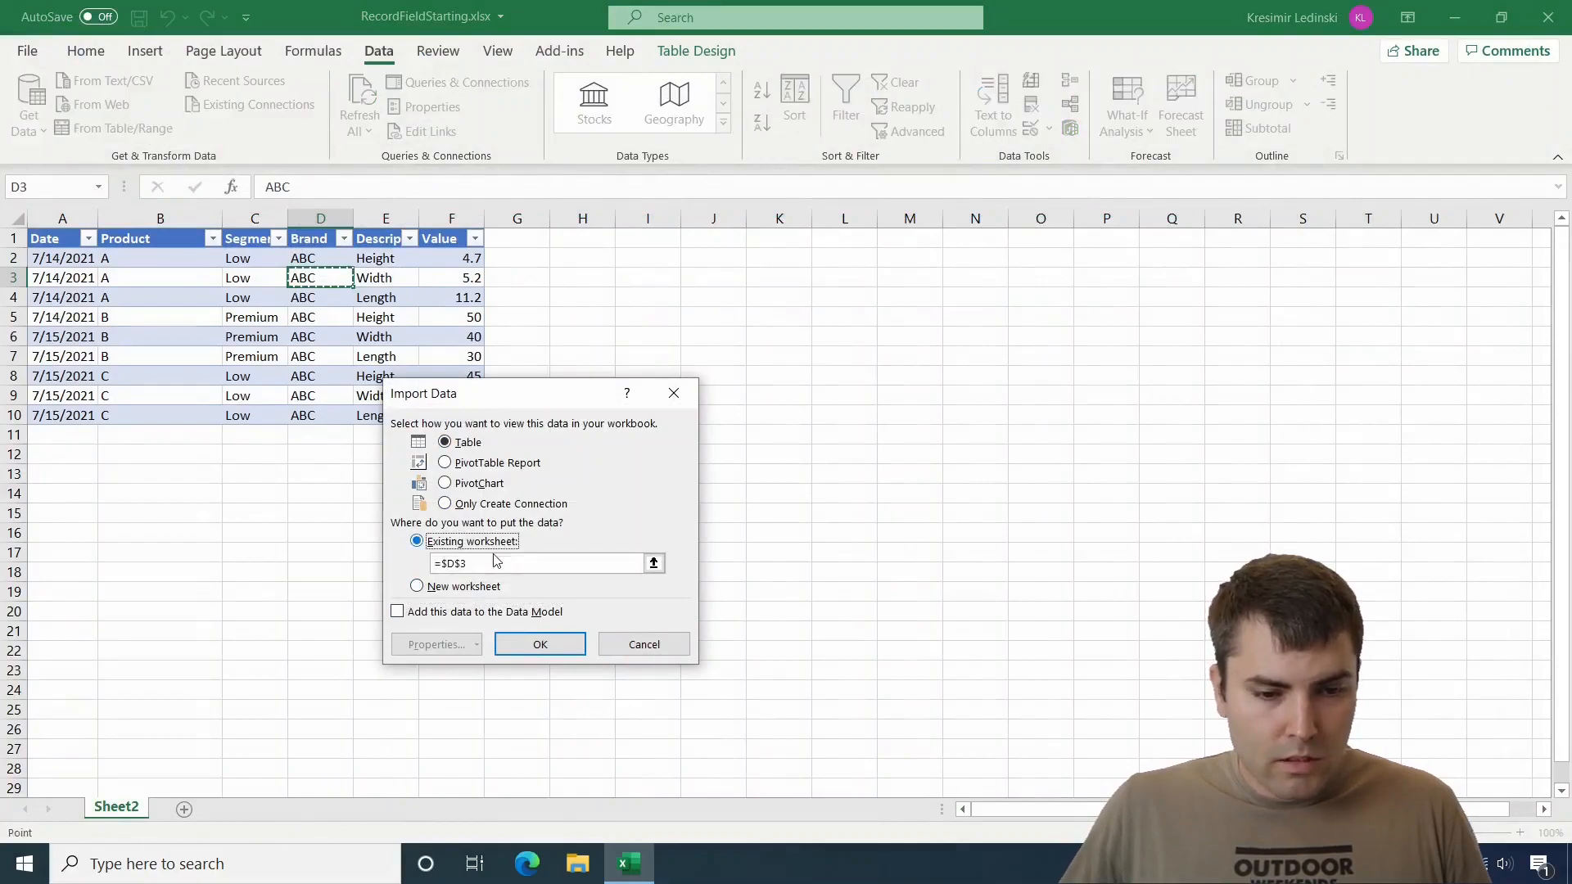
click(646, 239)
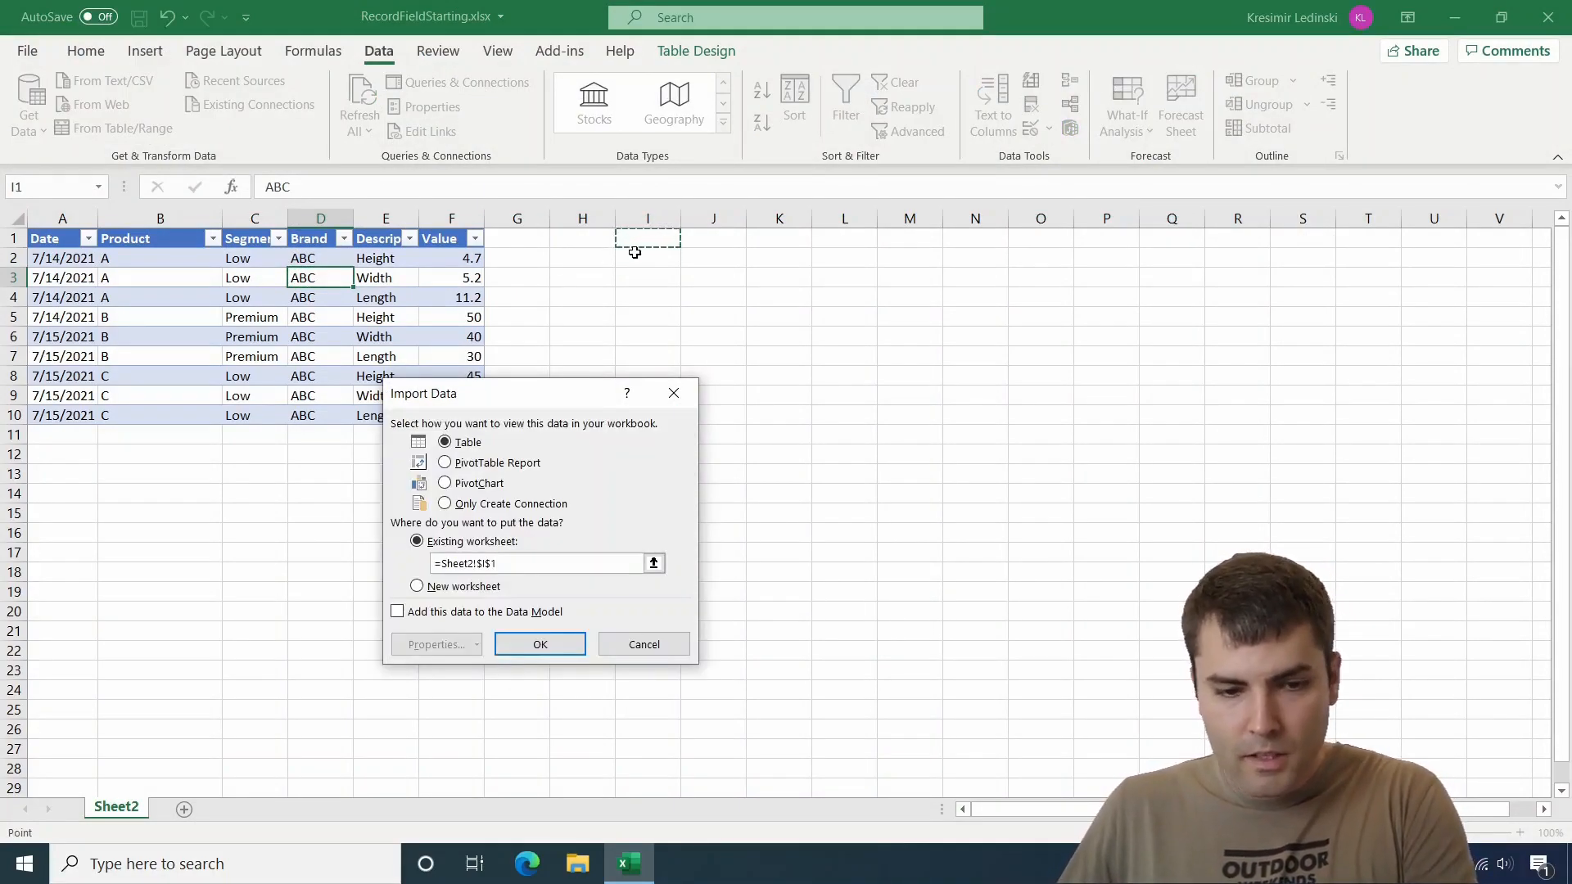
click(541, 644)
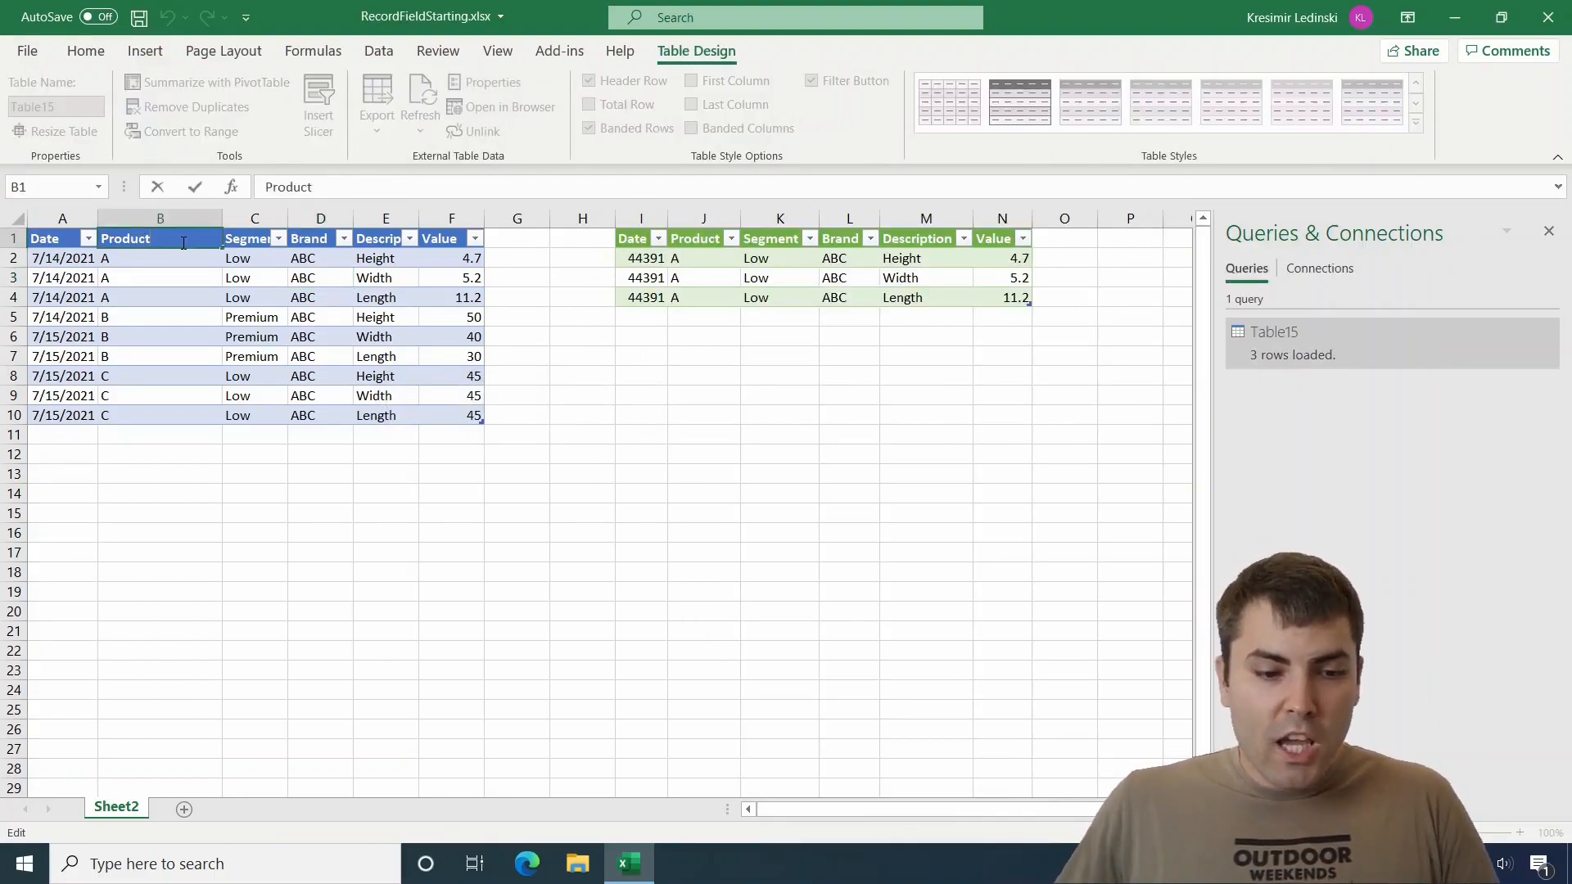
text(dsada)
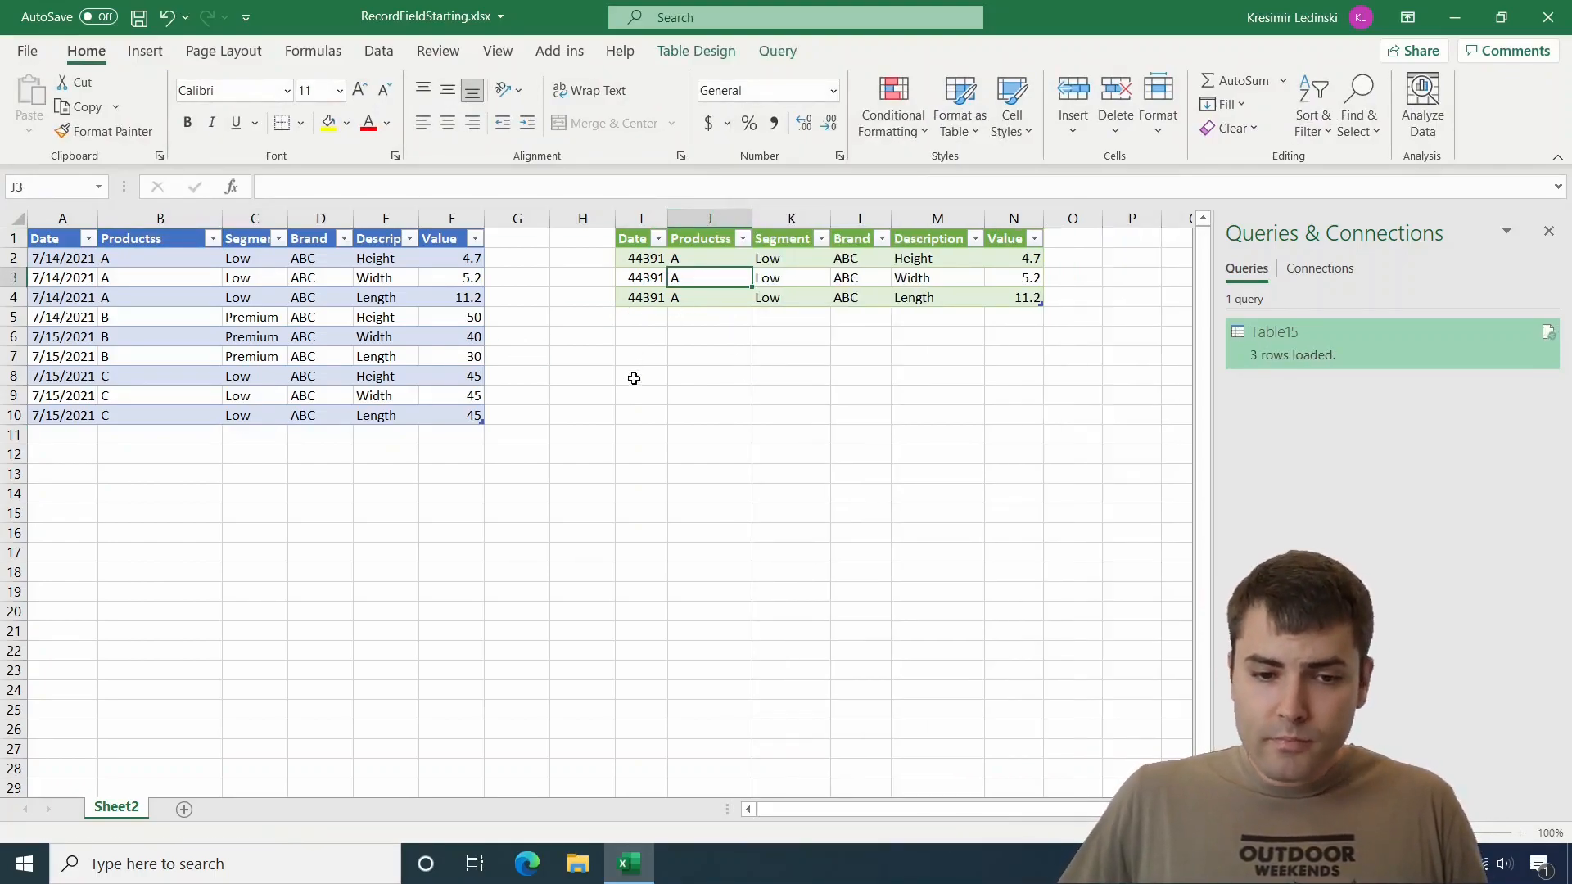
- Select an empty cell below the loaded table, which still shows the three Product A rows under Productss
click(640, 377)
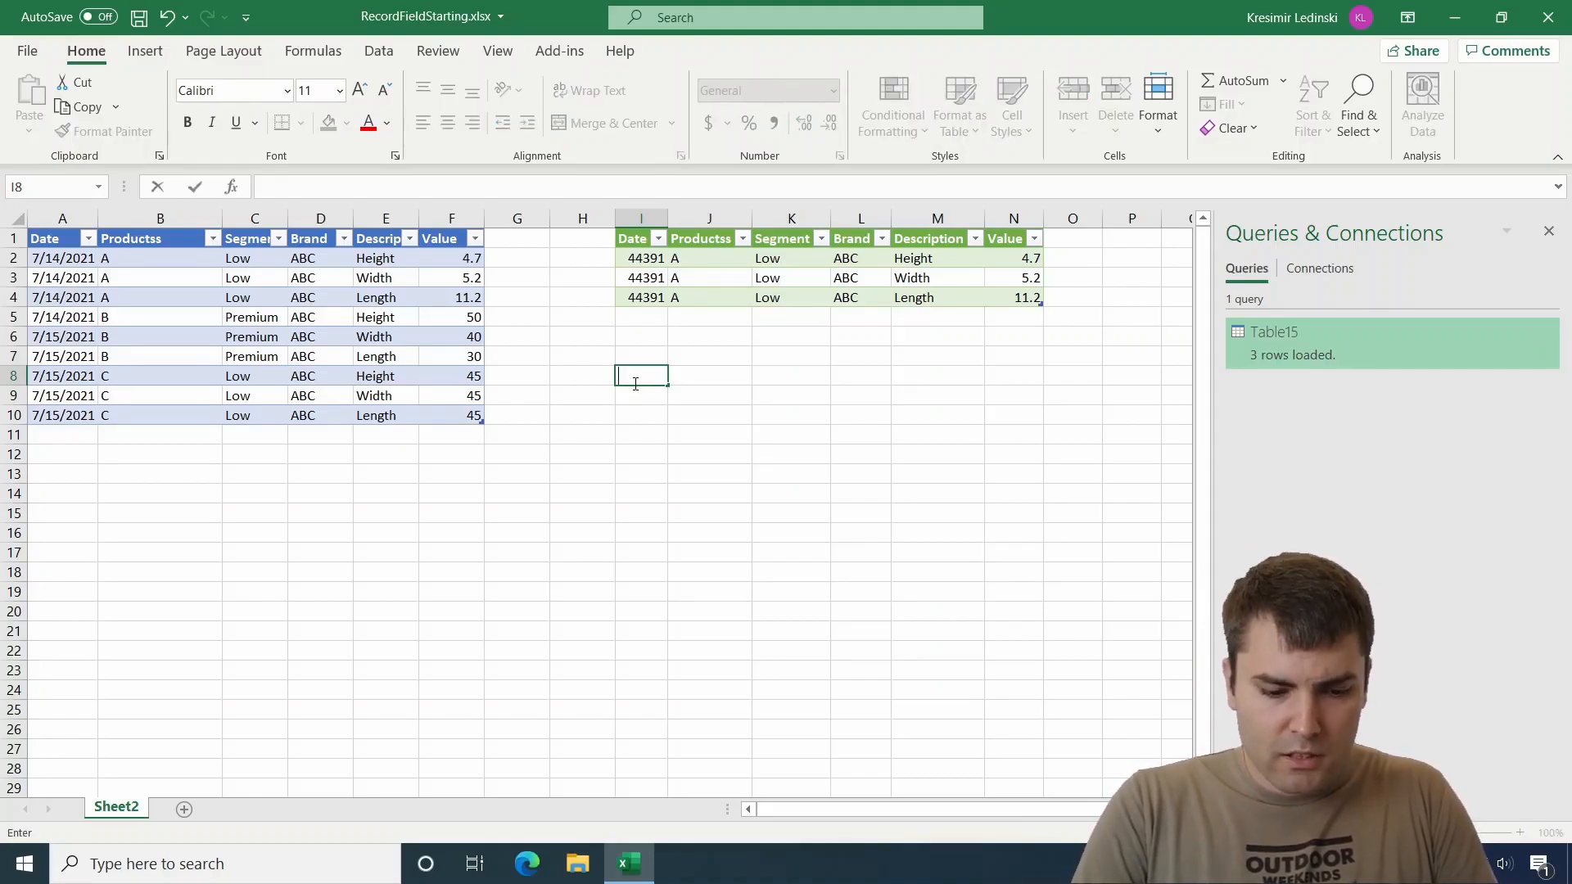
- Enter a ColumnName/Value parameter table with Brand and ABC in I8:J9
text(ColumnNam)
click(709, 377)
text(V)
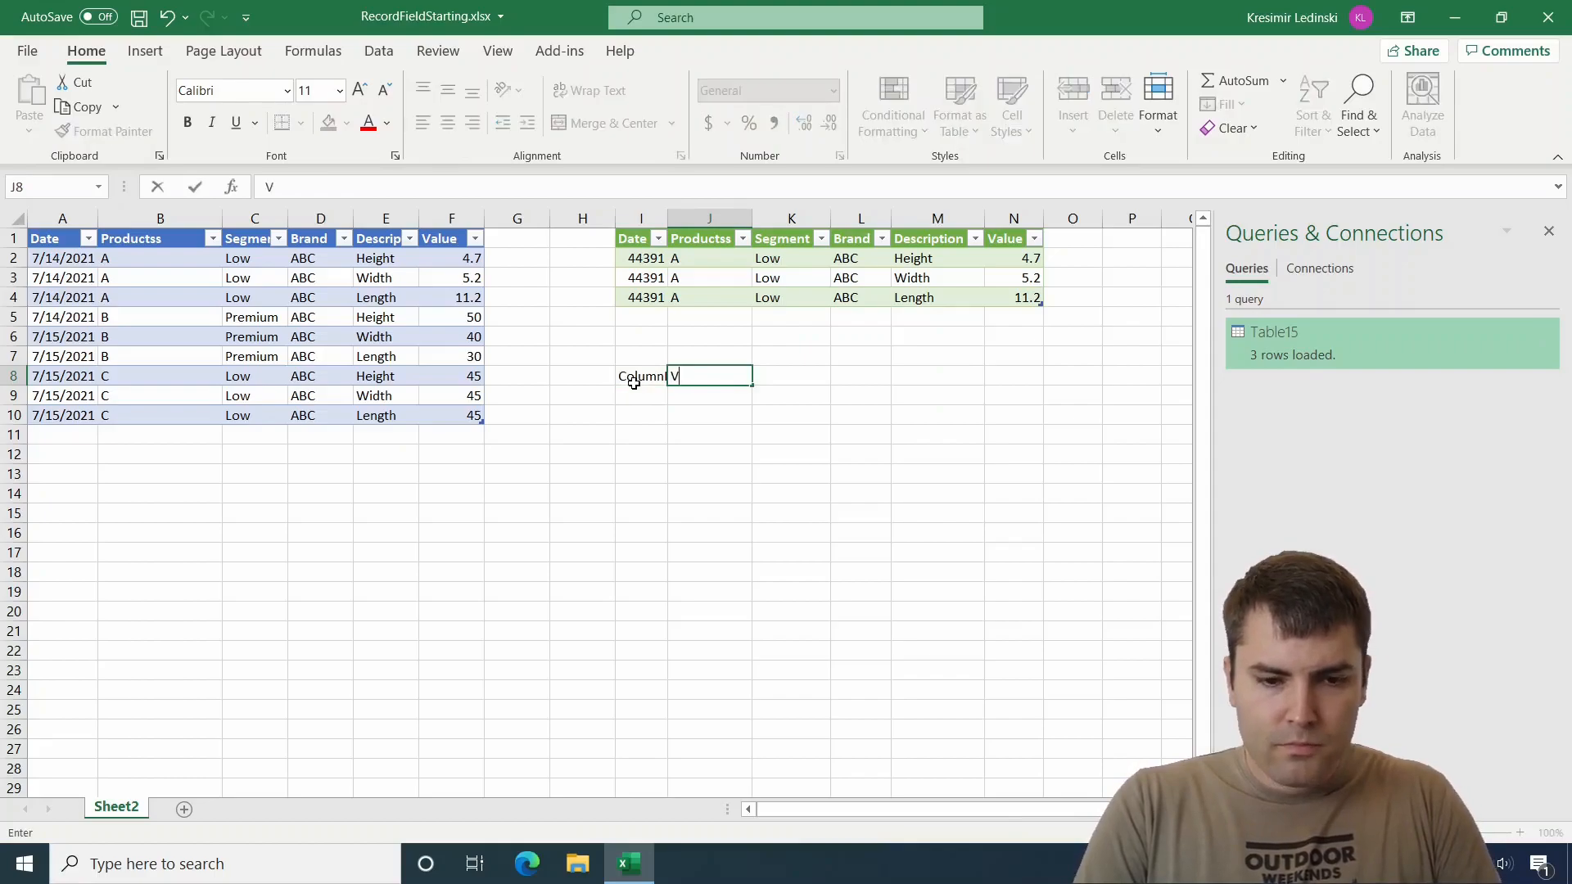
key(Enter)
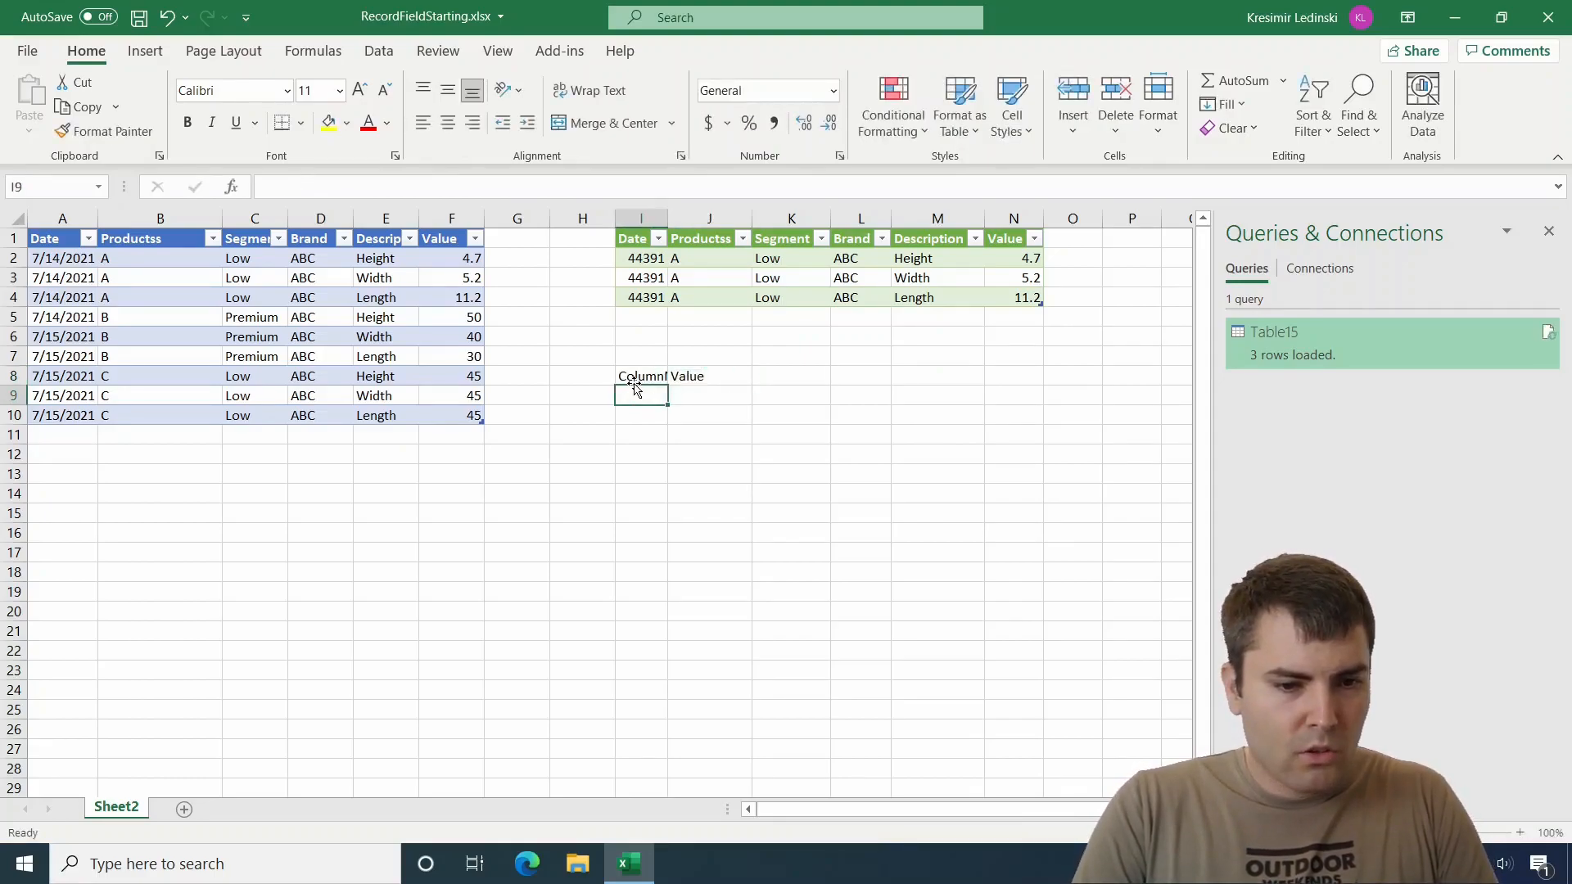
text(Brand)
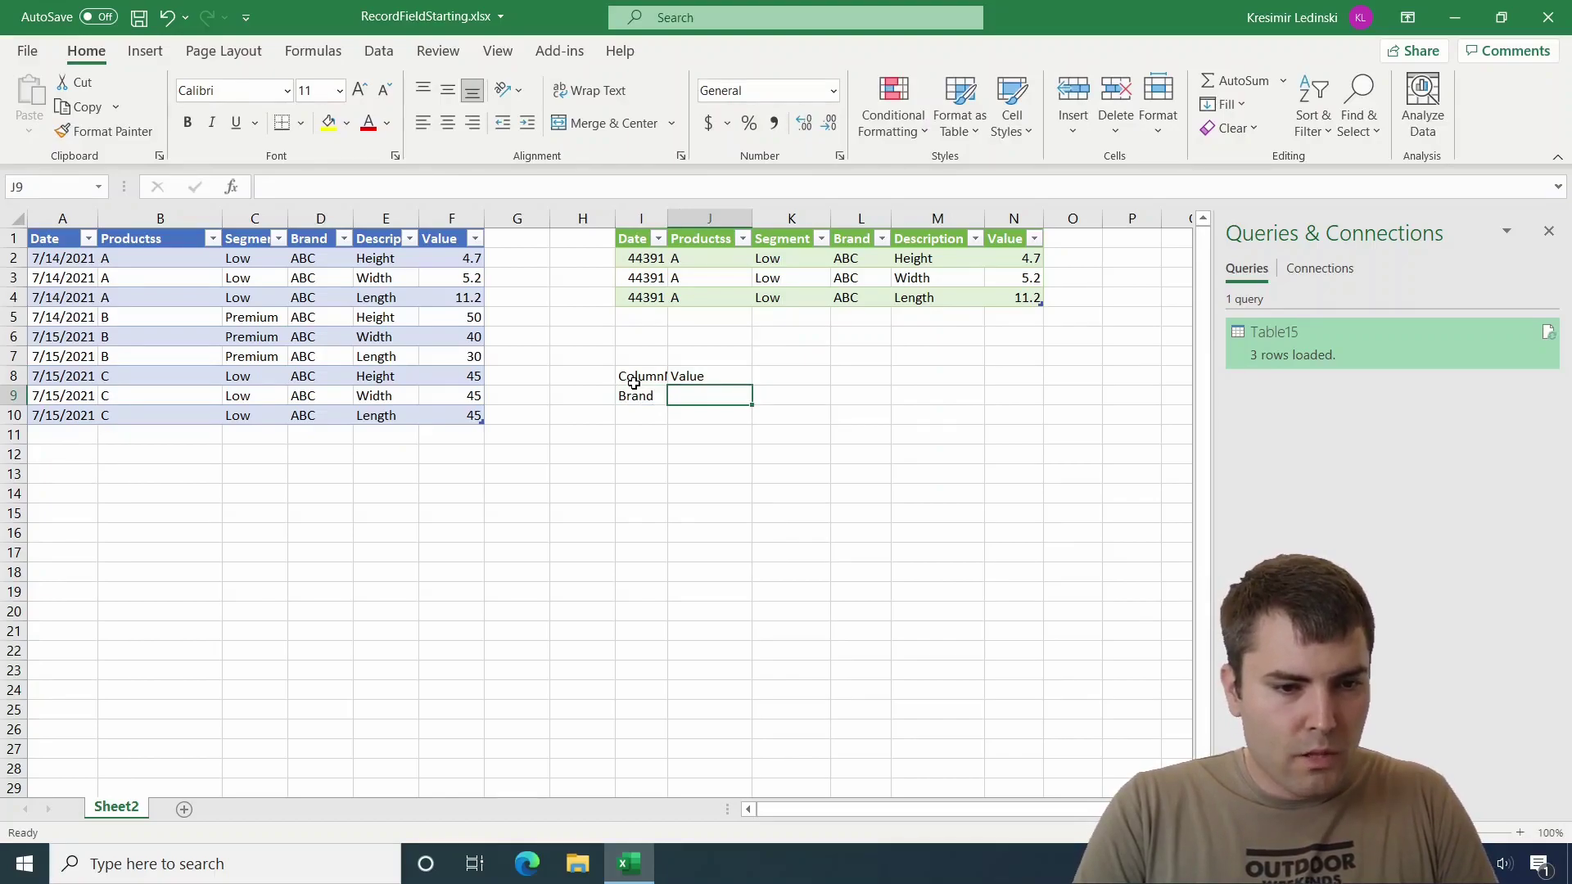
text(ABC)
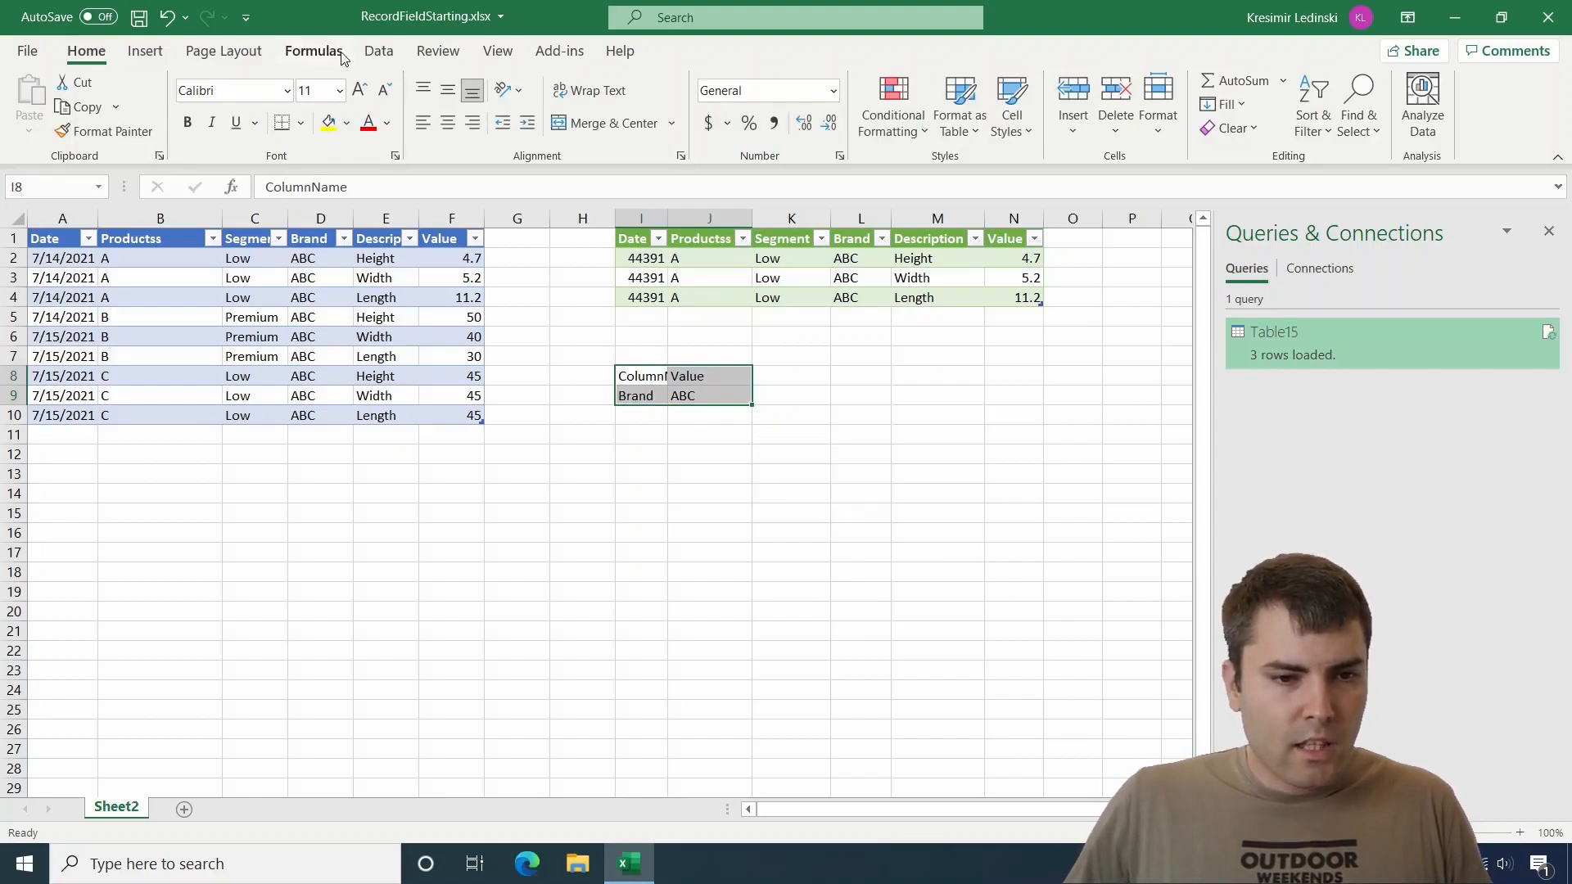
- Send the parameter range to Power Query via Data > From Table/Range, keeping headers
click(378, 51)
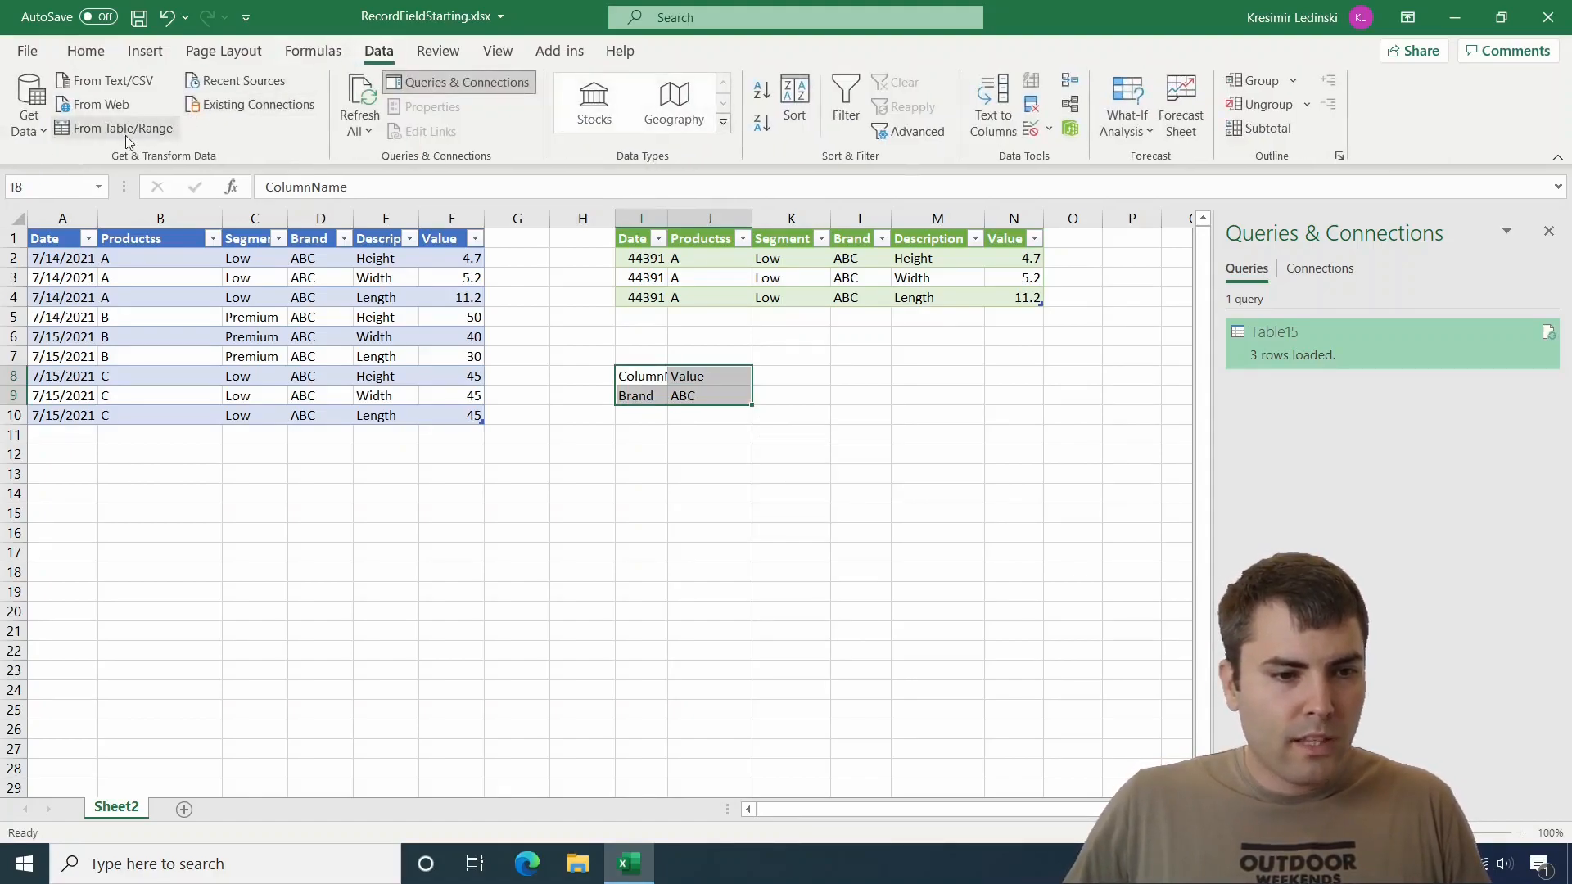
click(124, 128)
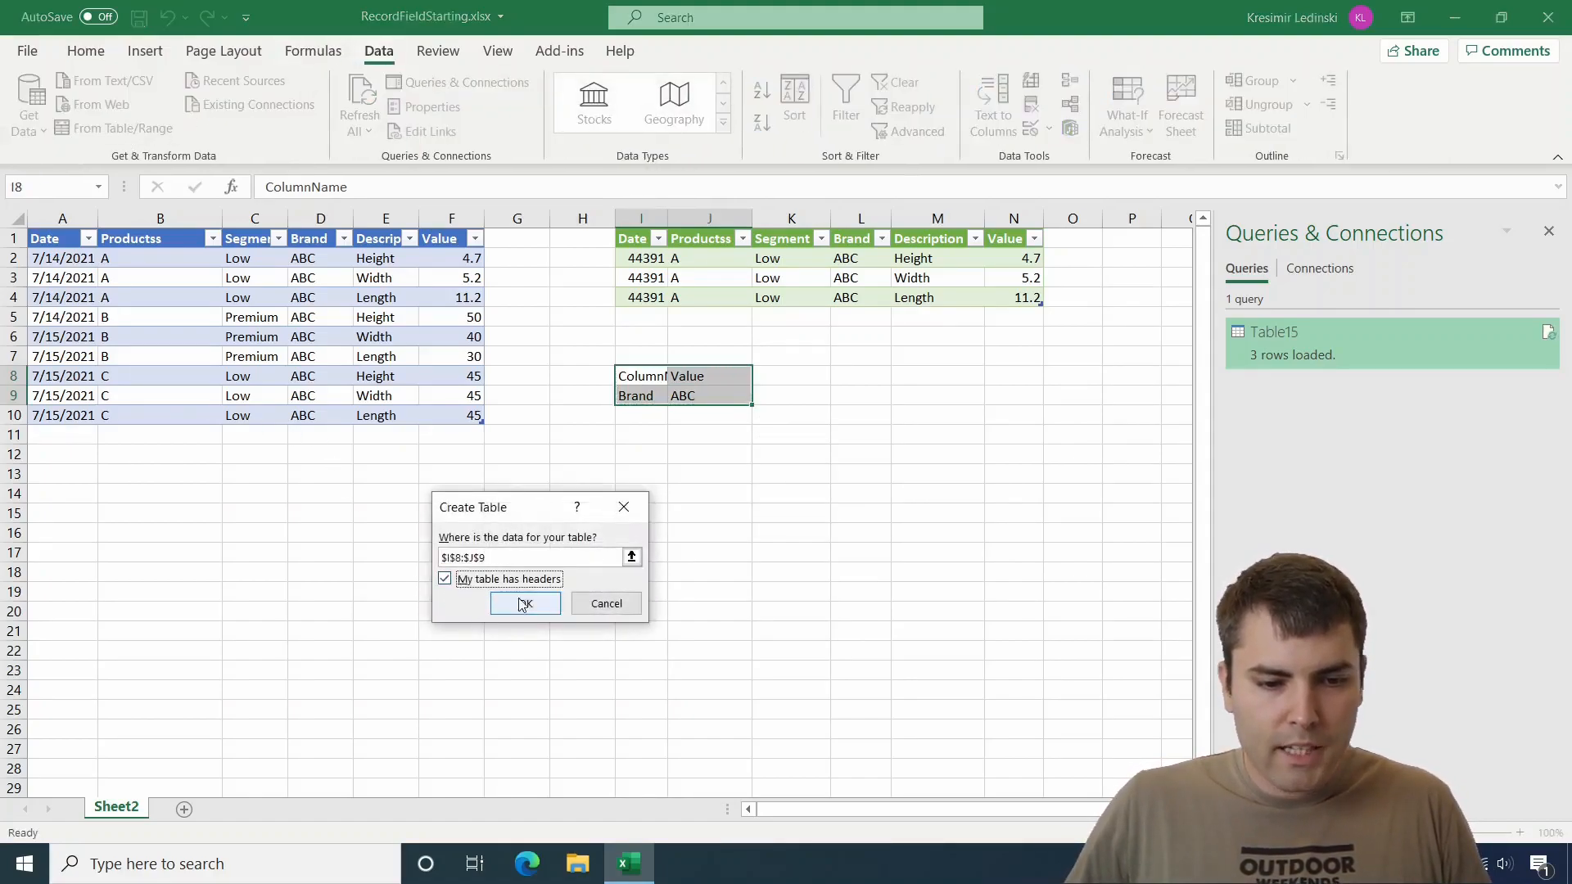
click(524, 603)
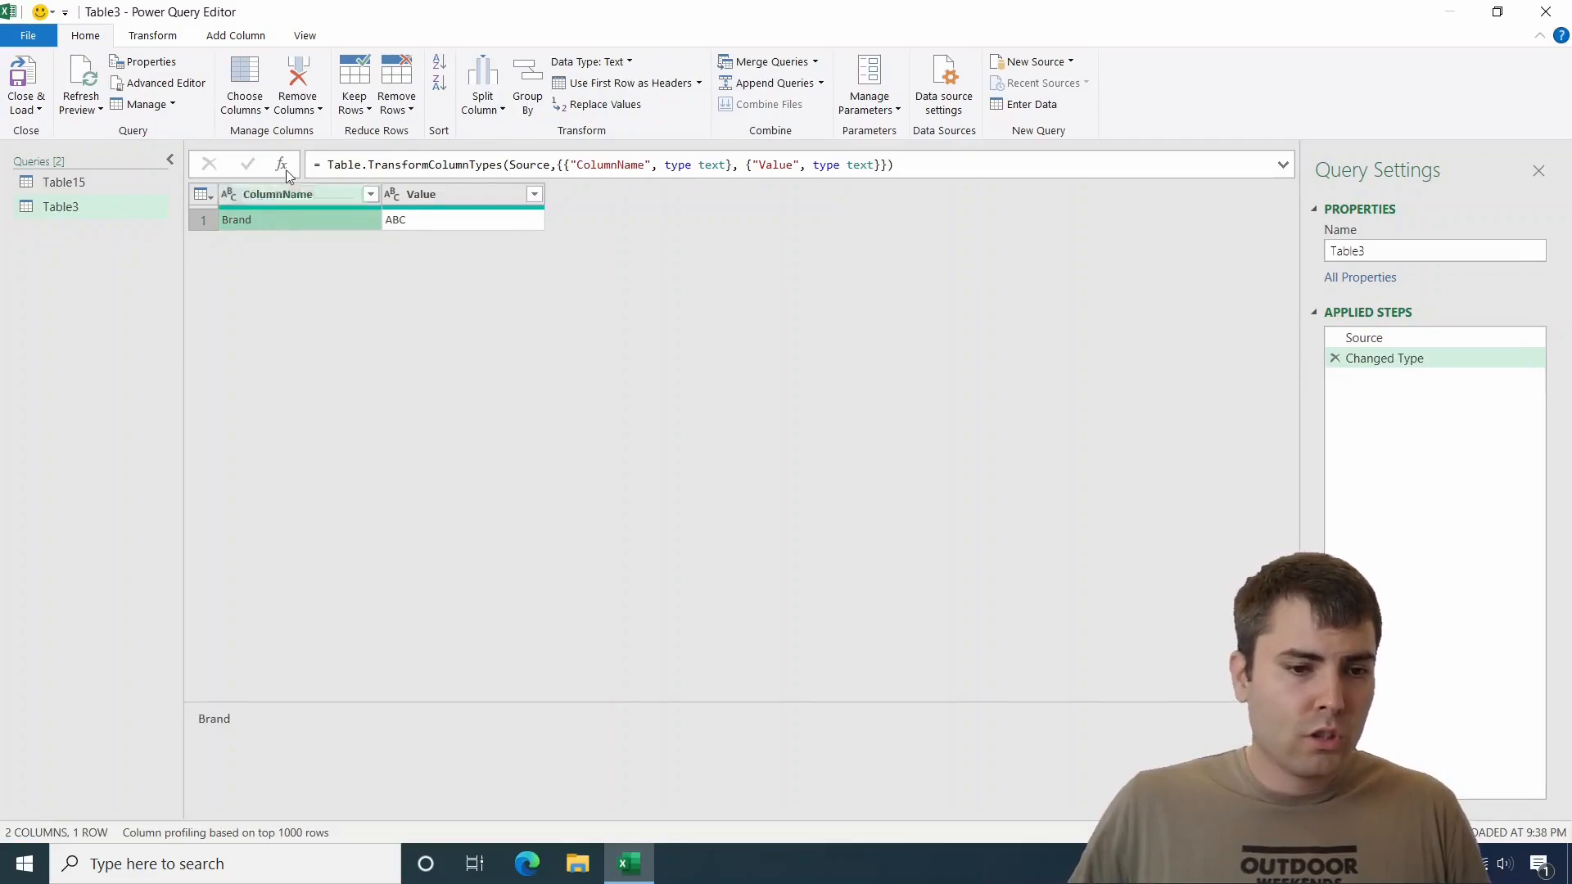
mouse_move(809, 254)
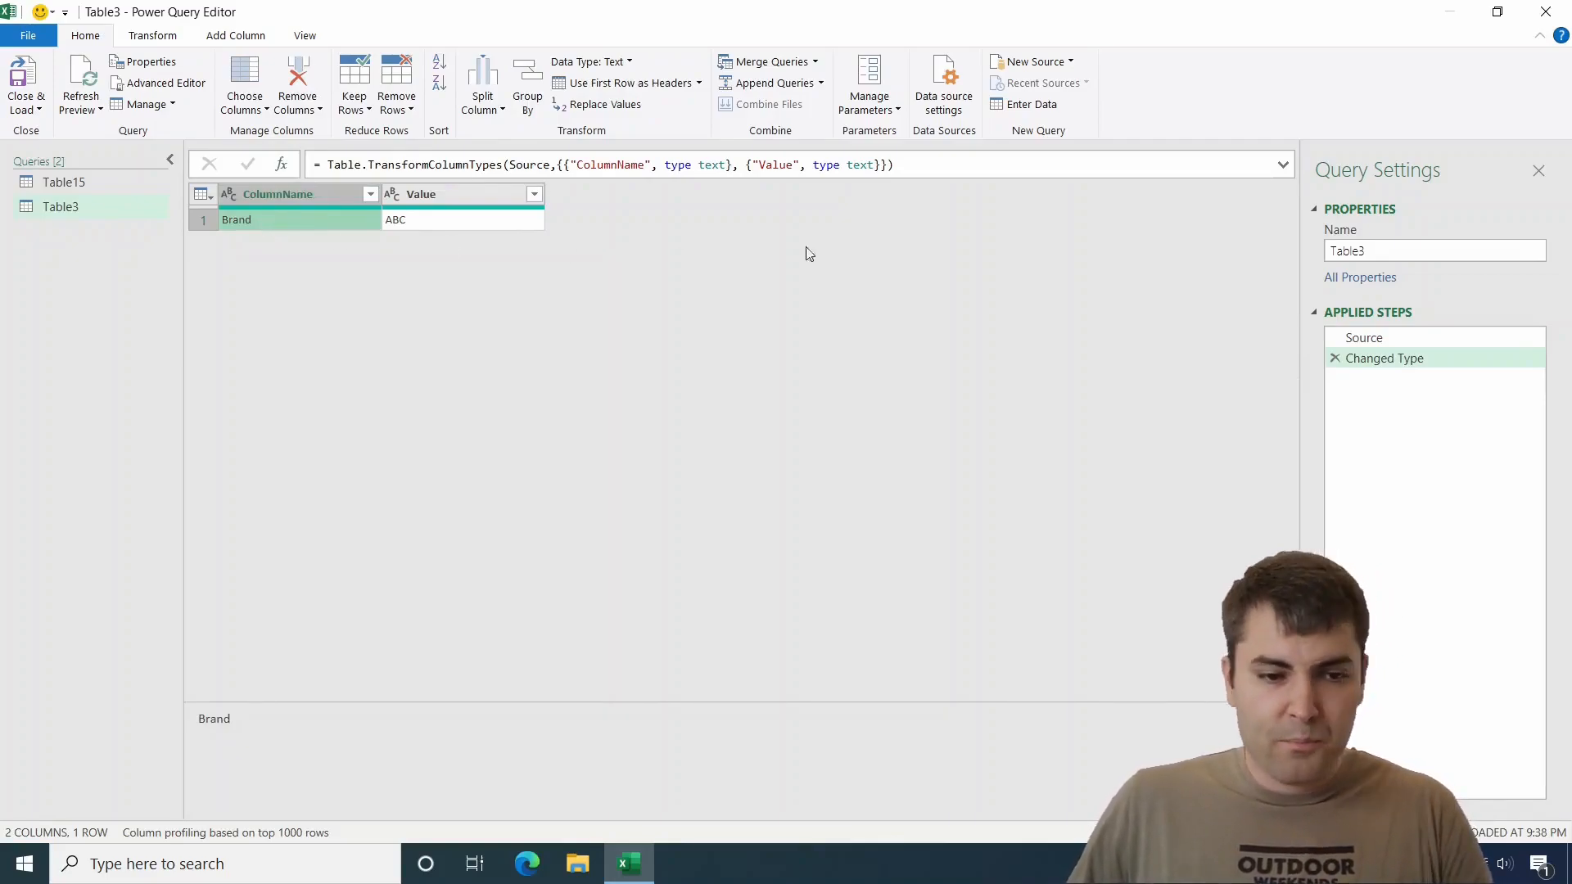
- Drill down to the Brand cell and rename the resulting query ColumnName
right_click(236, 220)
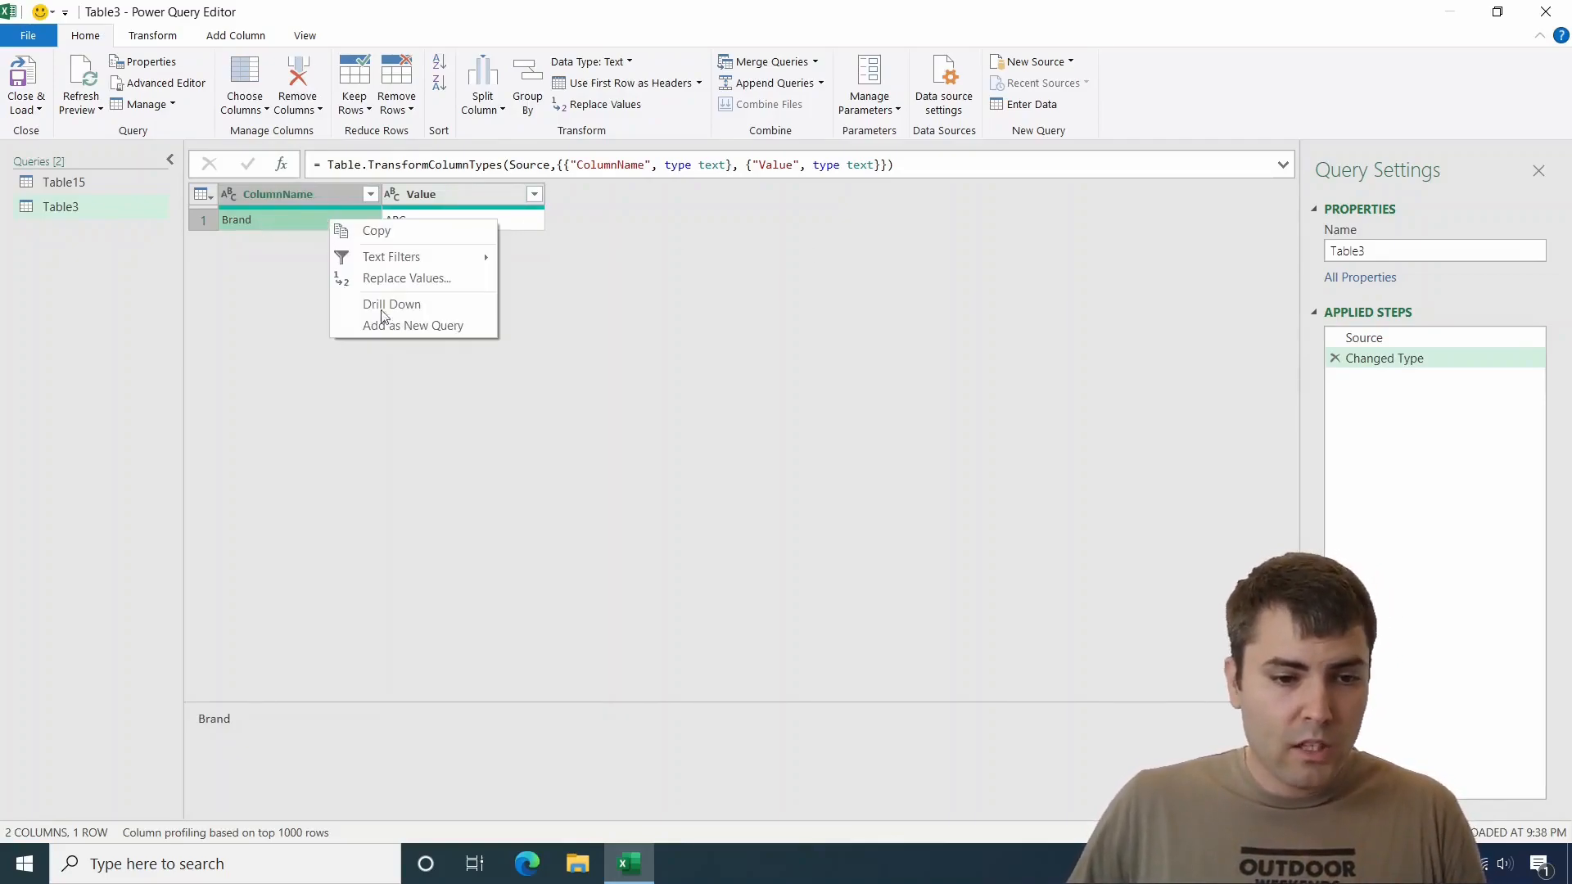
click(391, 305)
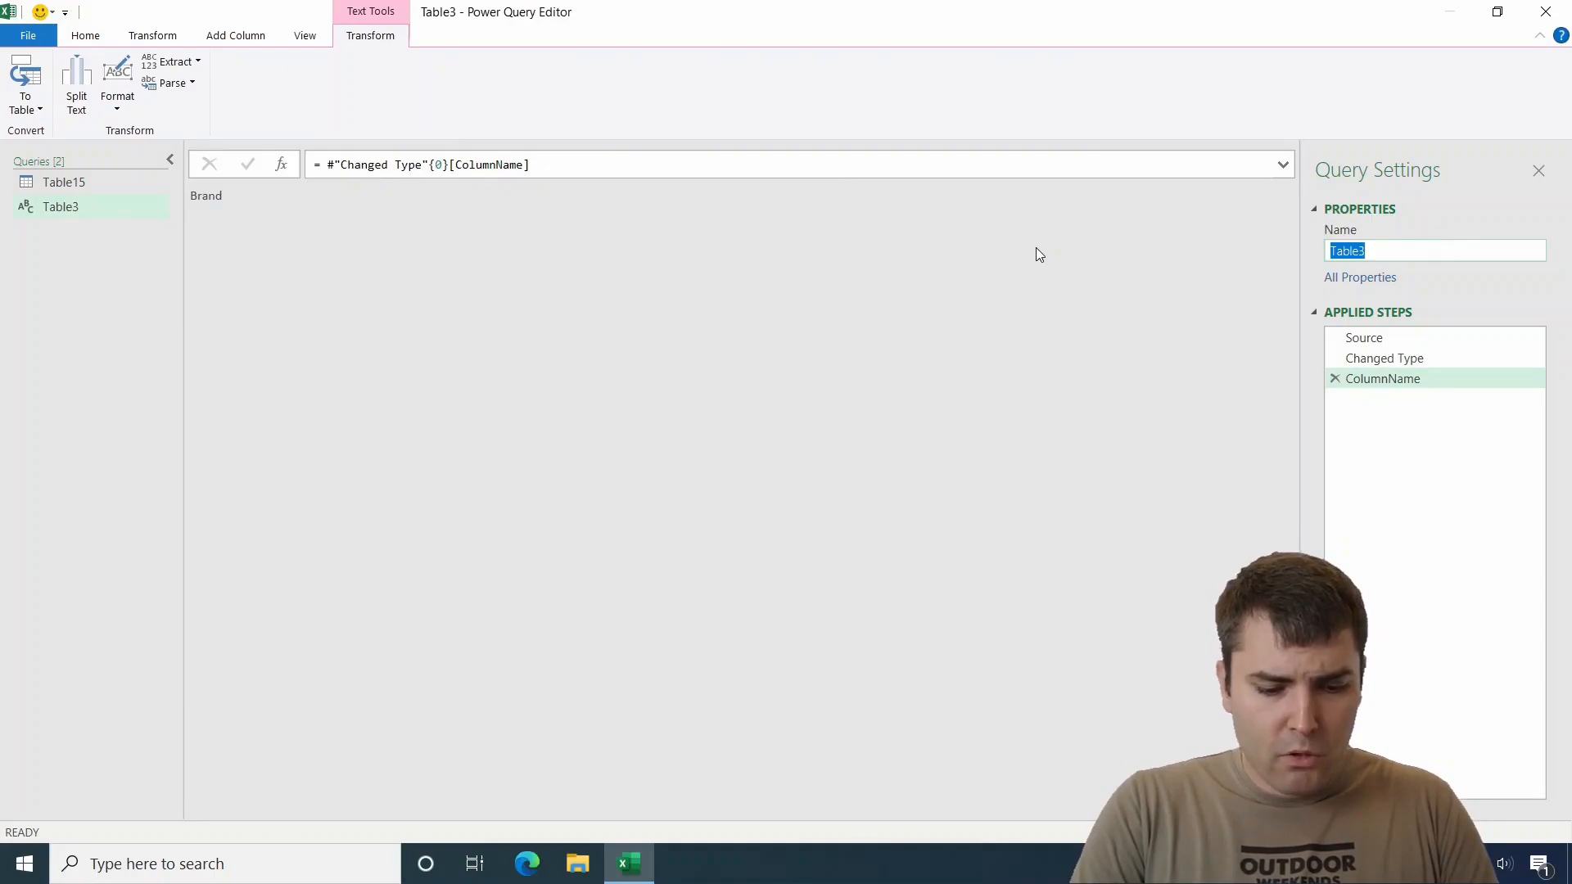
text(ColumnName)
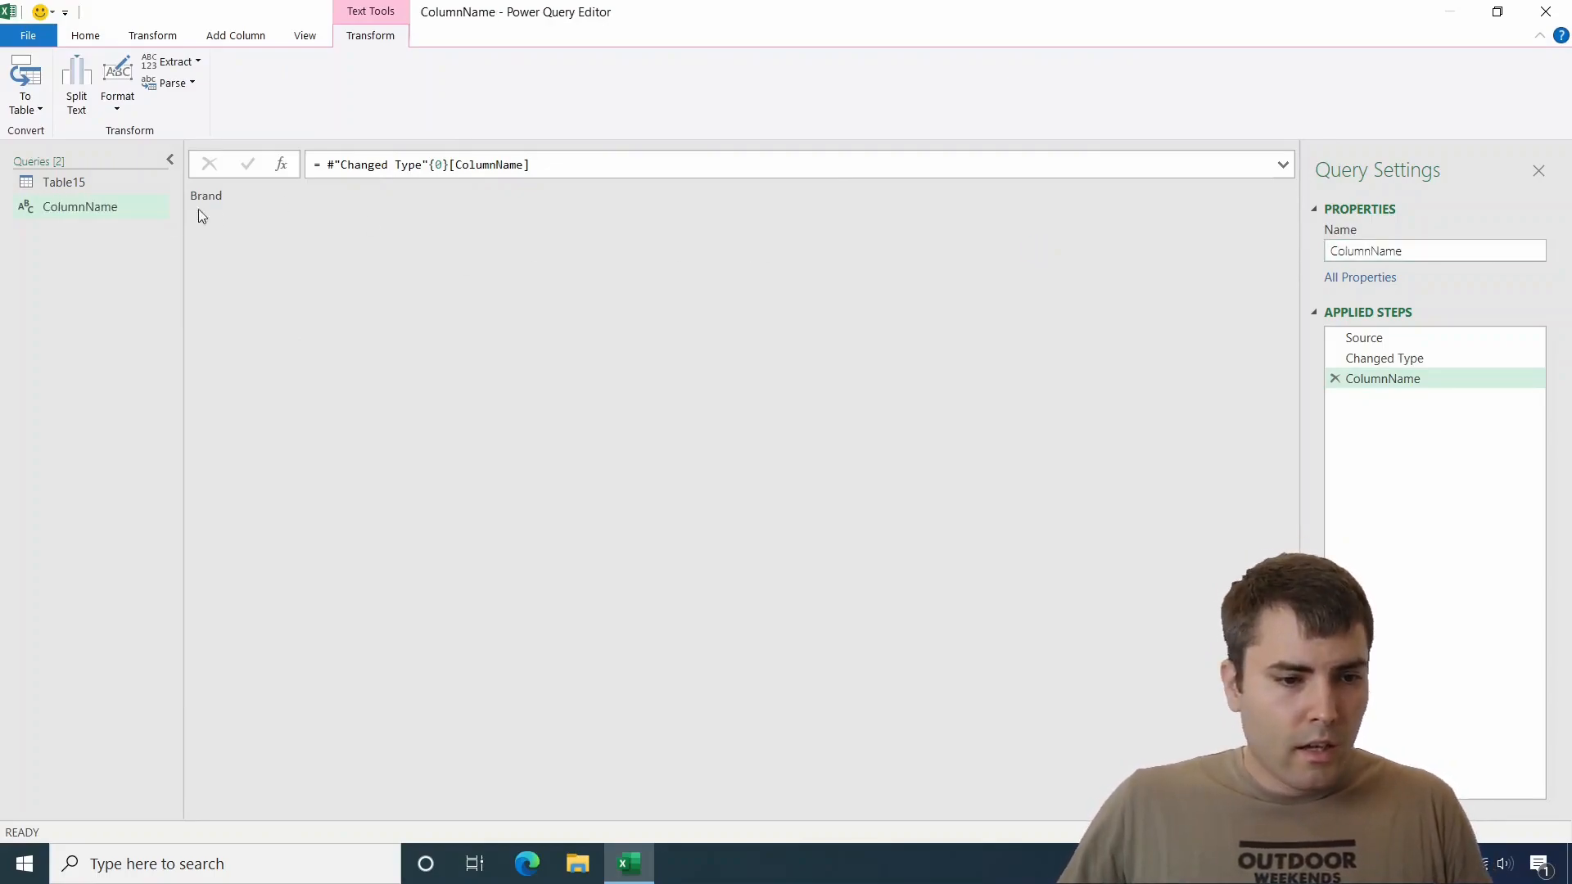
- Duplicate the ColumnName query and rename the copy Value
right_click(80, 206)
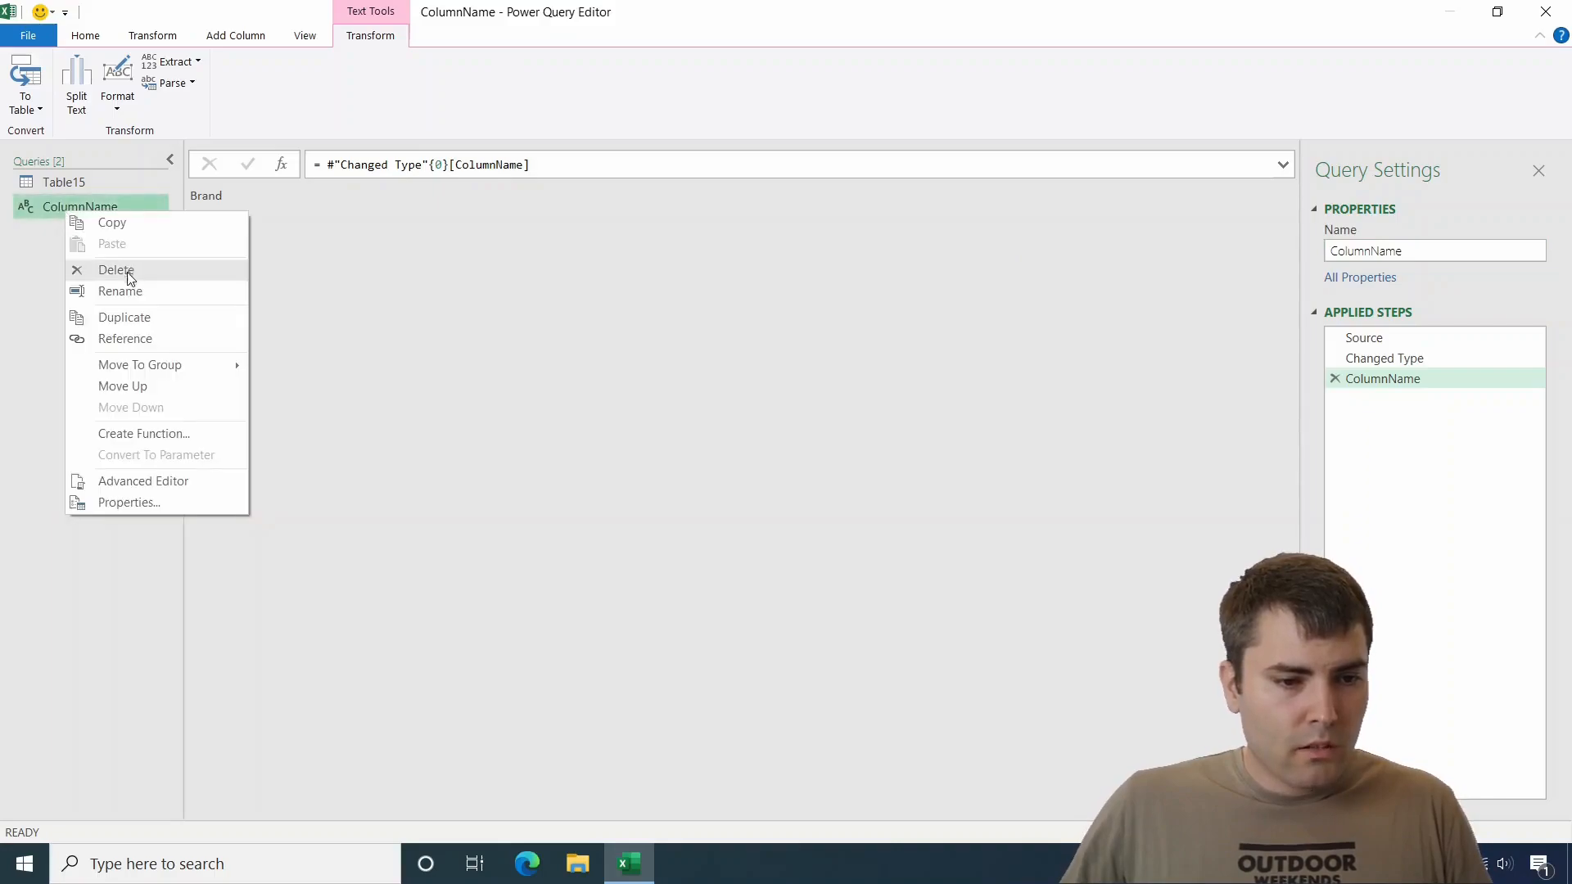
click(125, 317)
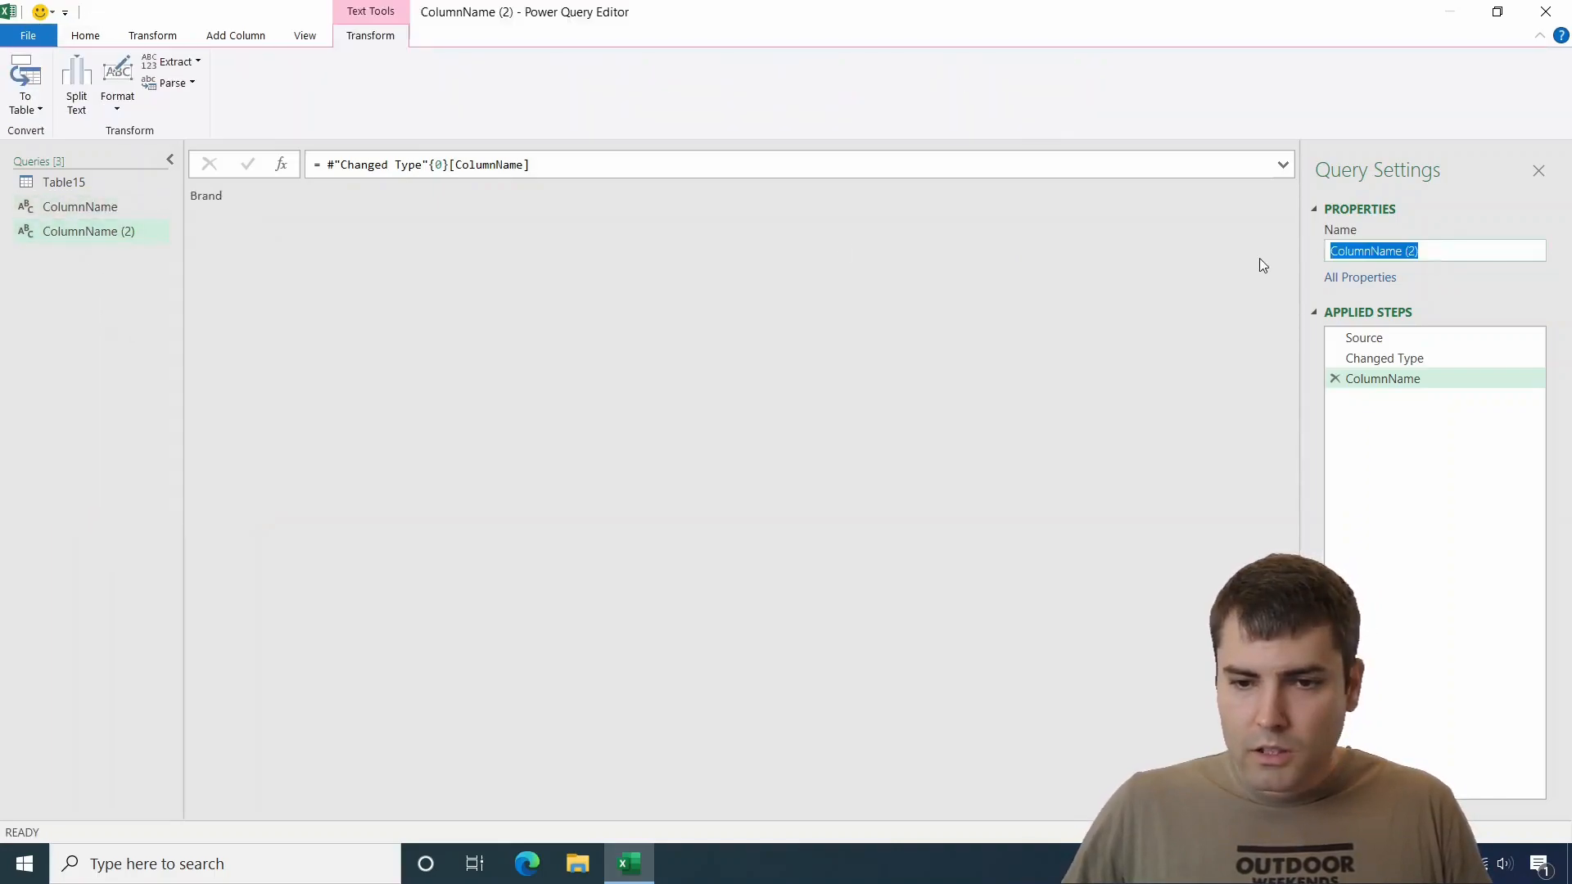
text(Va)
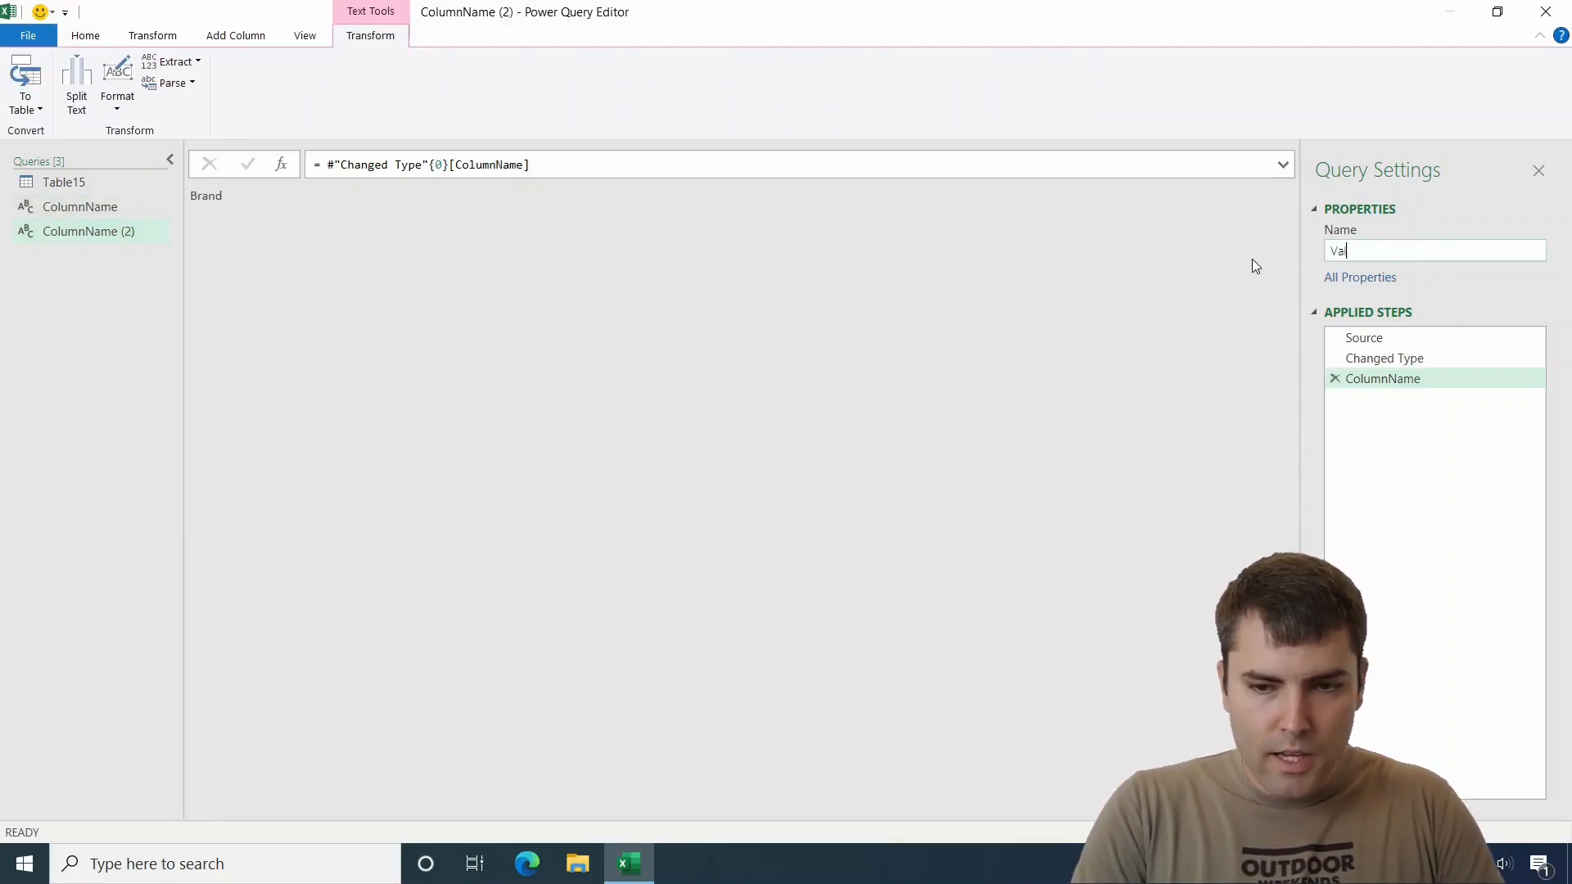
text(Values)
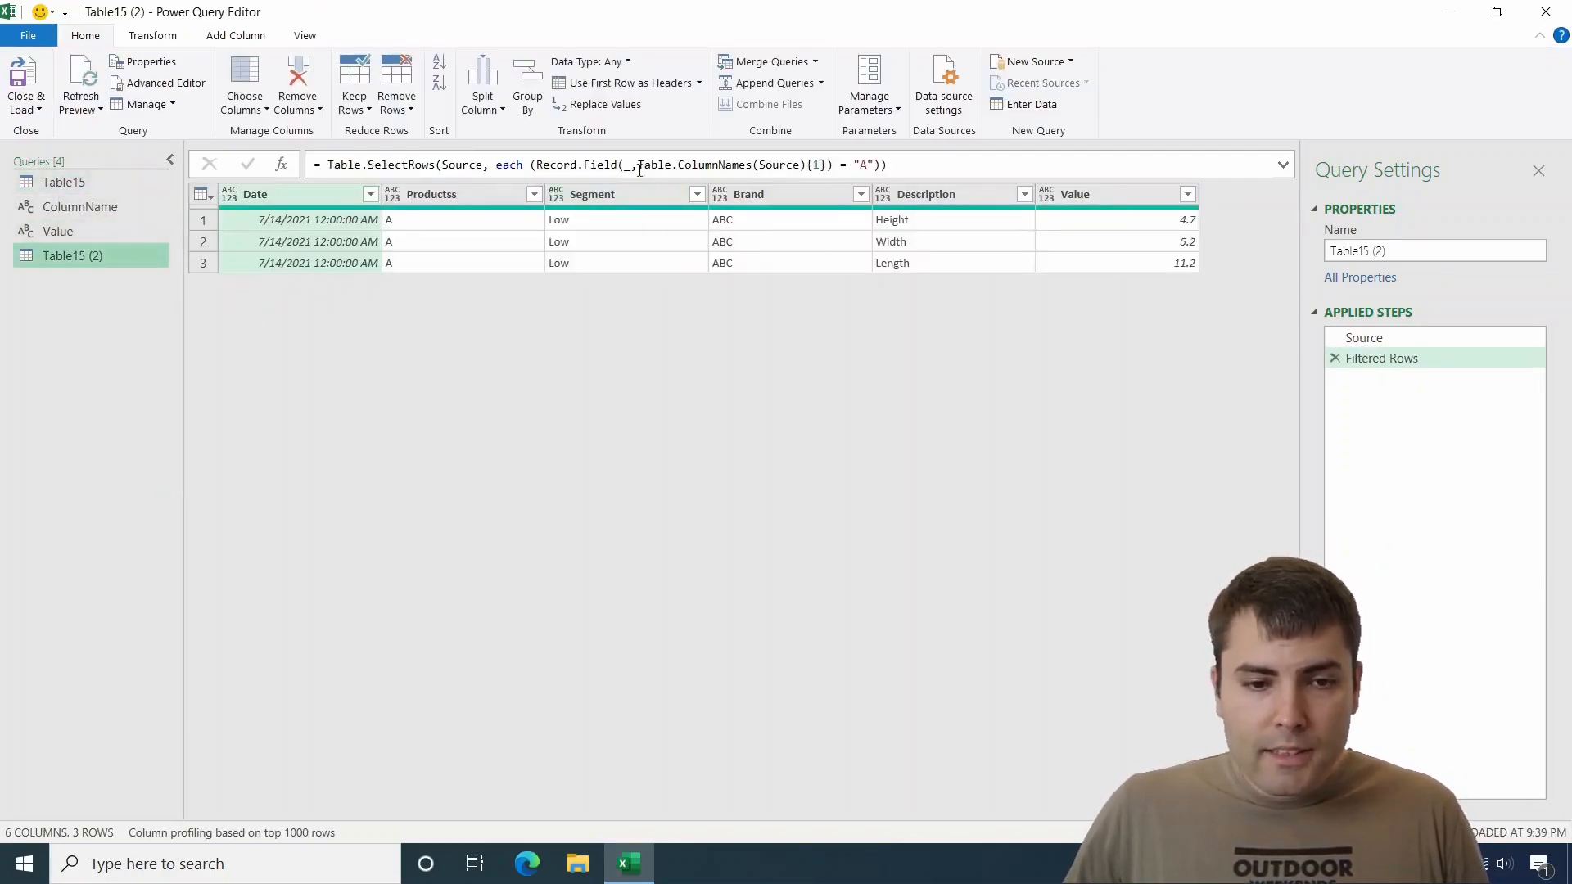
- Rewrite the filter formula to Record.Field(_, ColumnName) = Value, returning all nine ABC rows
drag(639, 163, 791, 163)
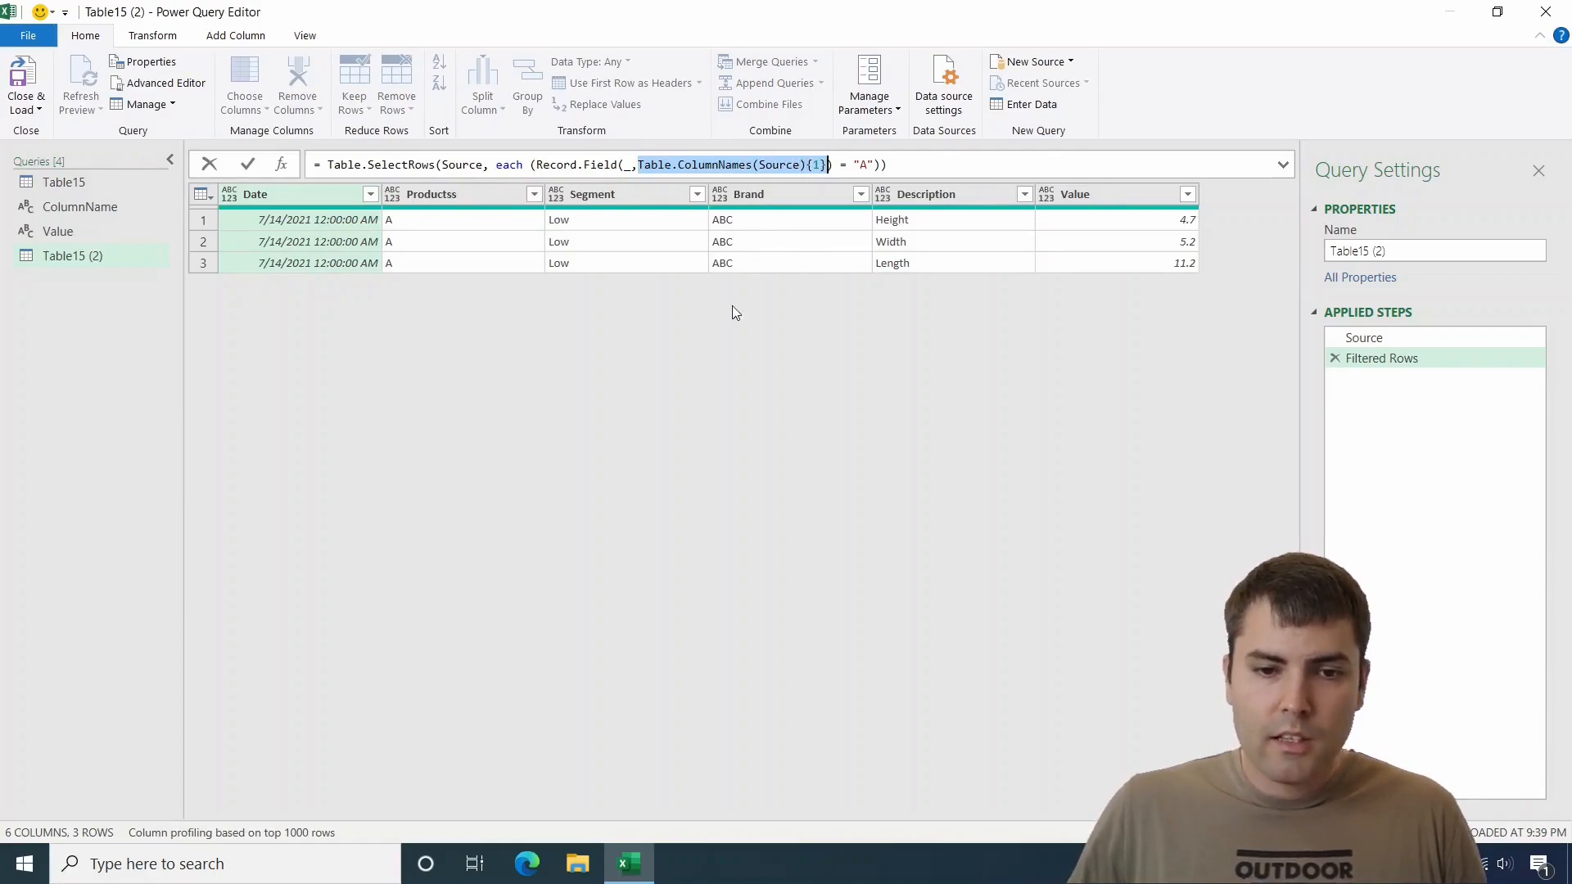
mouse_move(731, 326)
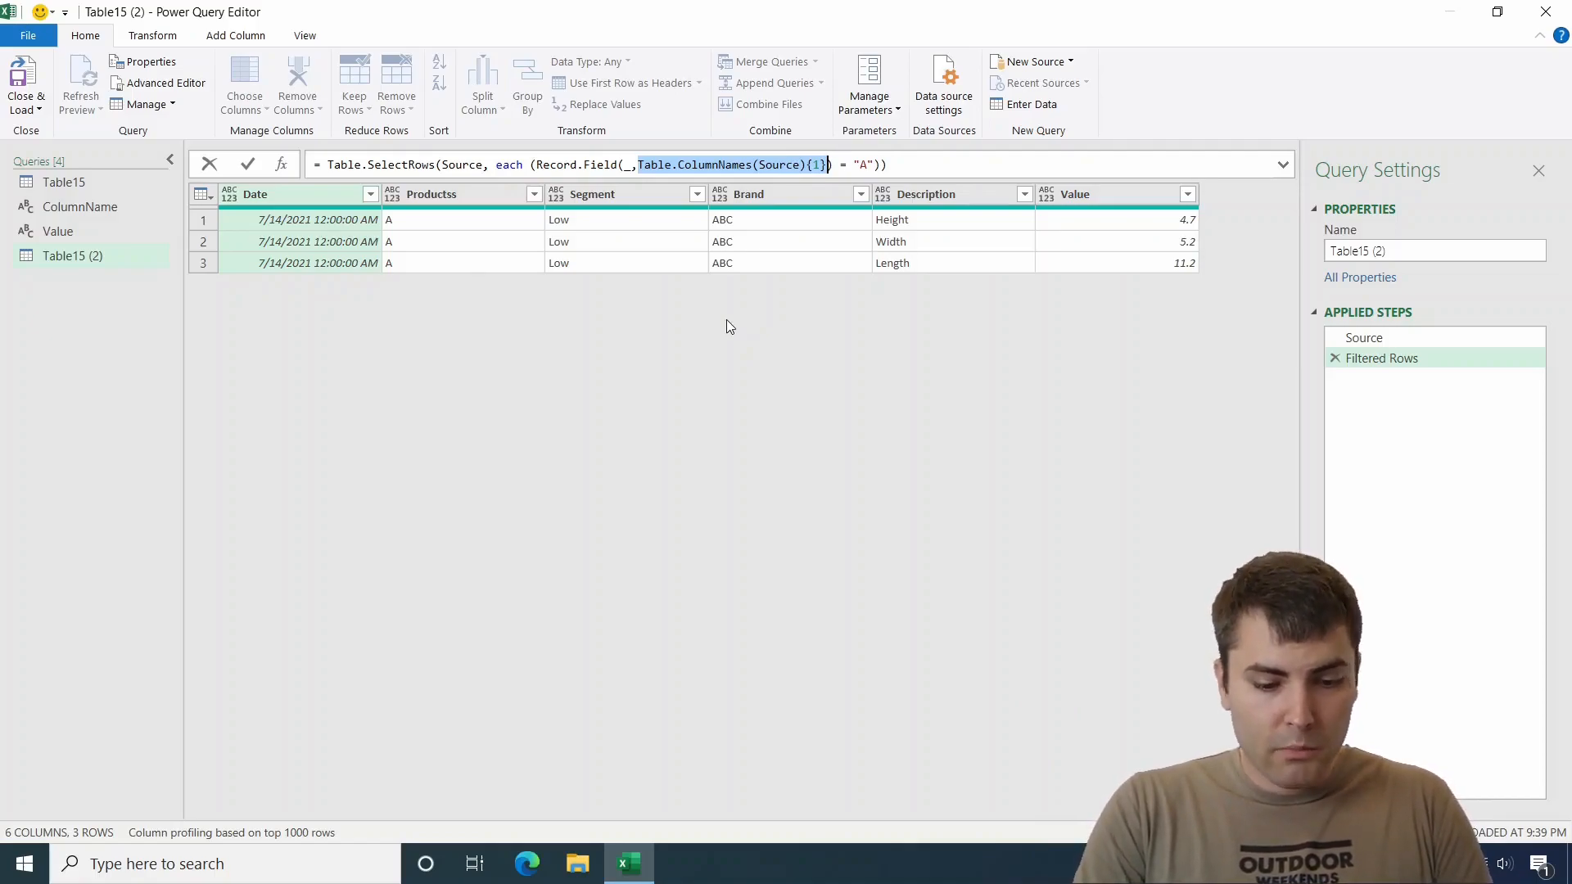
text(ColumnName)
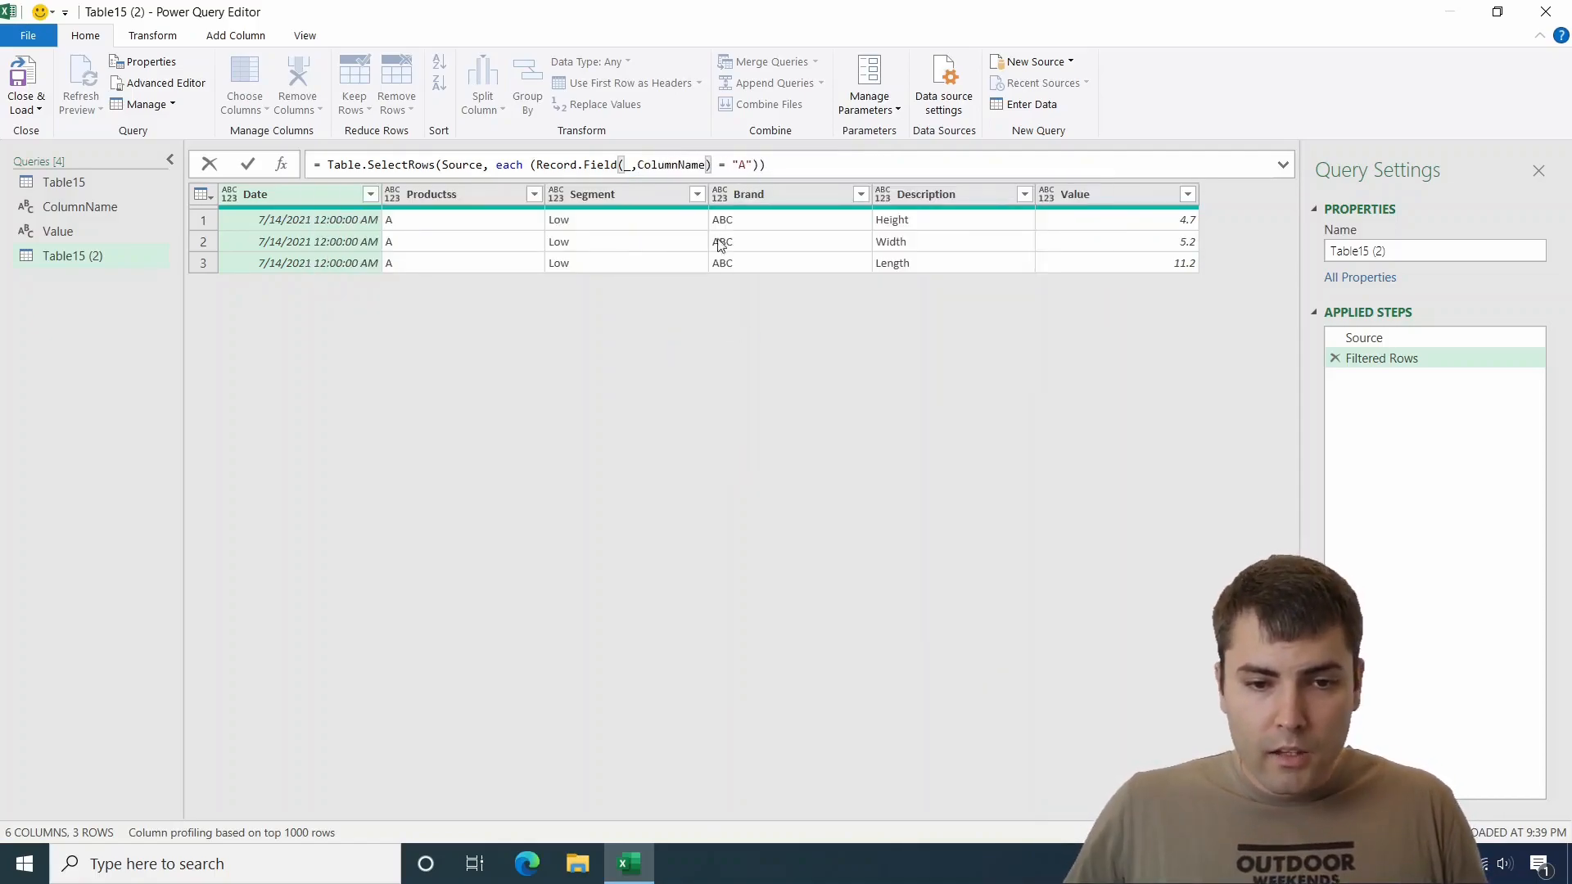
double_click(742, 164)
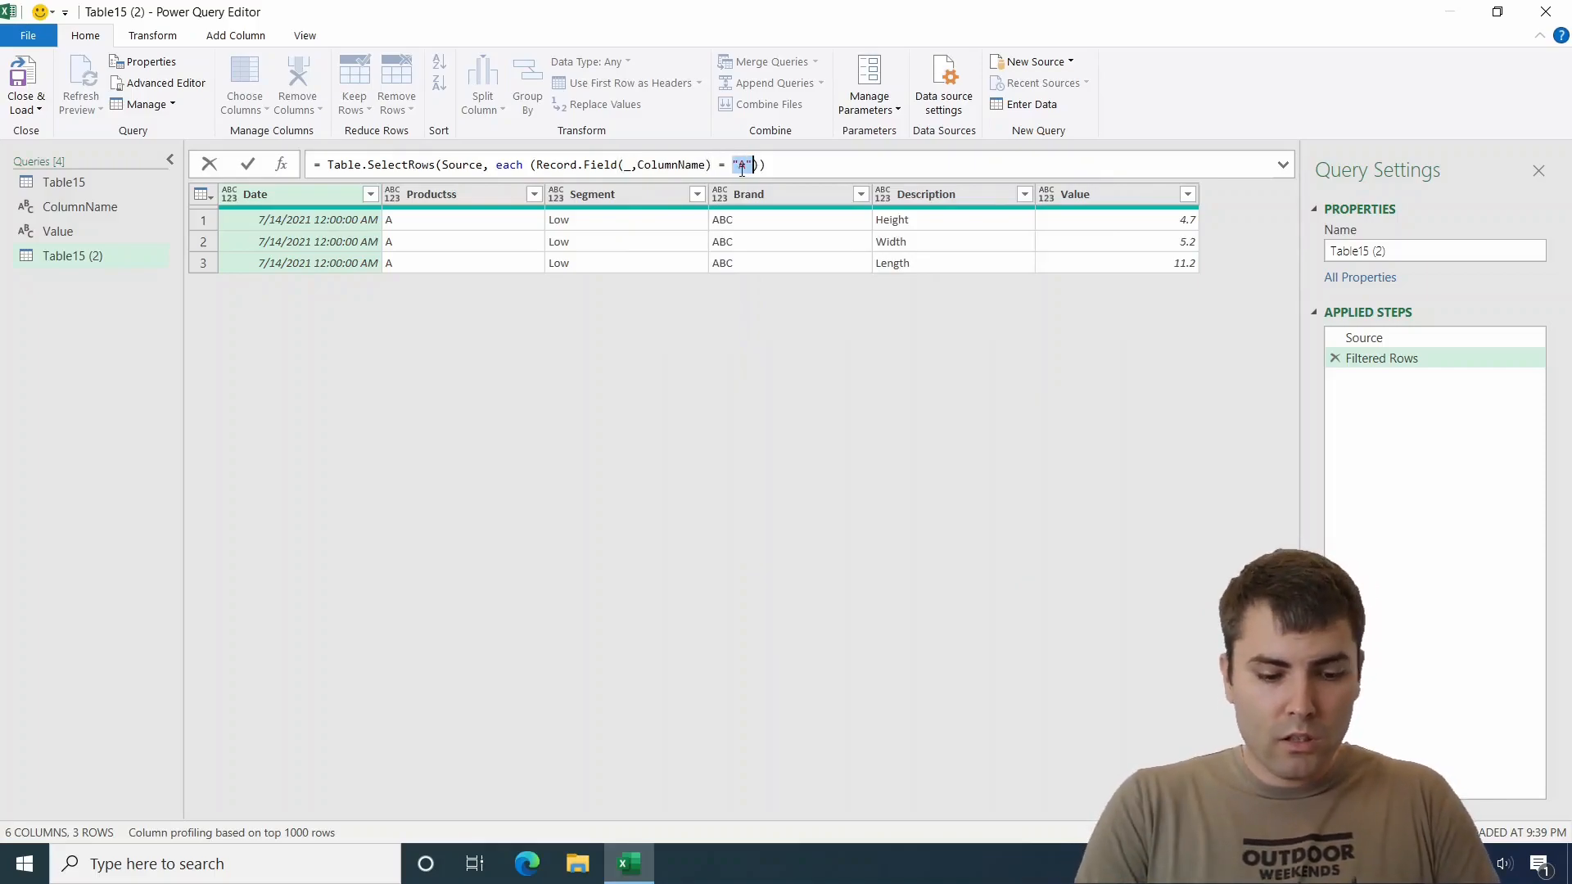
text(Value)
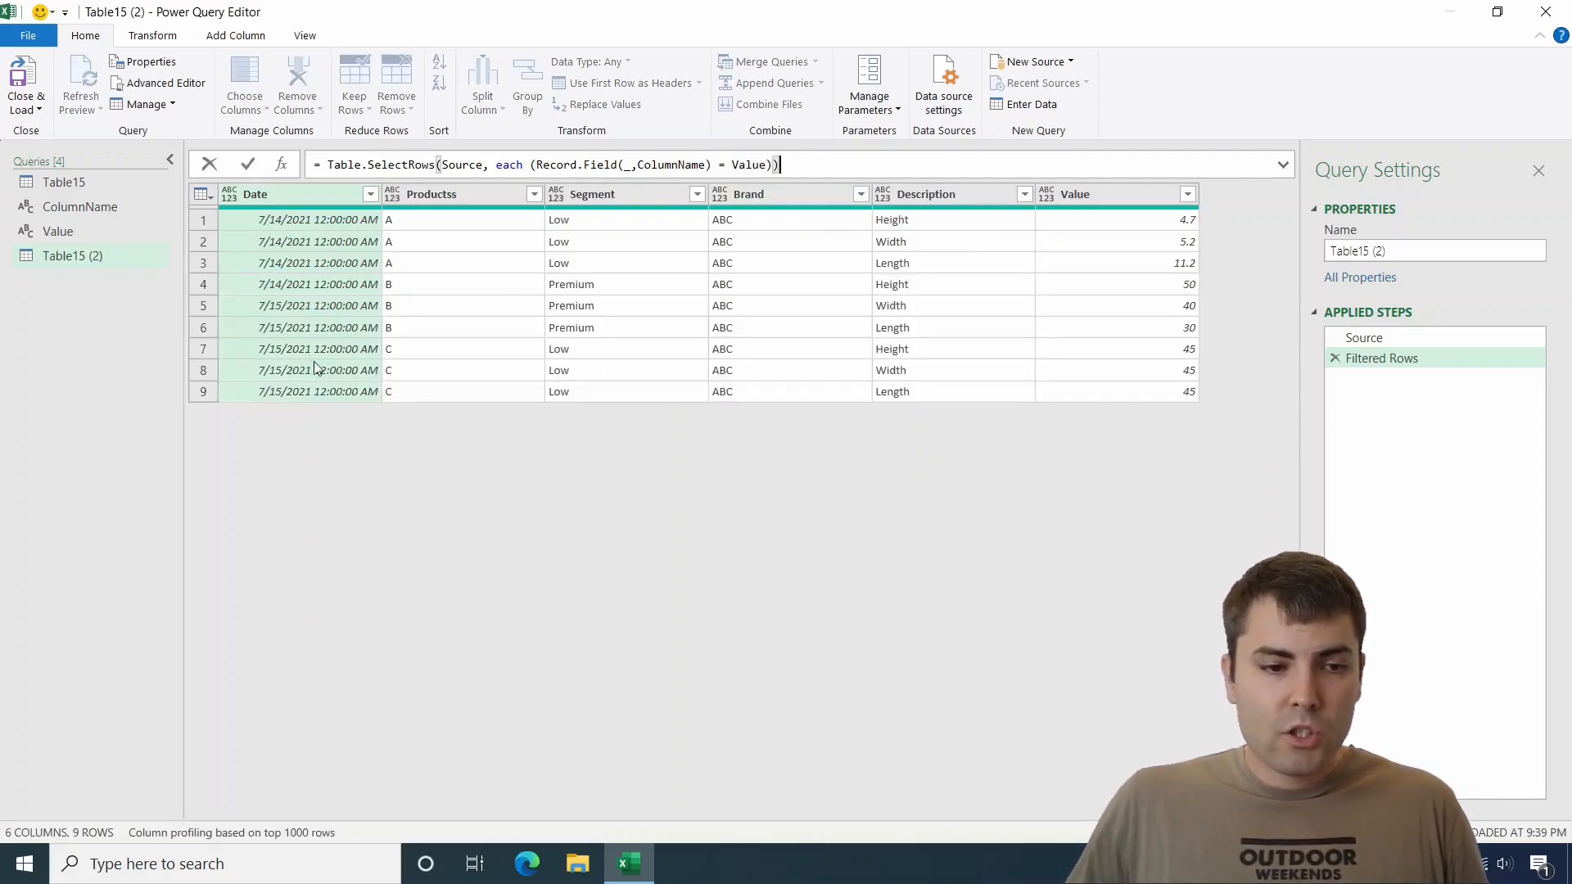
click(26, 77)
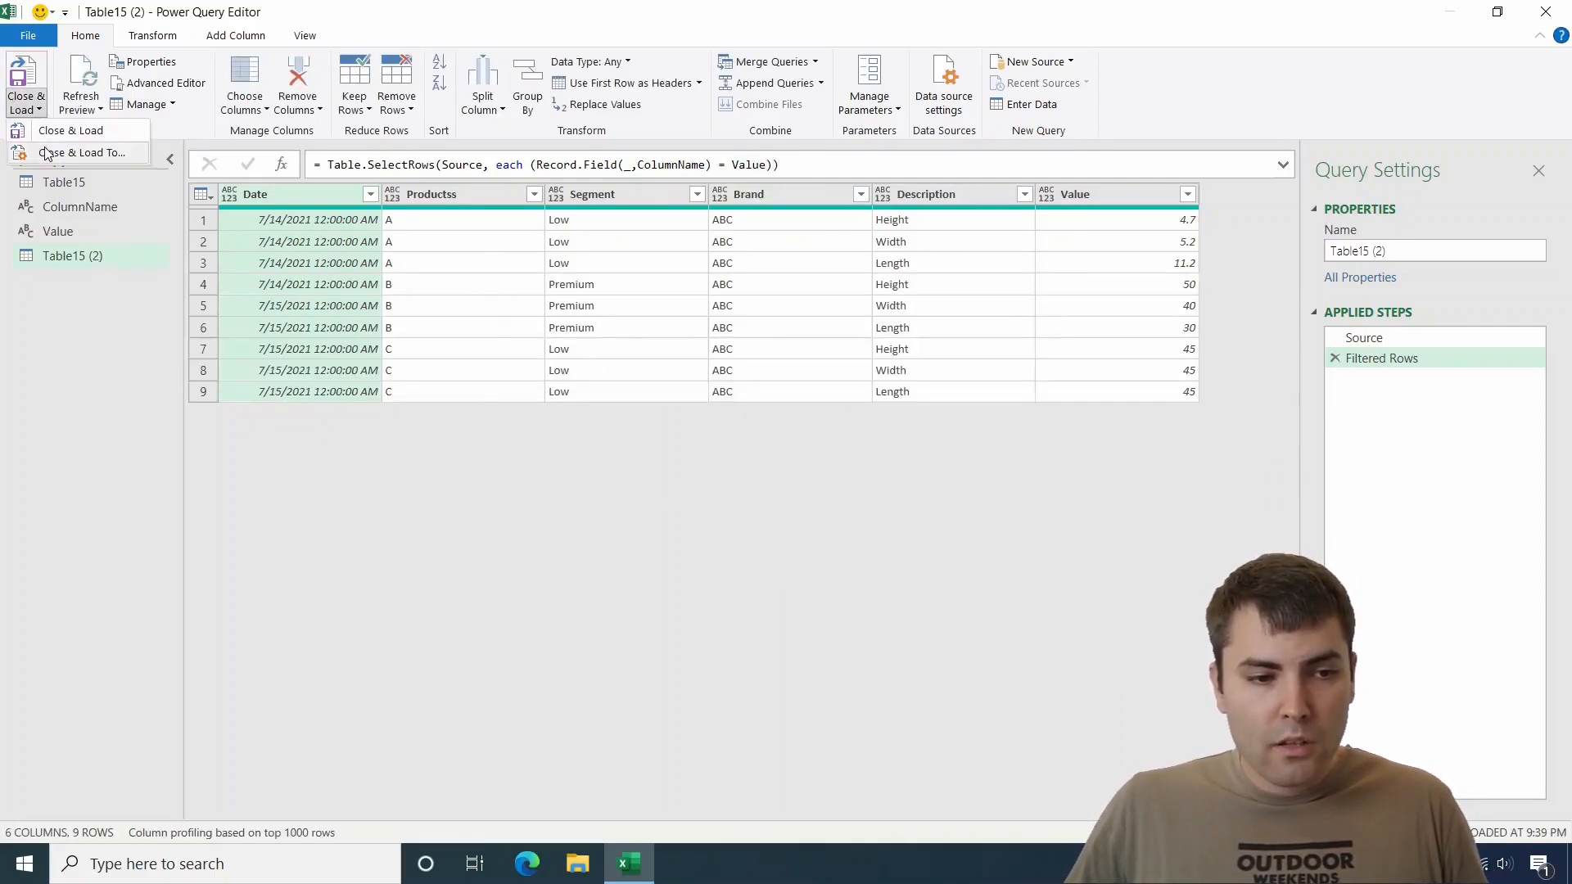
- Close & Load To an existing-worksheet Table at $I$14 showing the nine ABC brand rows
click(78, 154)
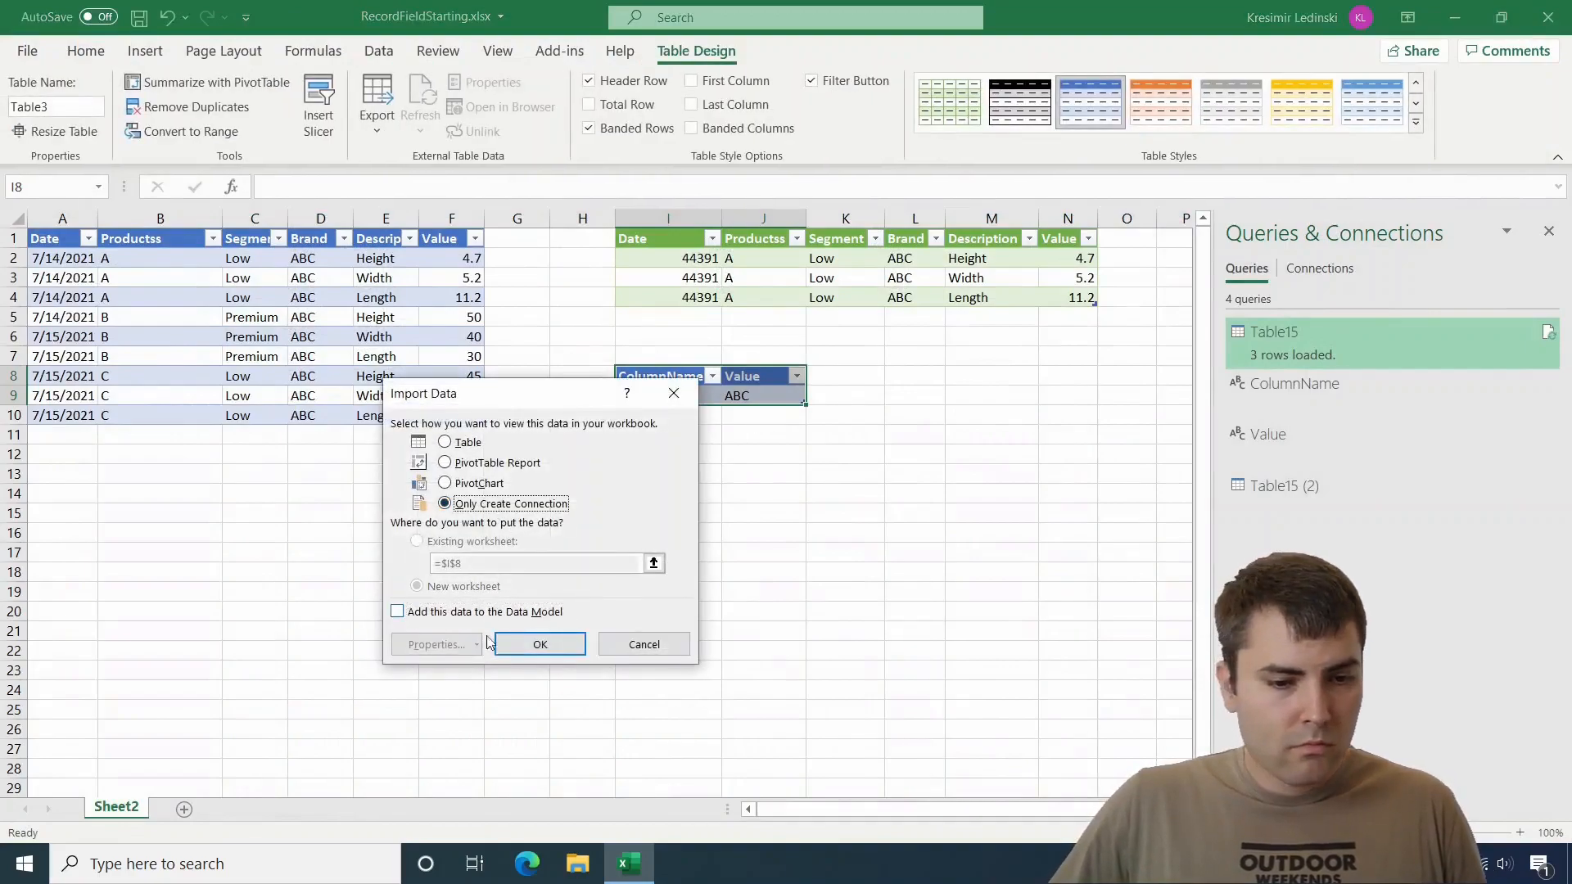
click(541, 645)
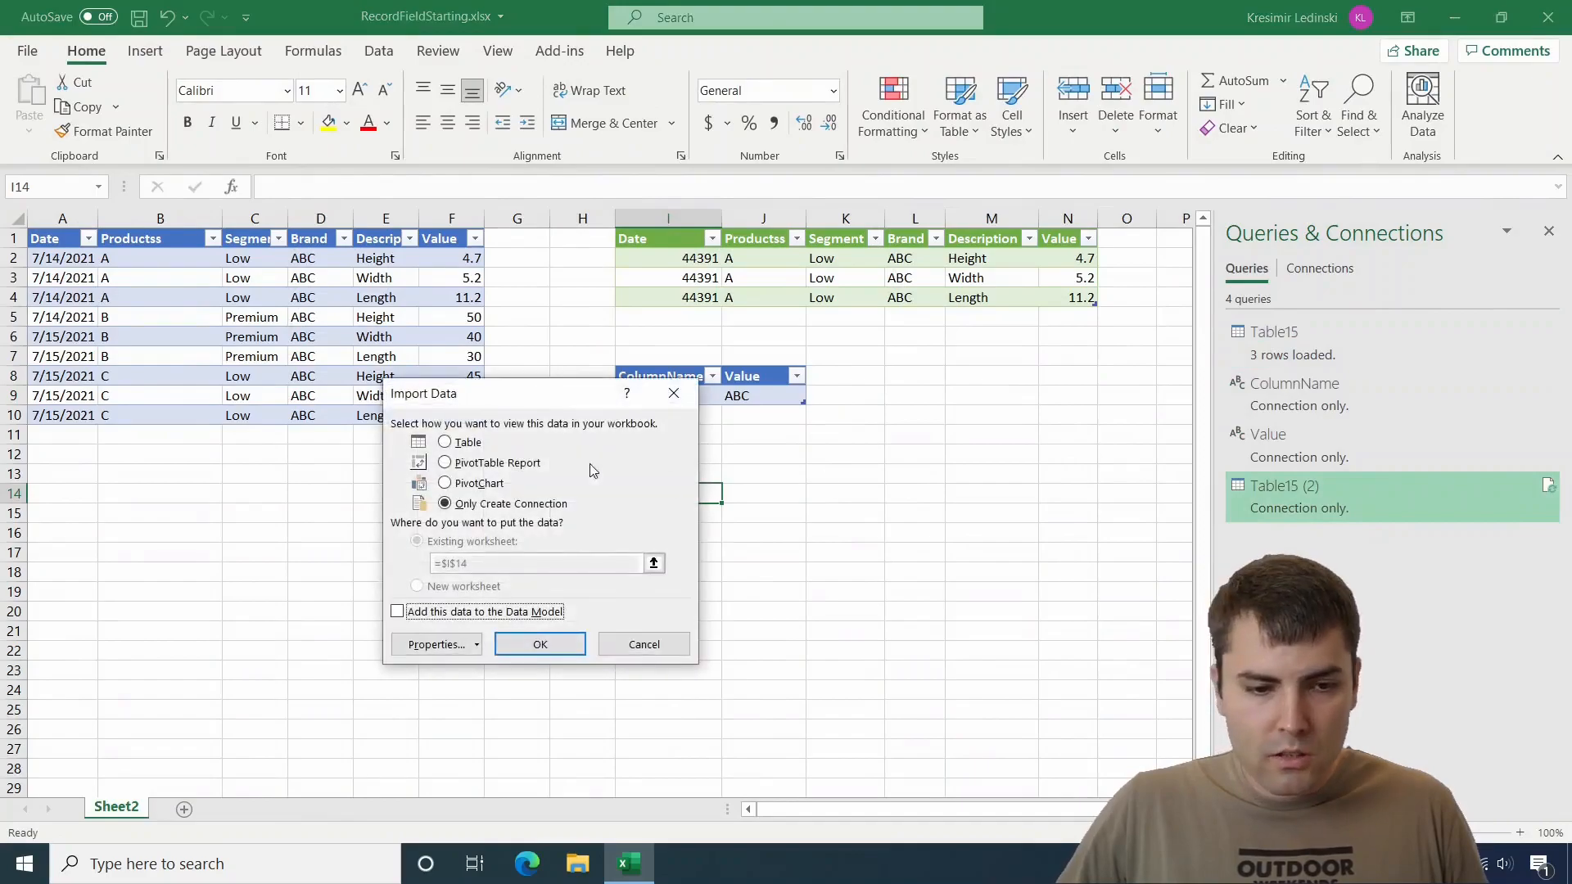
click(443, 442)
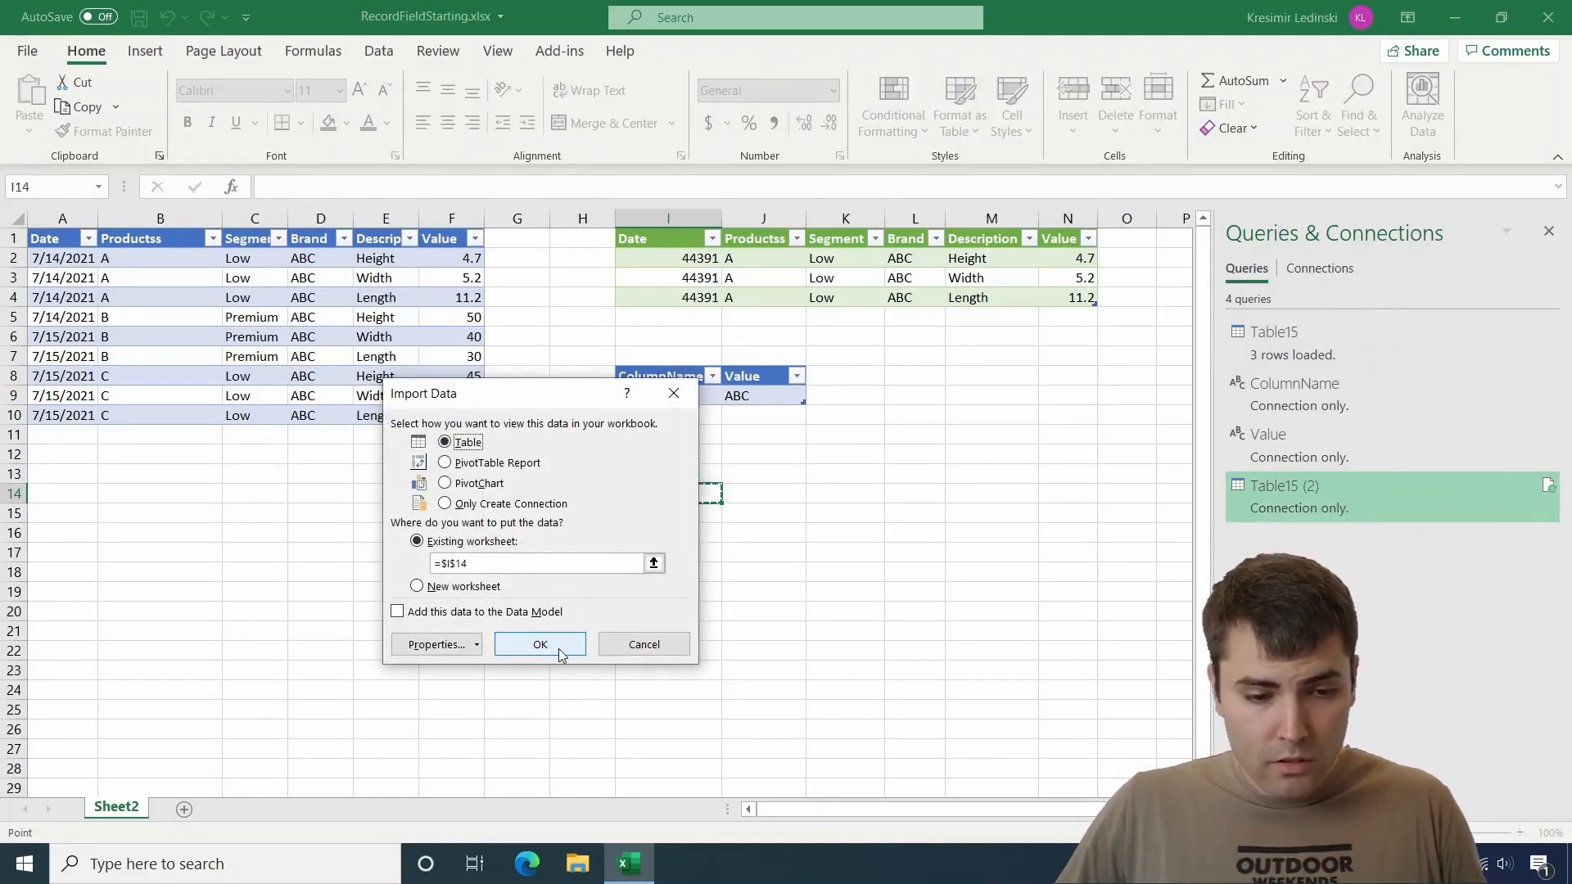
click(540, 646)
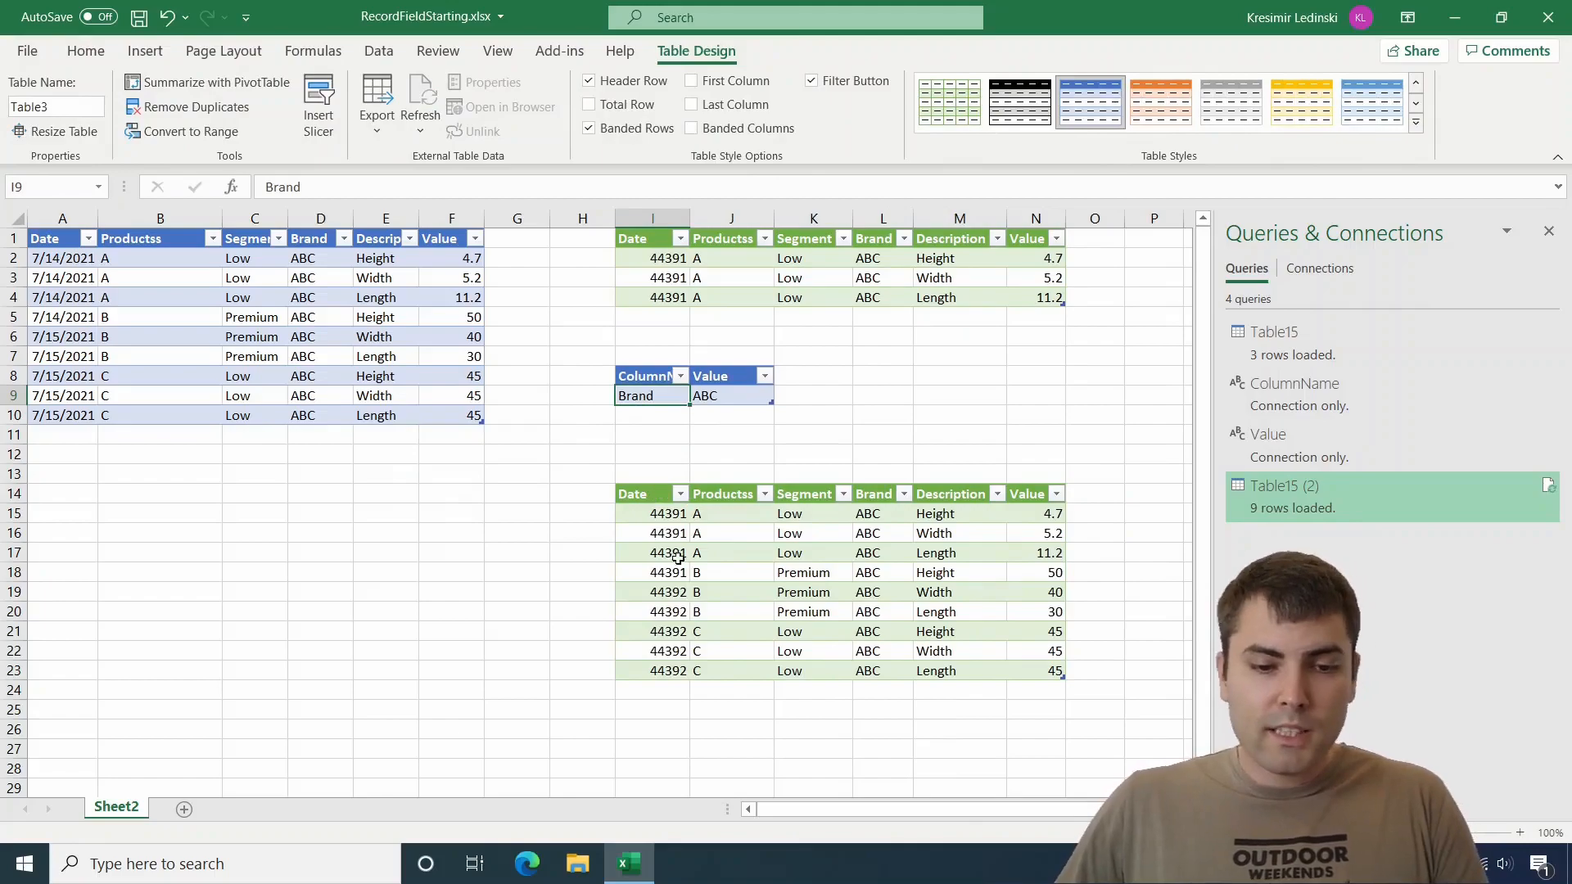
- Enter Productss/A into the parameter cells, then replace them with Description/Height
text(Productss)
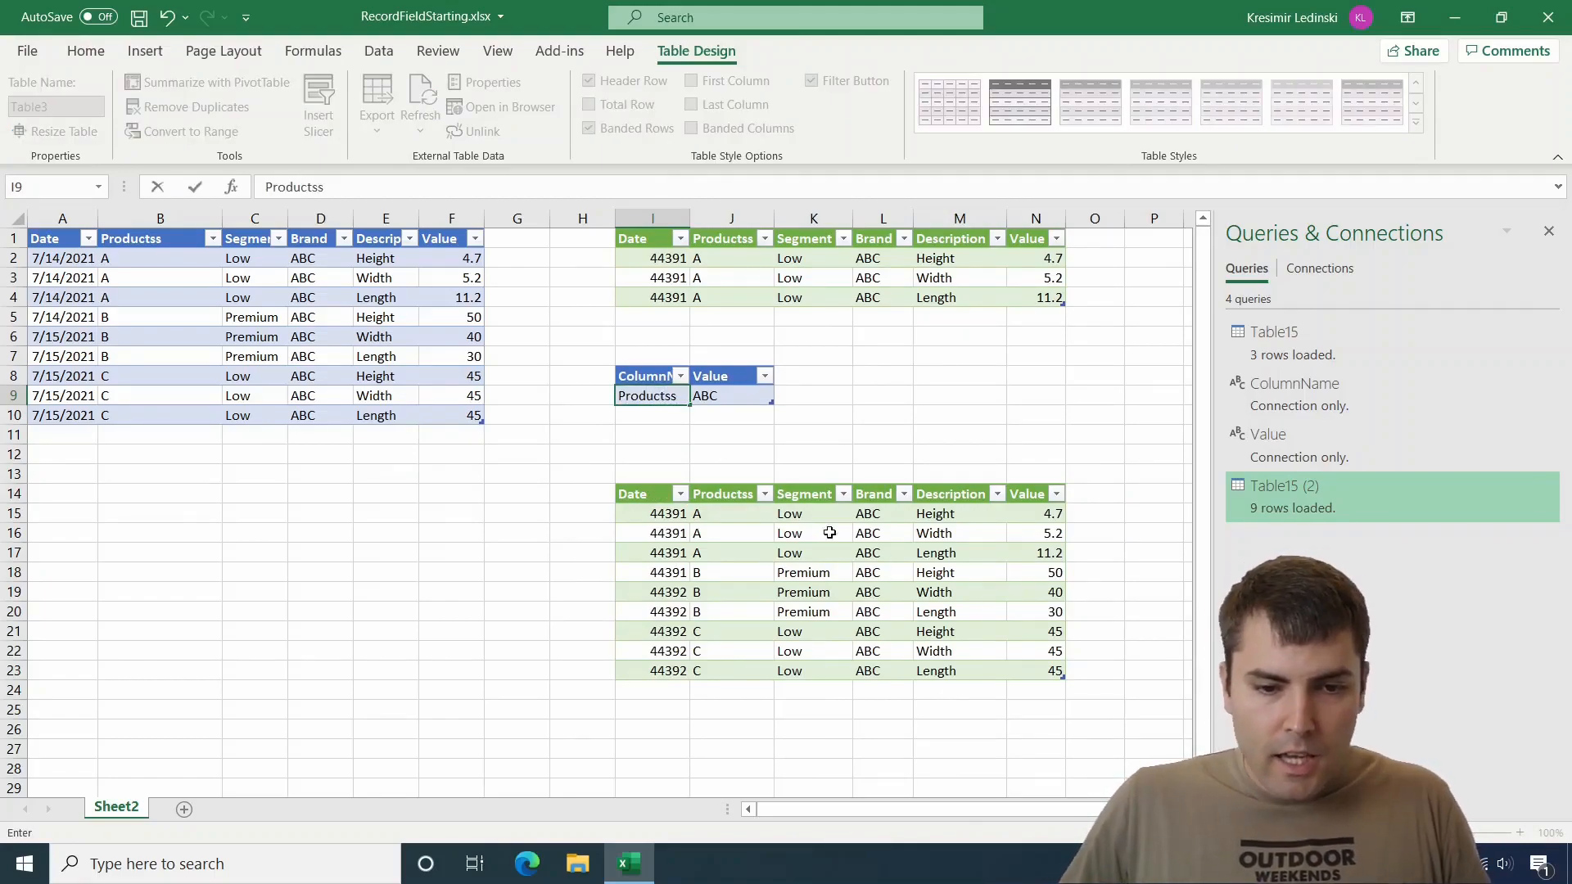
text(AA)
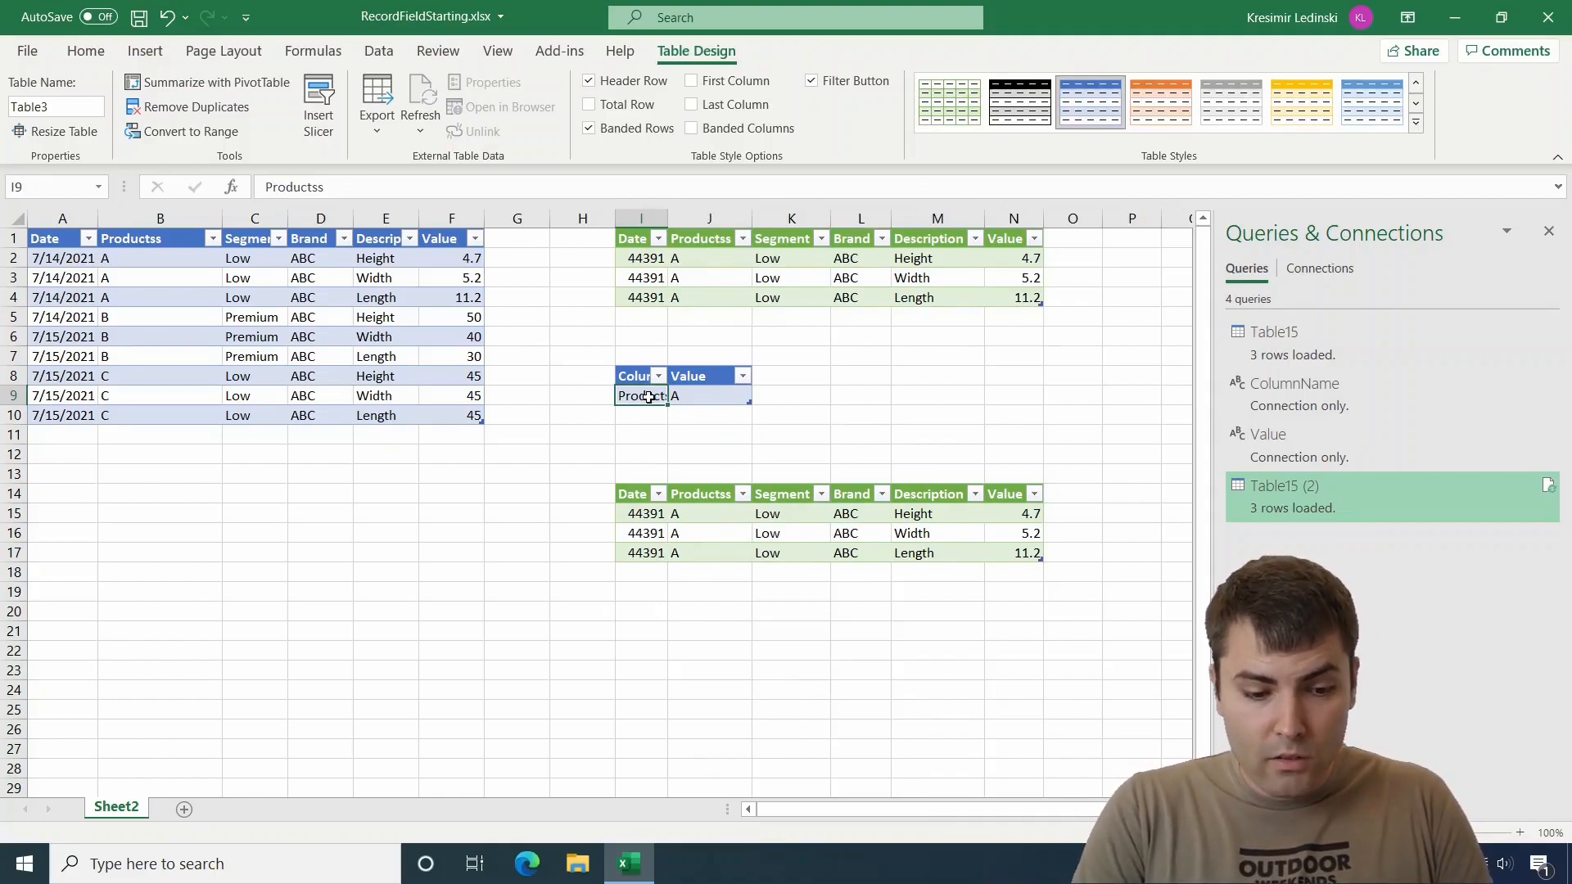
text(Desct)
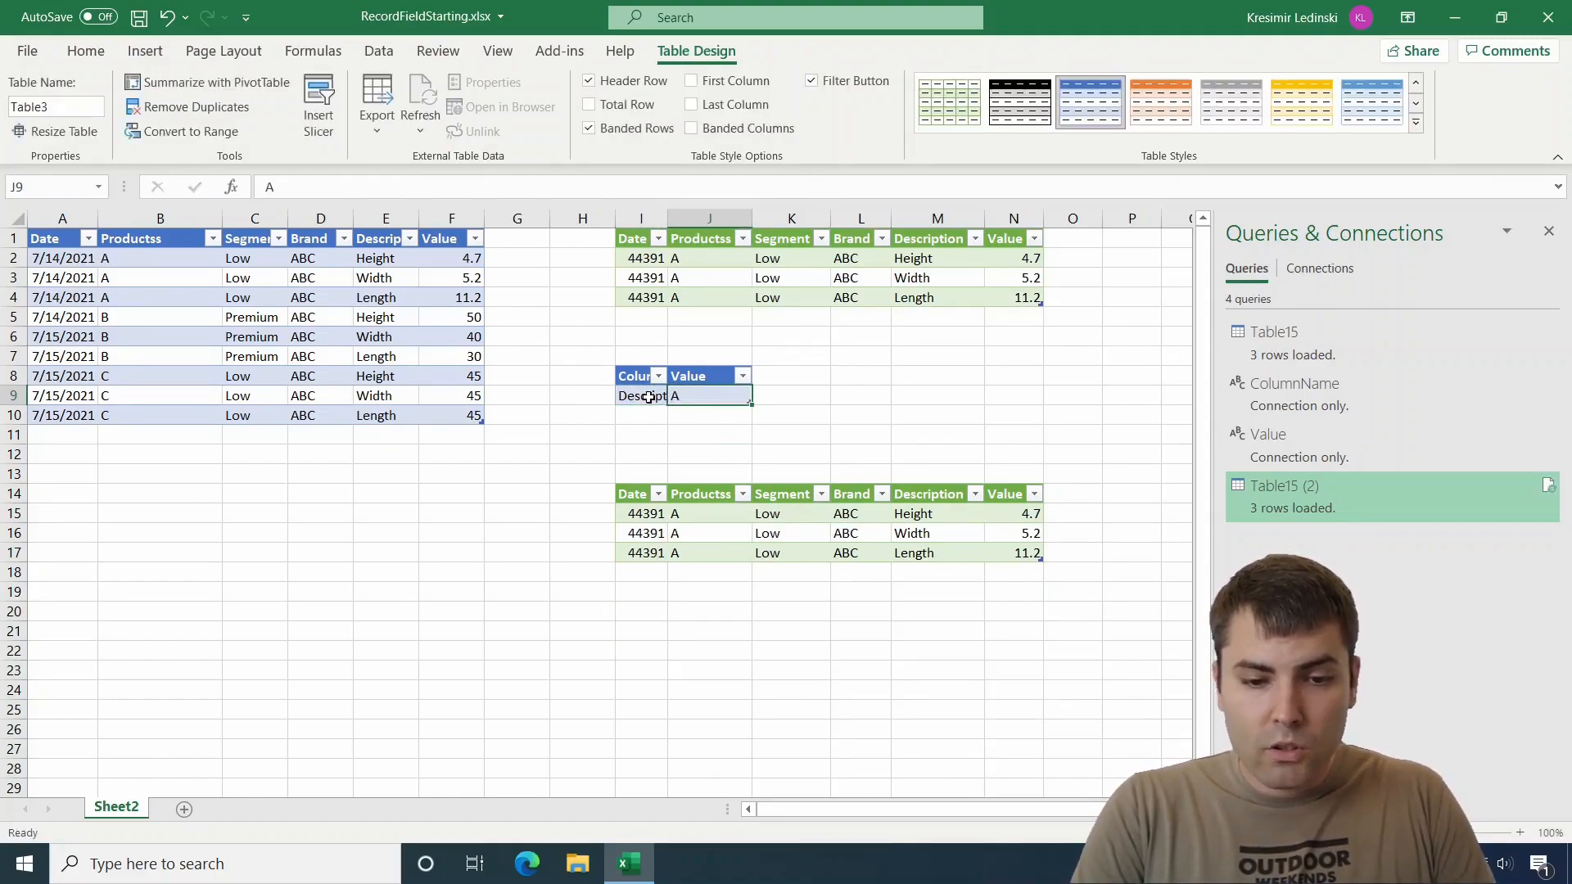
text(Height)
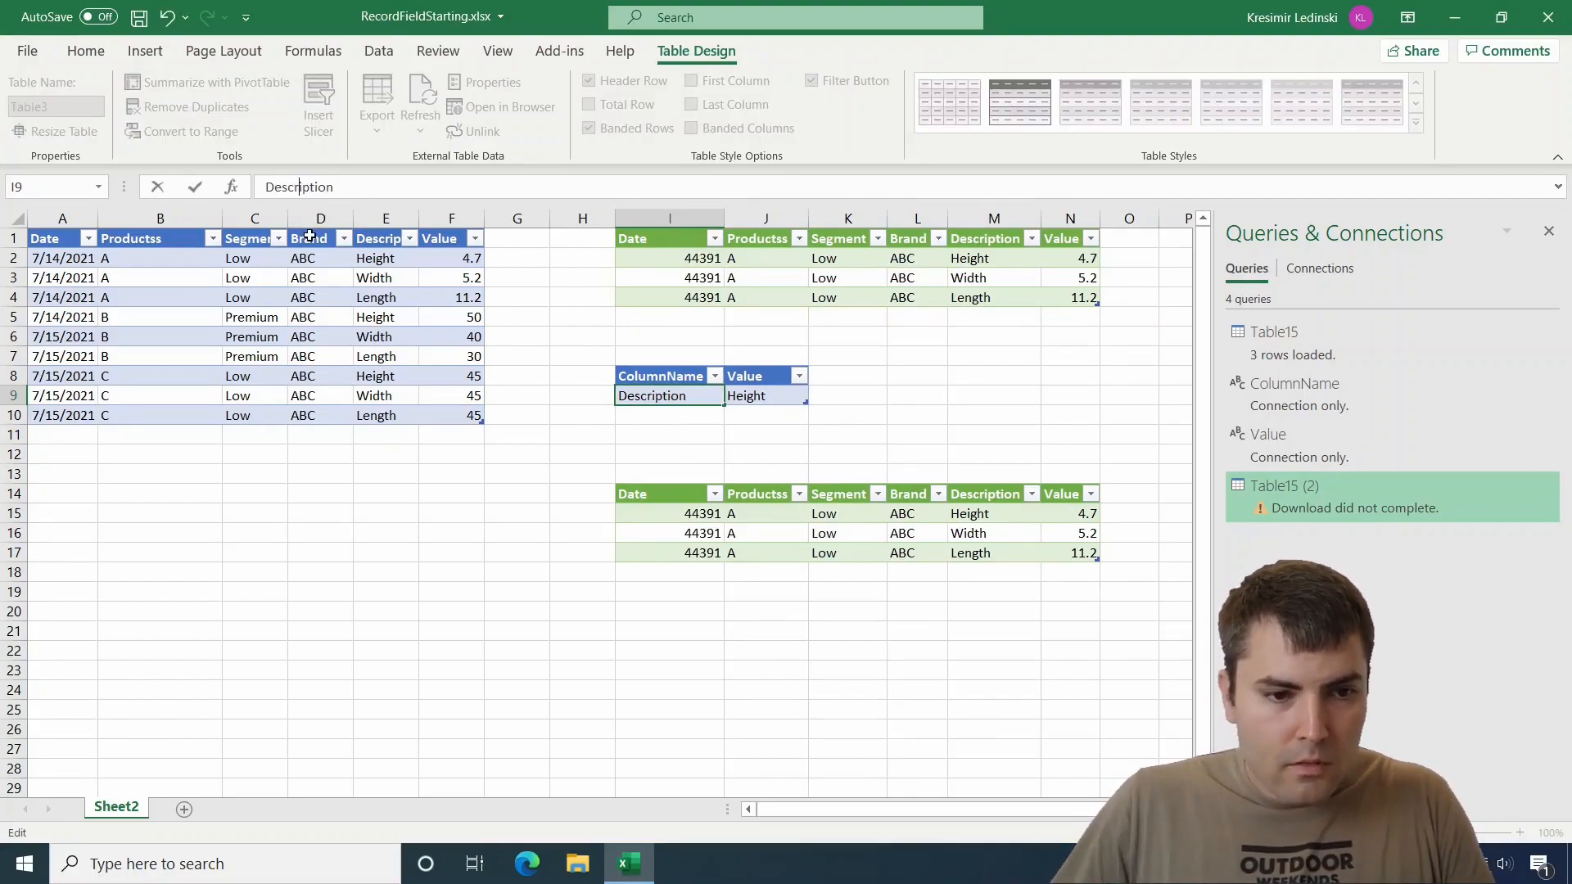
- Refresh Table15 (2) so it lists the three Height rows for products A, B and C
right_click(746, 512)
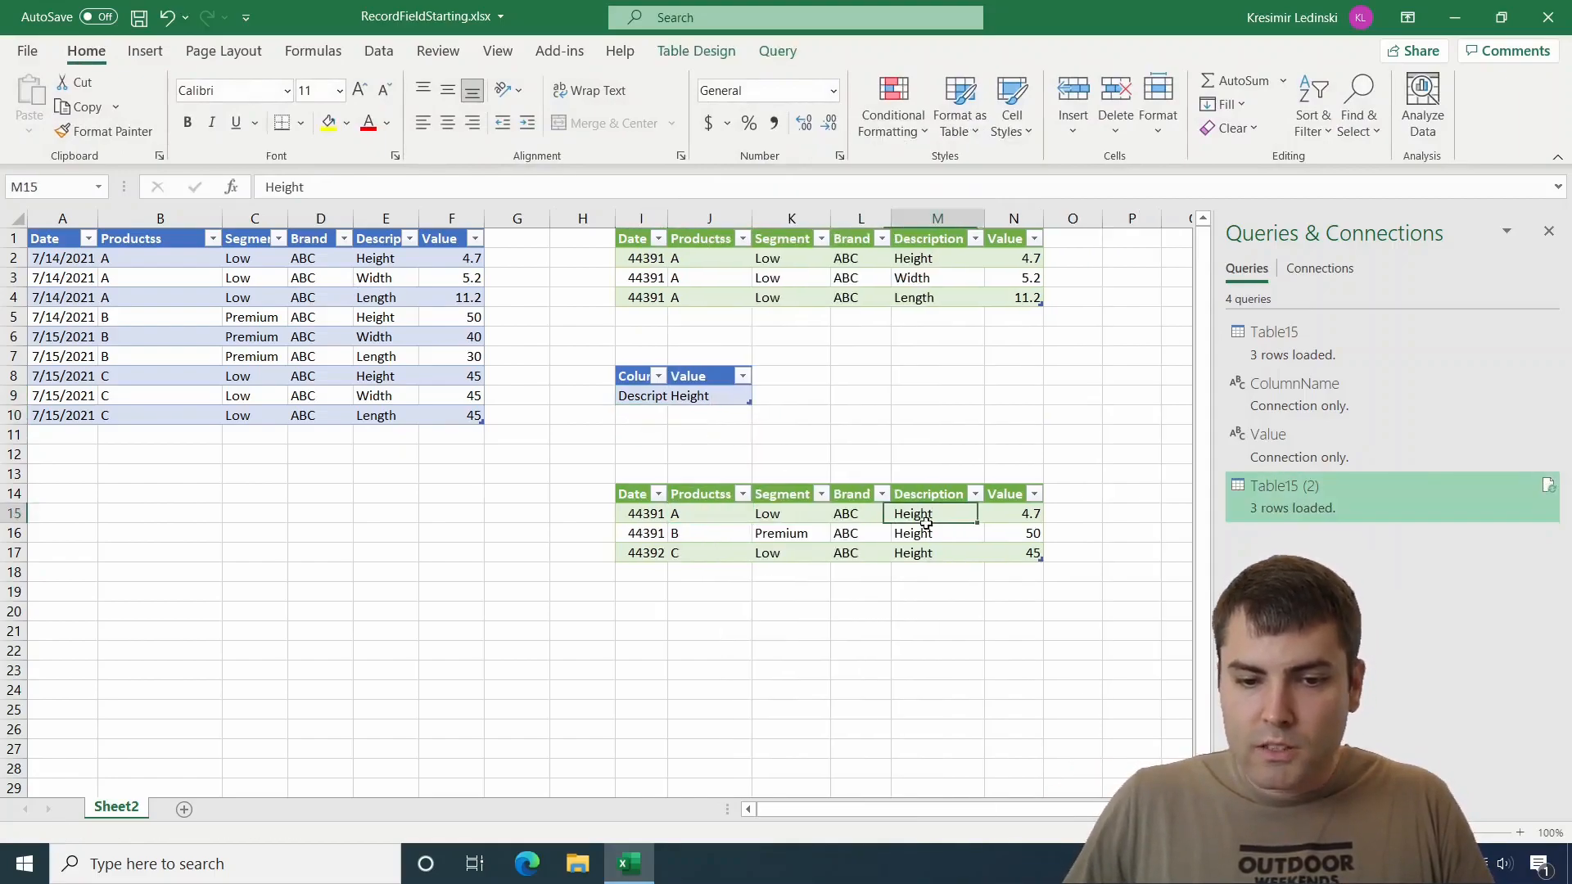
click(937, 434)
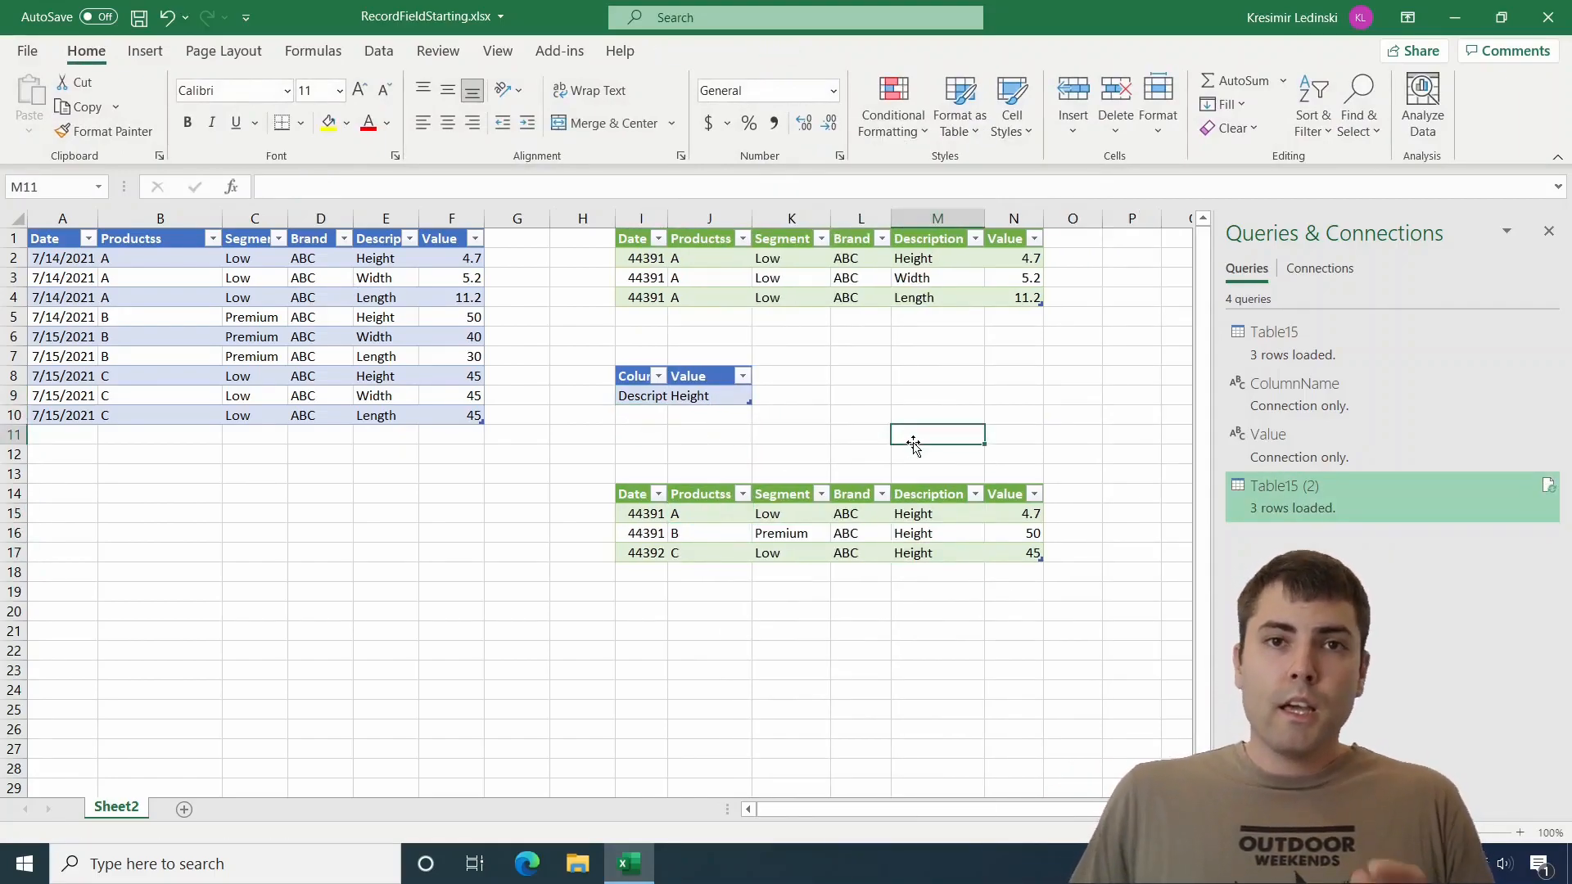